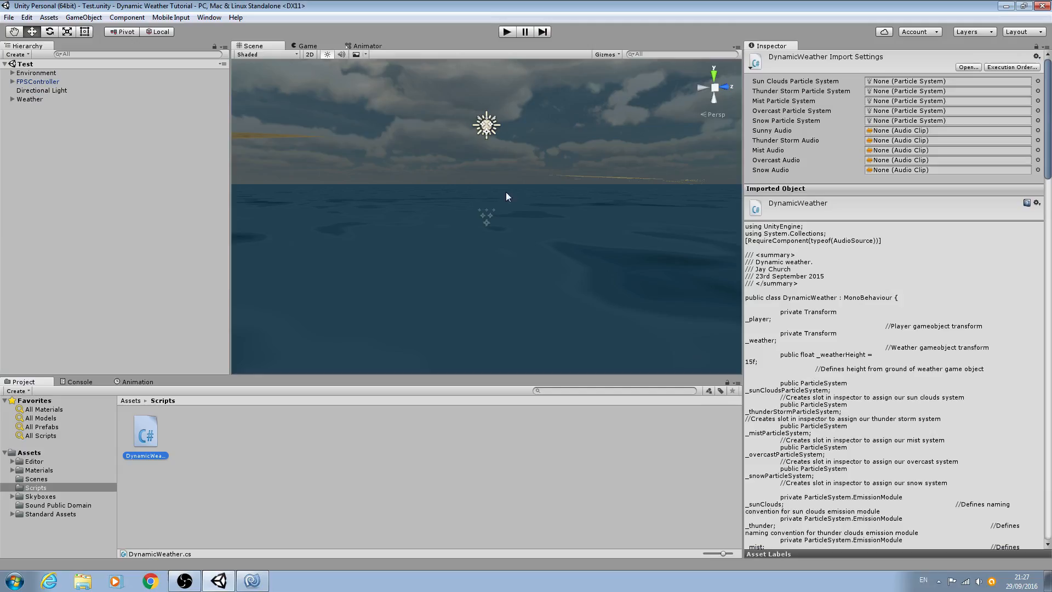
{"action": "mouse_move", "coordinate": [431, 216]}
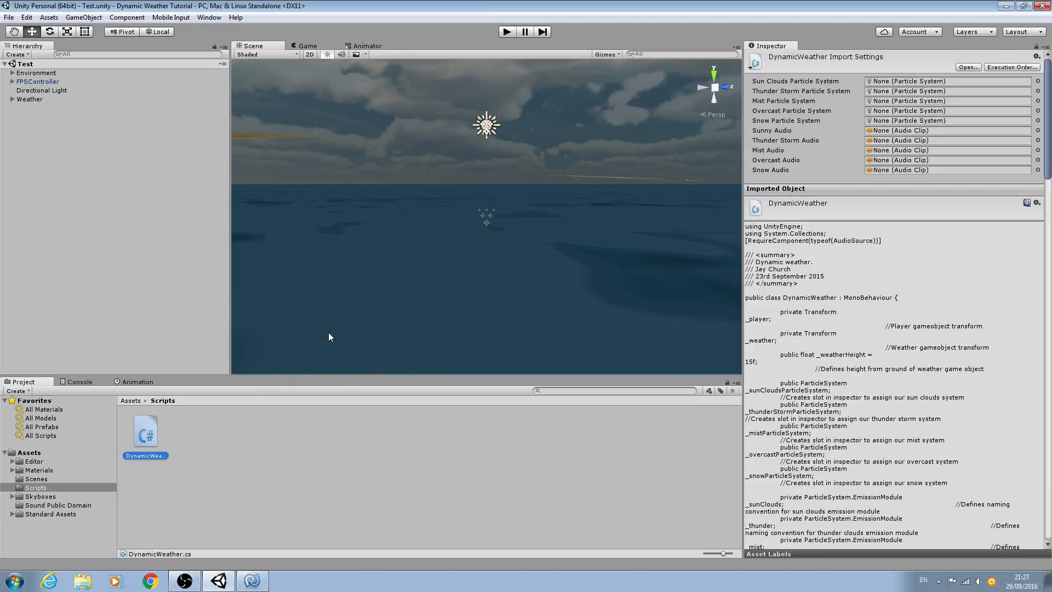
{"action": "mouse_move", "coordinate": [259, 526]}
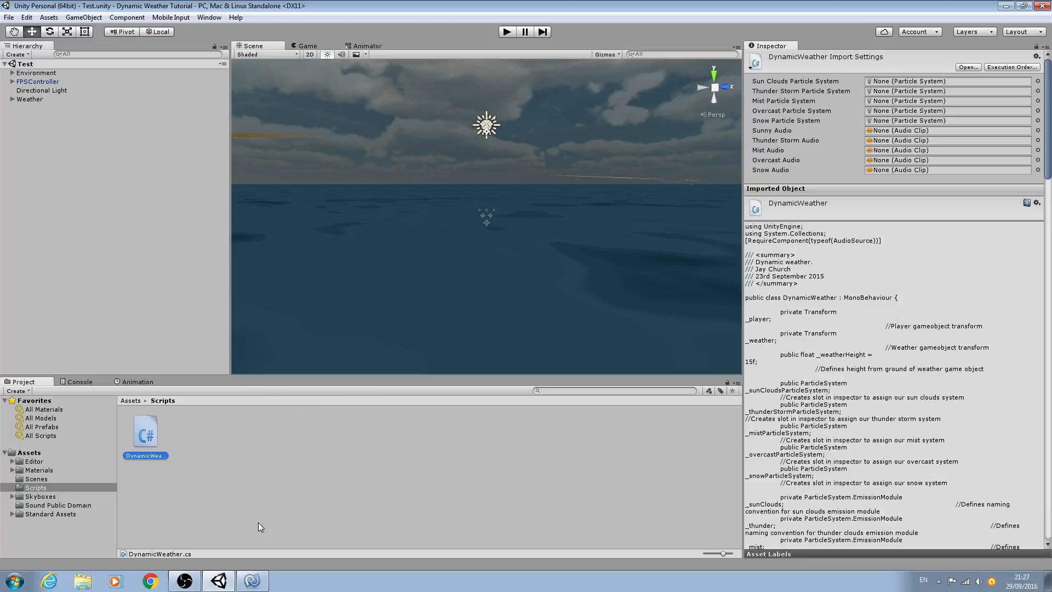
Open DynamicWeather.cs in MonoDevelop and scroll through its weather fields and variables.
{"action": "double_click", "coordinate": [145, 431]}
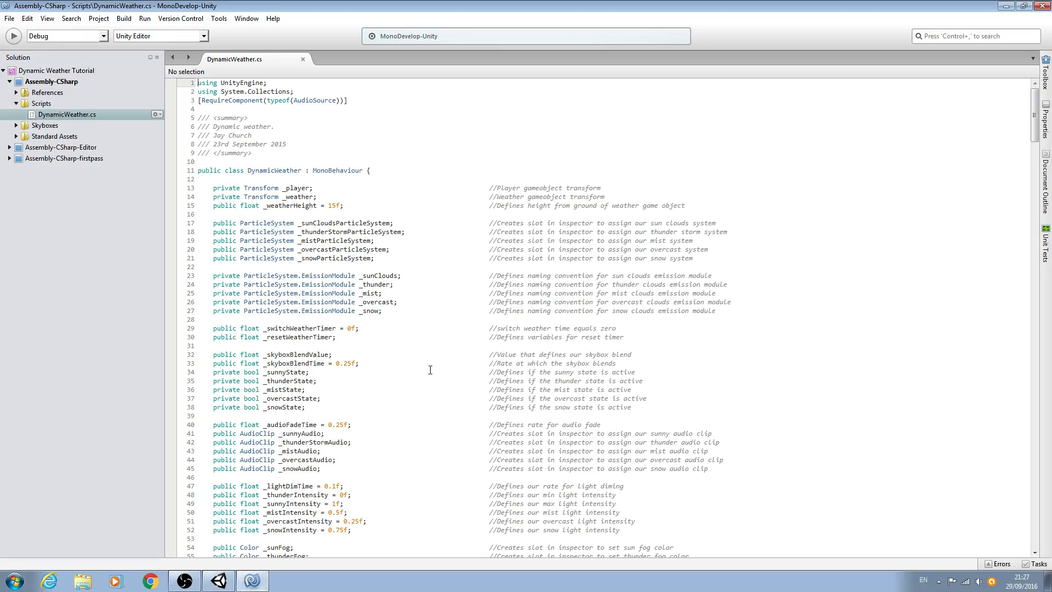
{"action": "scroll", "scroll_direction": "down", "scroll_amount": 3}
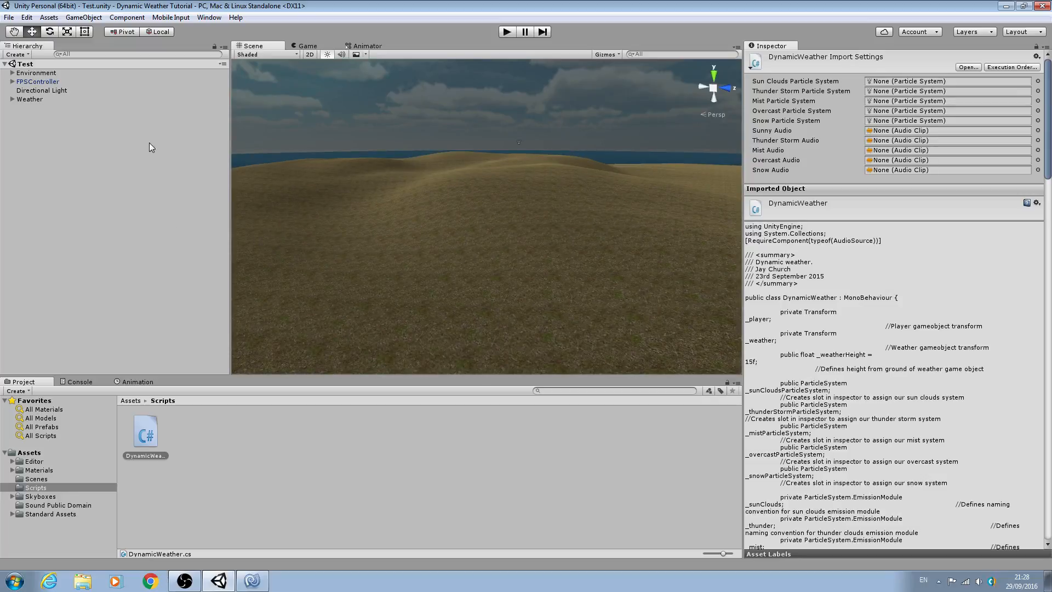
{"action": "mouse_move", "coordinate": [96, 104]}
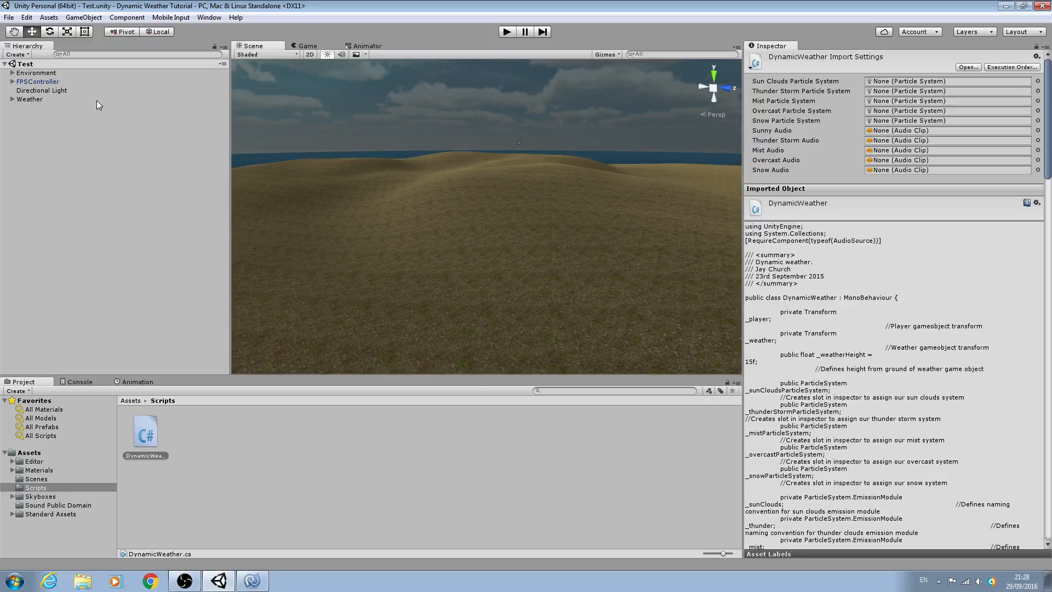
Create a Wind Zone object from the GameObject > 3D Object menu.
{"action": "left_click", "coordinate": [84, 17]}
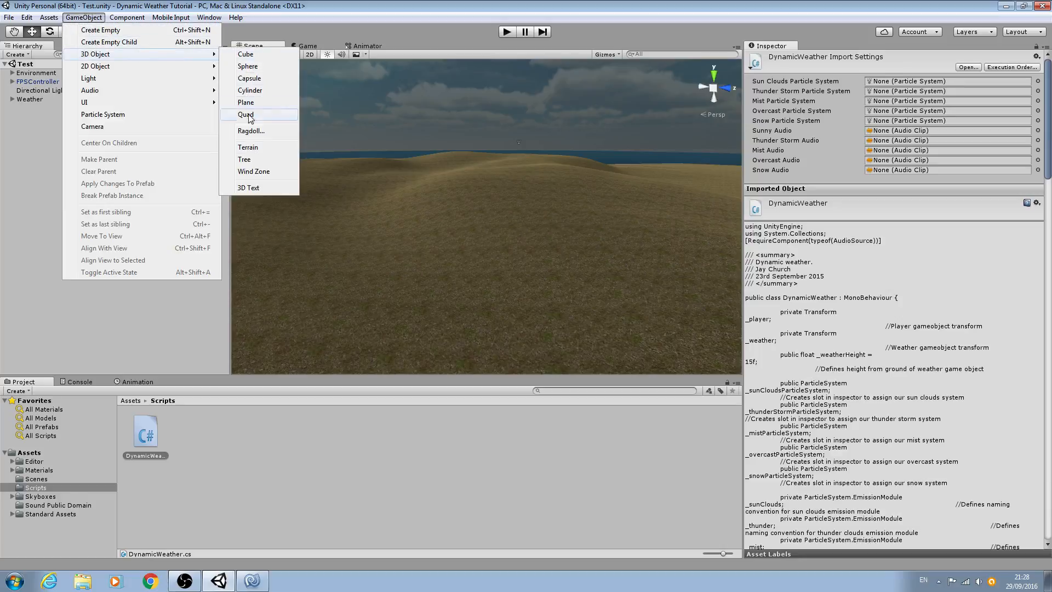
{"action": "left_click", "coordinate": [254, 171]}
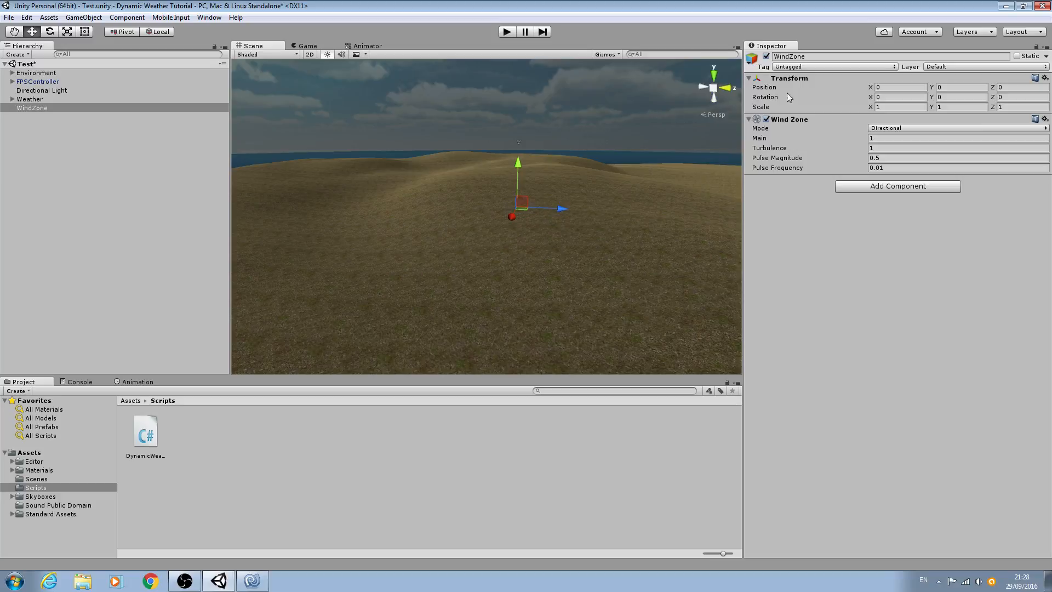
{"action": "mouse_move", "coordinate": [864, 80]}
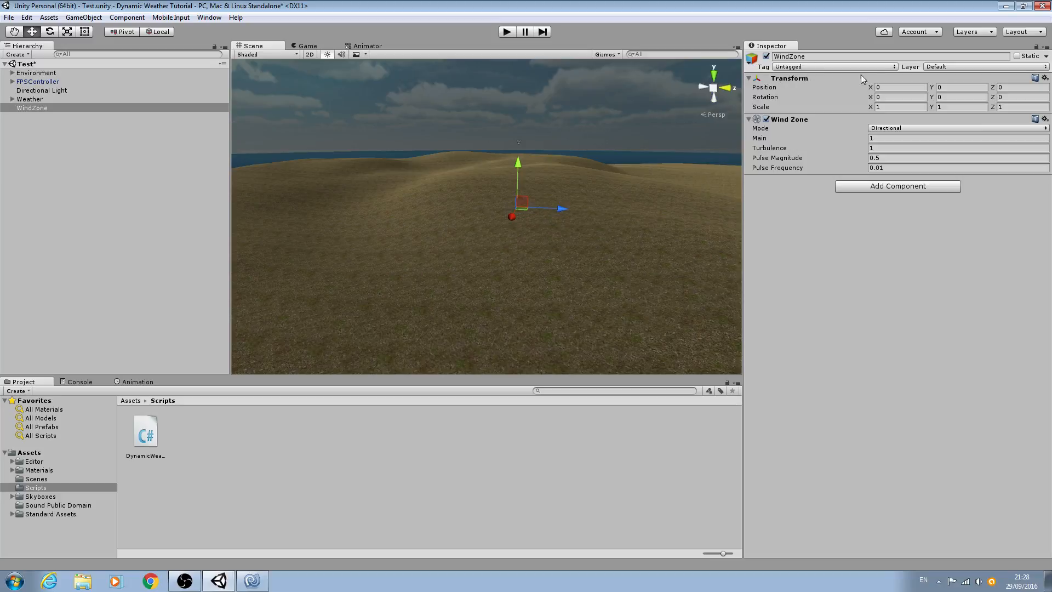
Add a new tag named Wind to the project's tag list.
{"action": "left_click", "coordinate": [834, 66]}
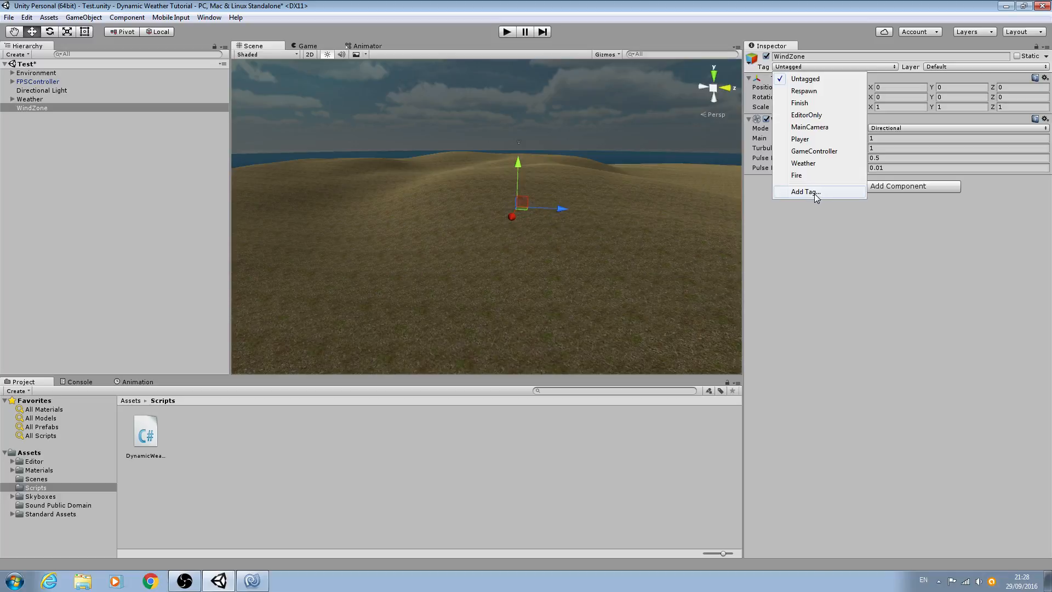
{"action": "left_click", "coordinate": [803, 191]}
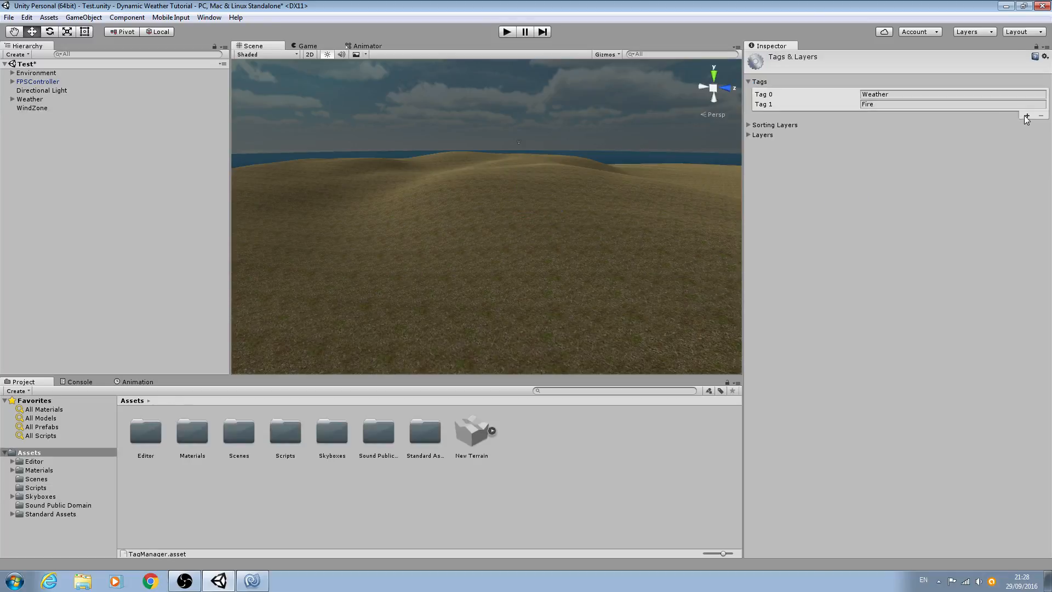
{"action": "left_click", "coordinate": [1025, 117]}
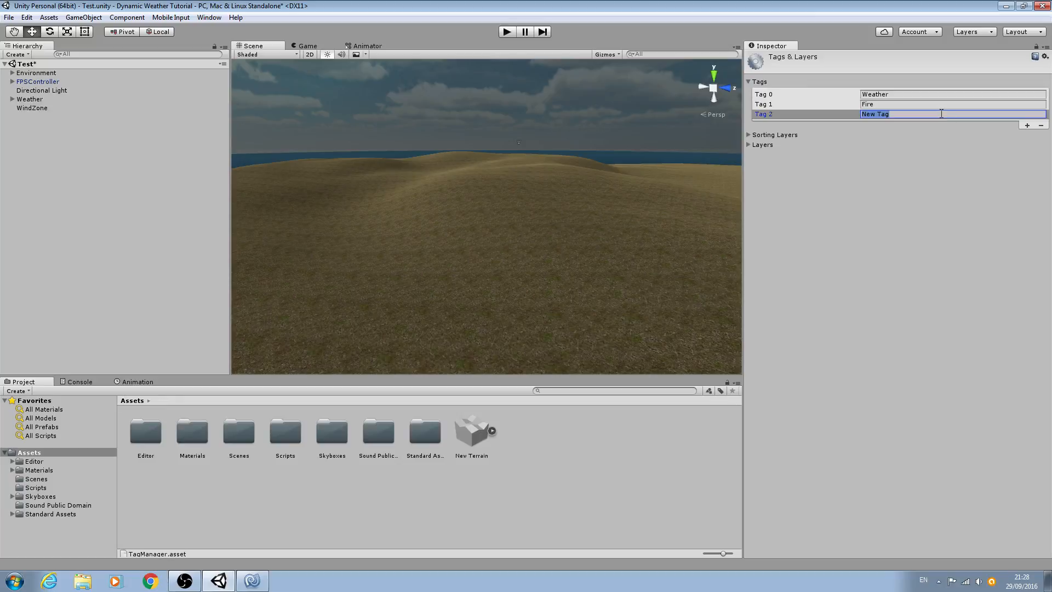
{"action": "type", "text": "Wind"}
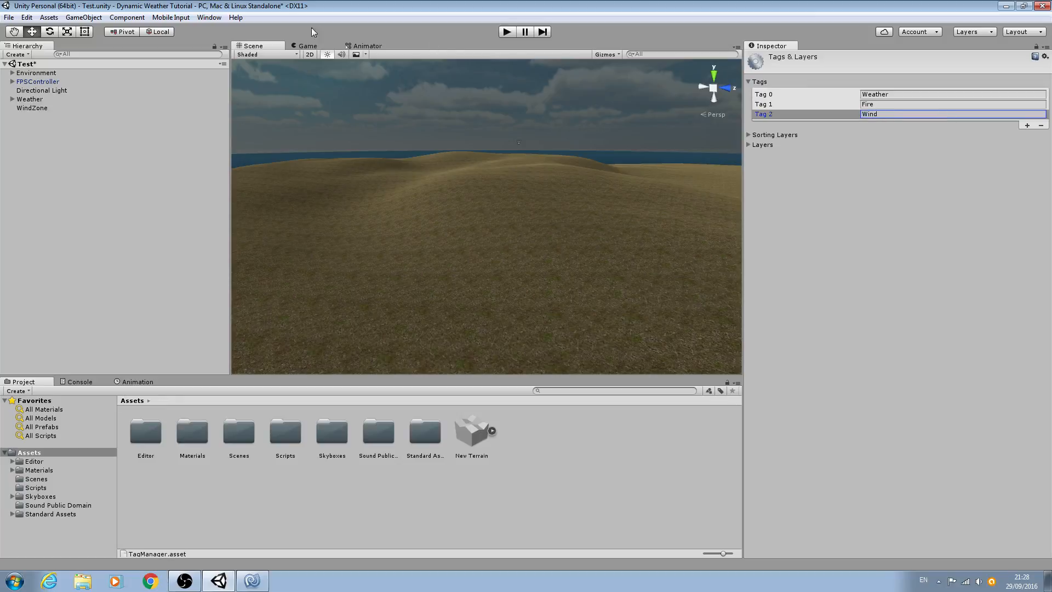
Reselect the WindZone object and assign it the Wind tag.
{"action": "left_click", "coordinate": [32, 108]}
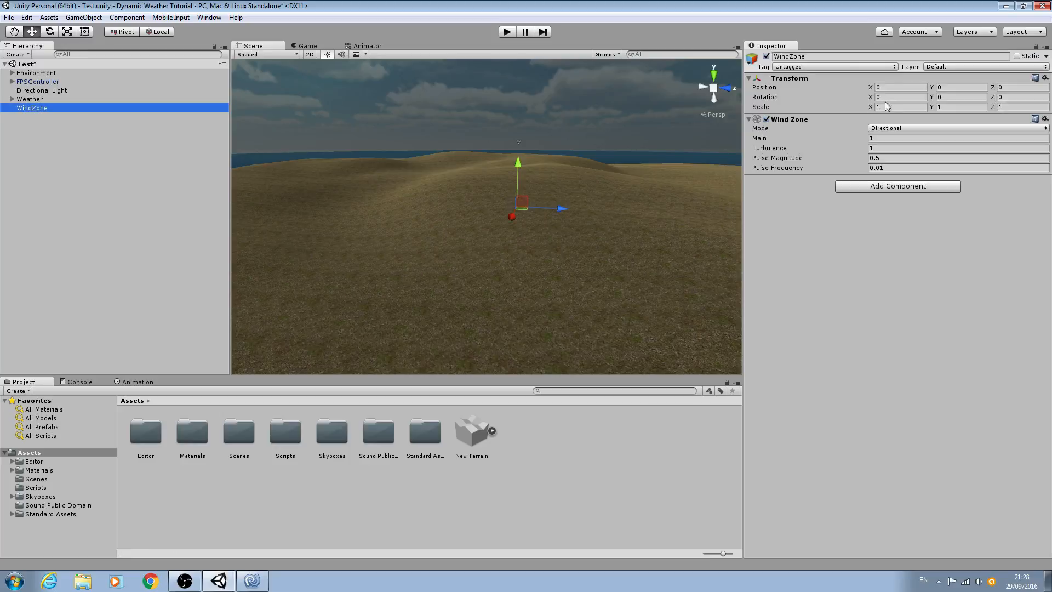
{"action": "left_click", "coordinate": [834, 67]}
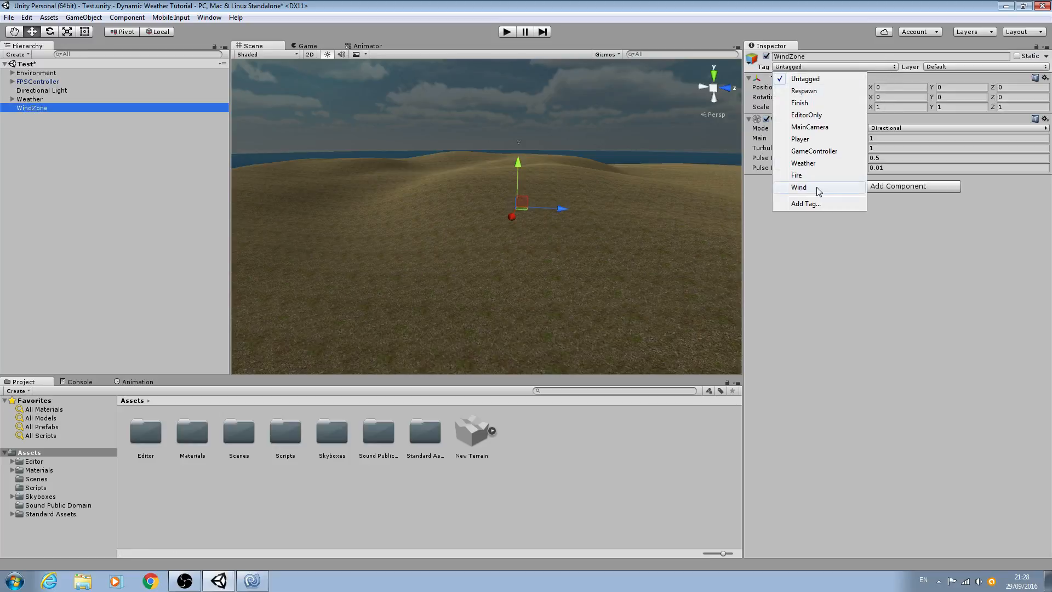
{"action": "left_click", "coordinate": [798, 186]}
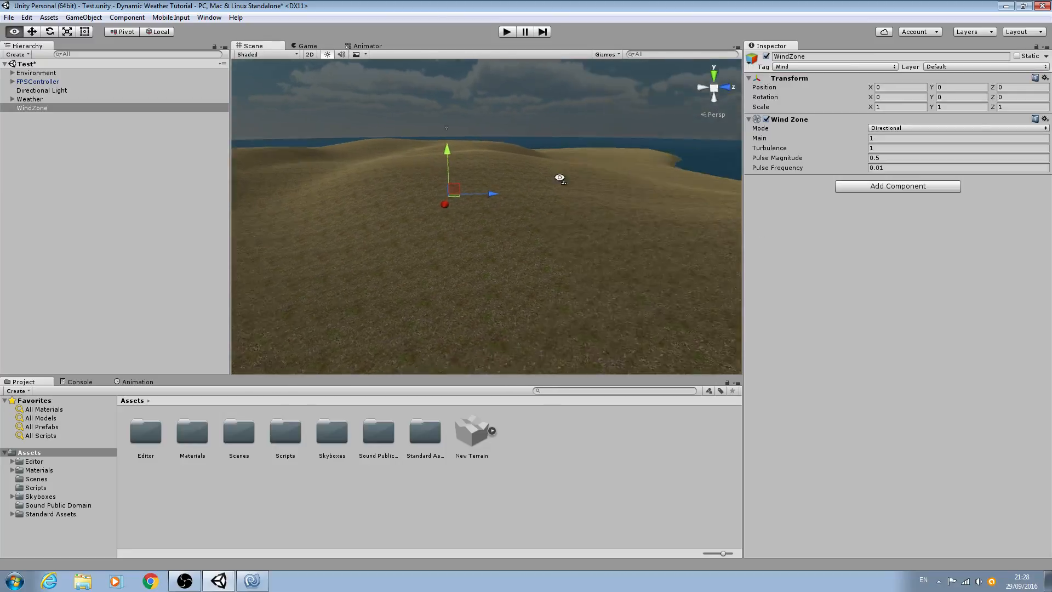
{"action": "left_click", "coordinate": [30, 99]}
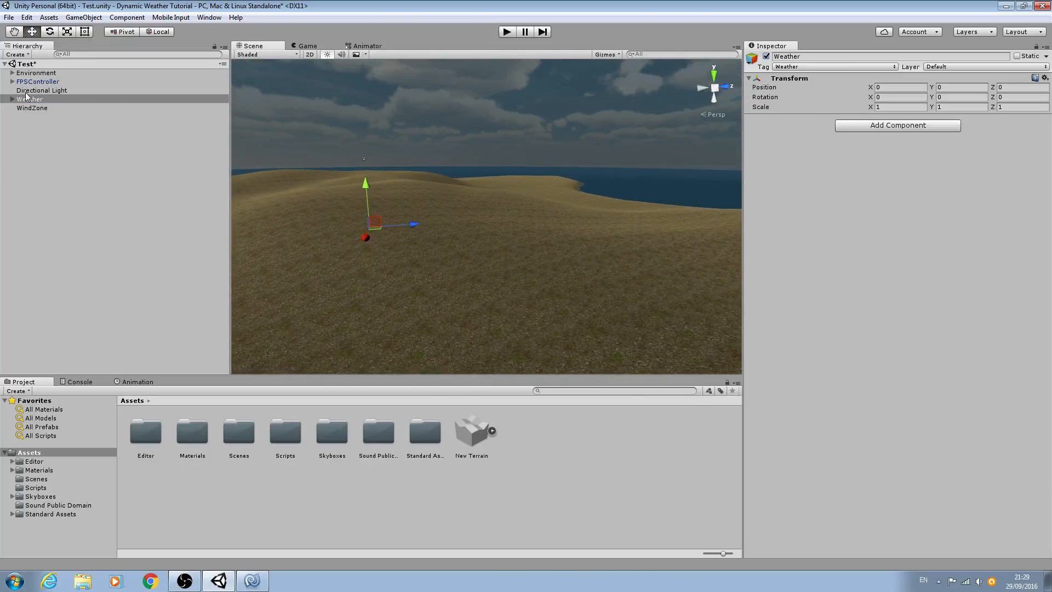
{"action": "left_click", "coordinate": [6, 99]}
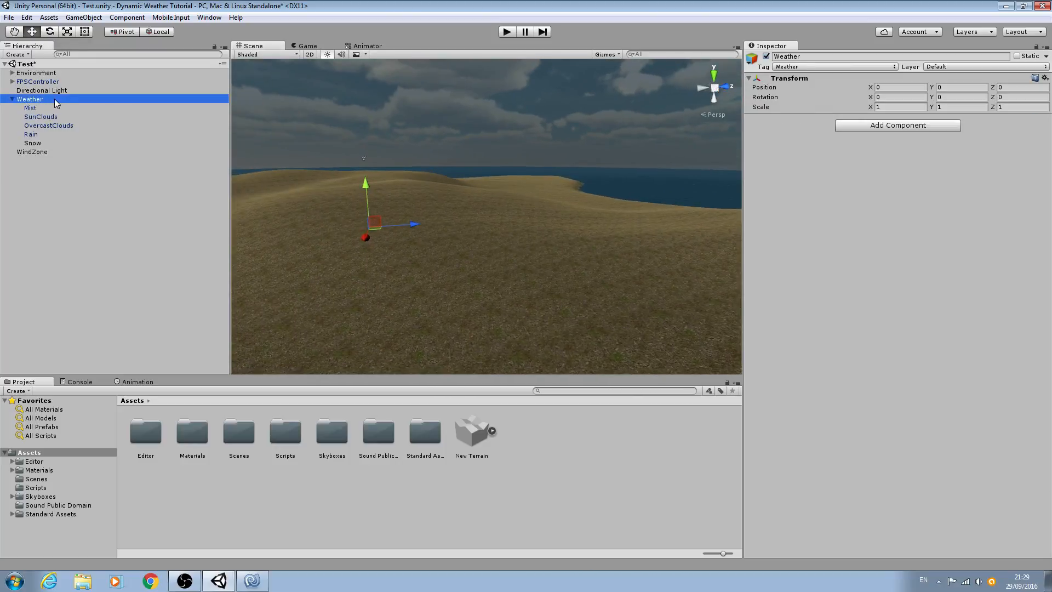
{"action": "left_click", "coordinate": [32, 151]}
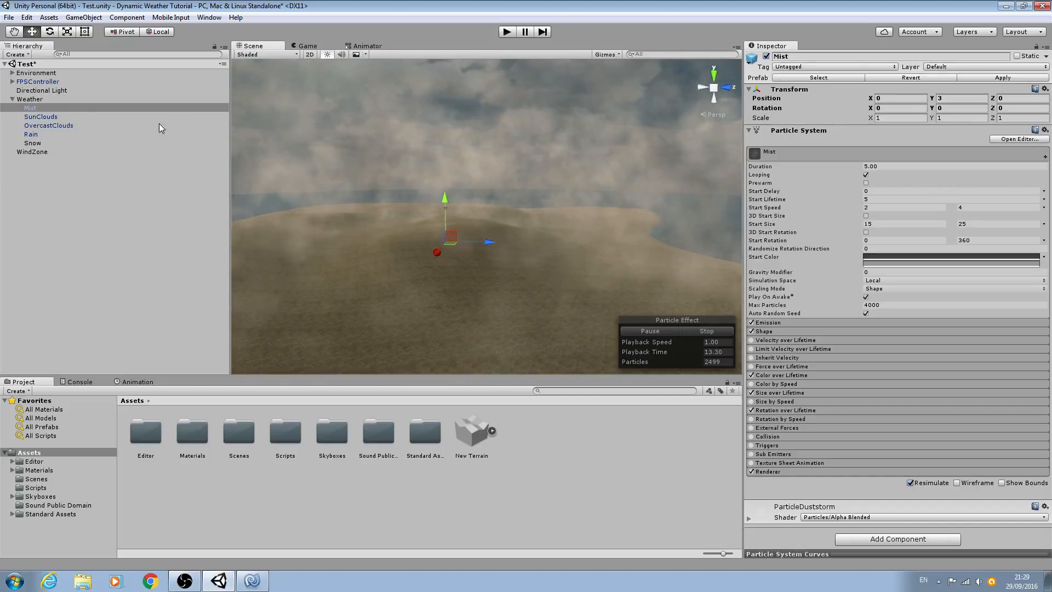
{"action": "left_click", "coordinate": [48, 125]}
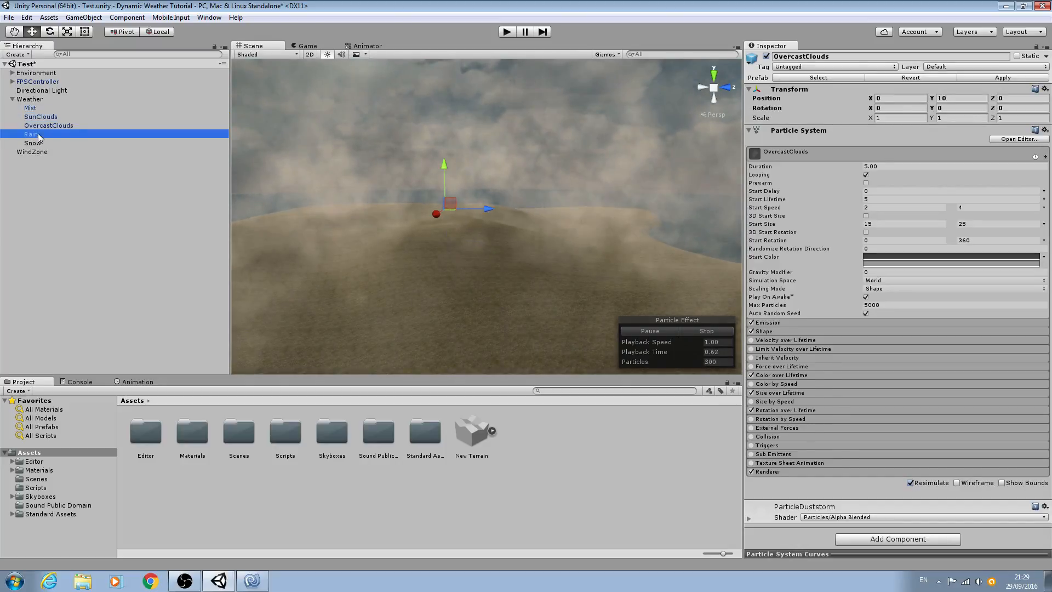
{"action": "left_click", "coordinate": [32, 143]}
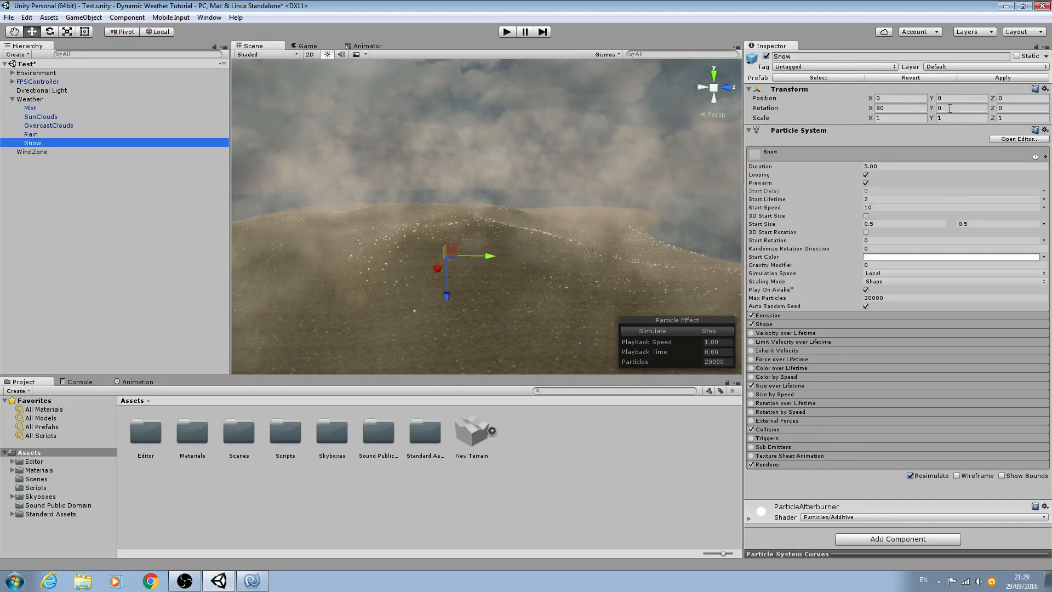
{"action": "left_click", "coordinate": [48, 126]}
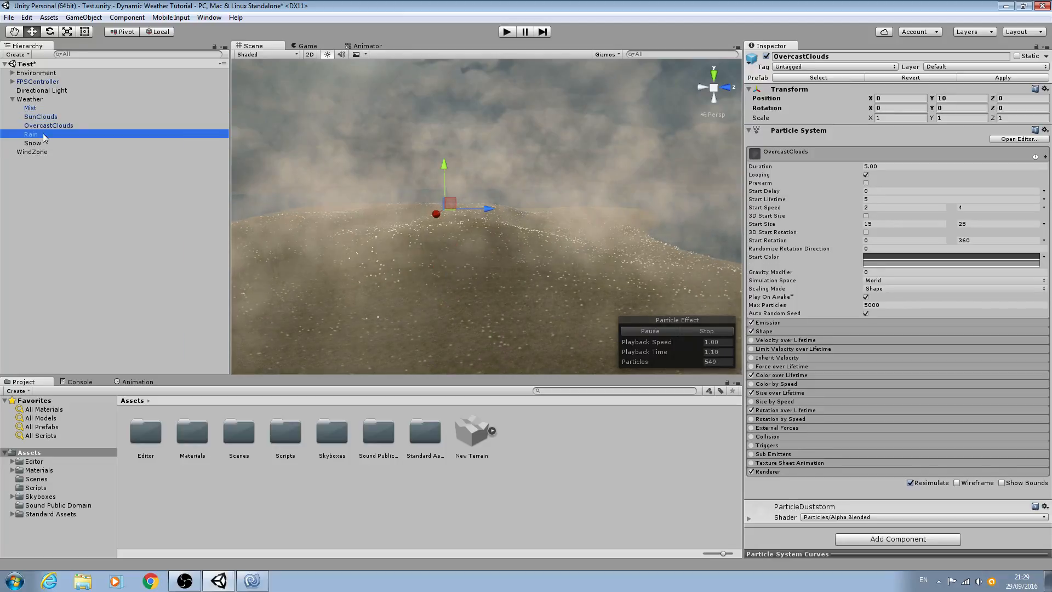
{"action": "left_click", "coordinate": [33, 143]}
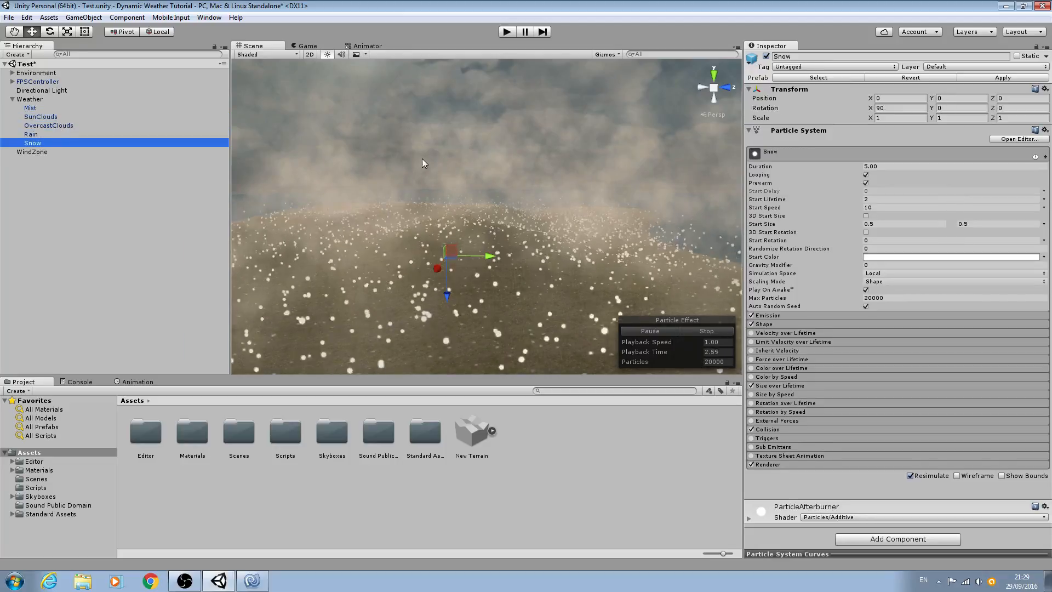
{"action": "left_click", "coordinate": [29, 99]}
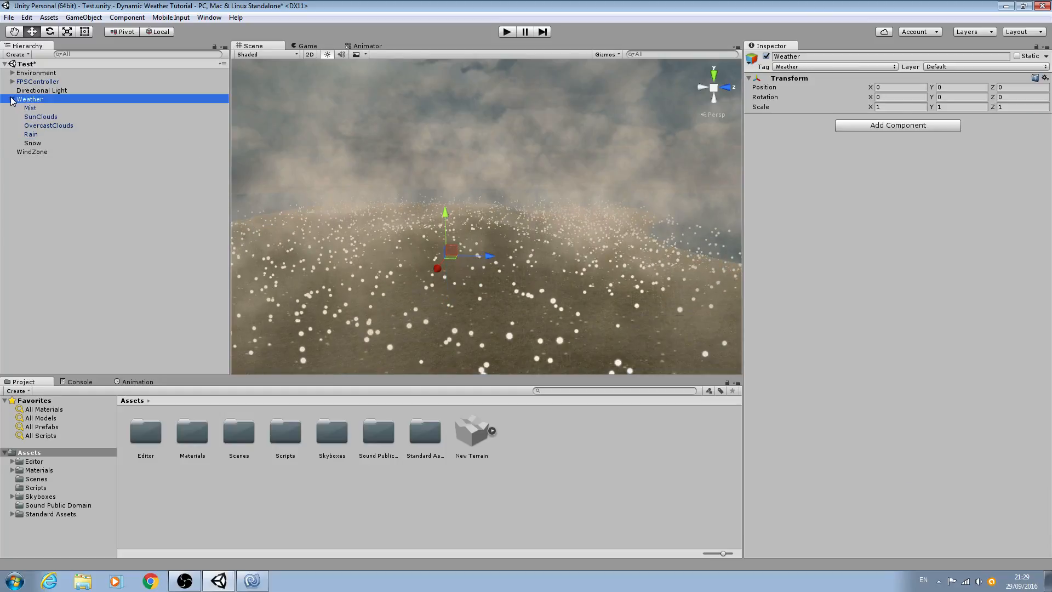
{"action": "left_click", "coordinate": [6, 98]}
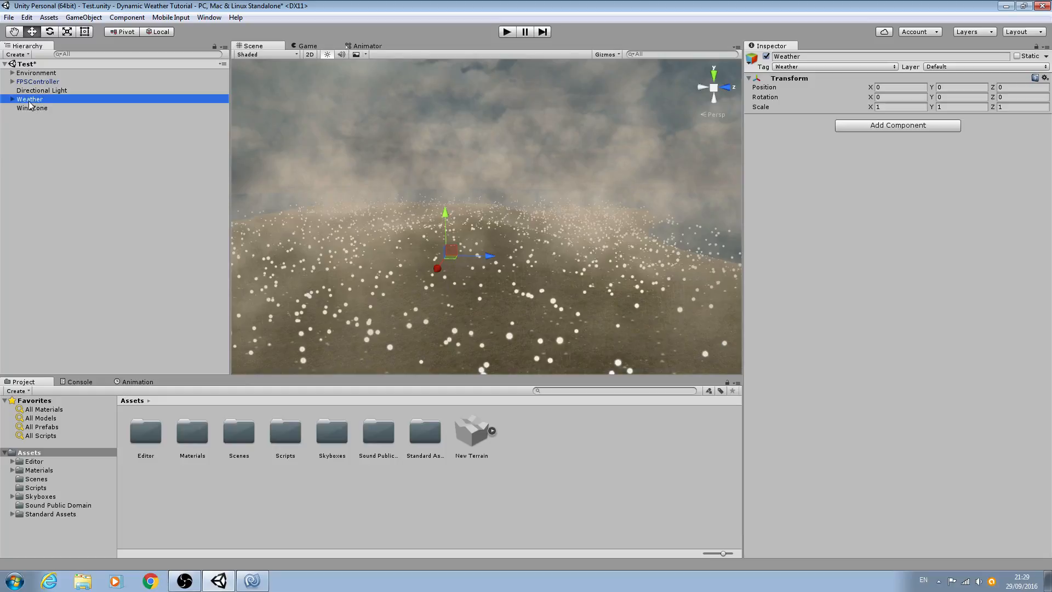
{"action": "left_click", "coordinate": [32, 108]}
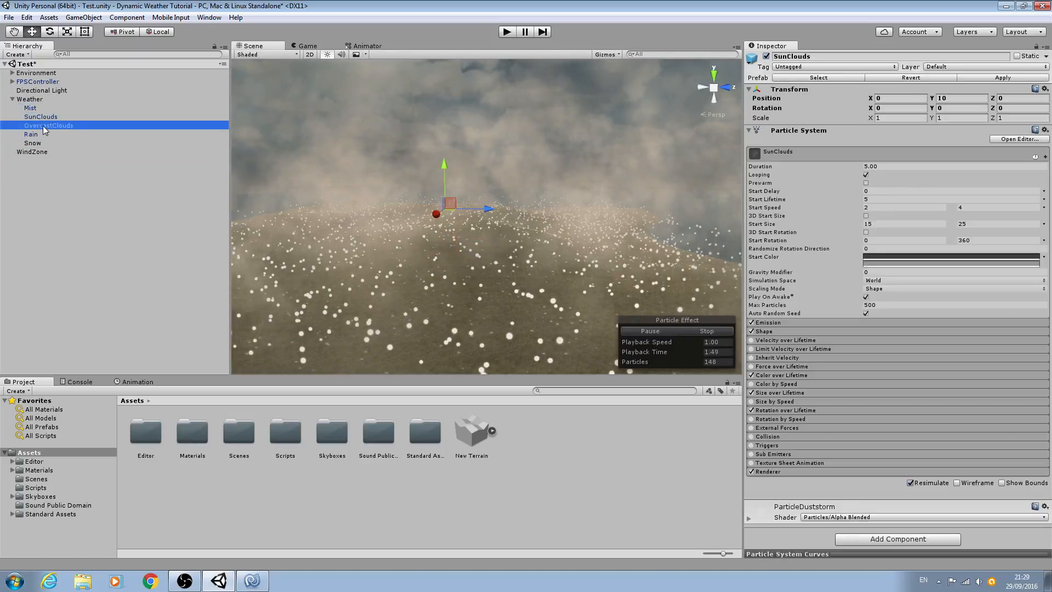
{"action": "left_click", "coordinate": [32, 143]}
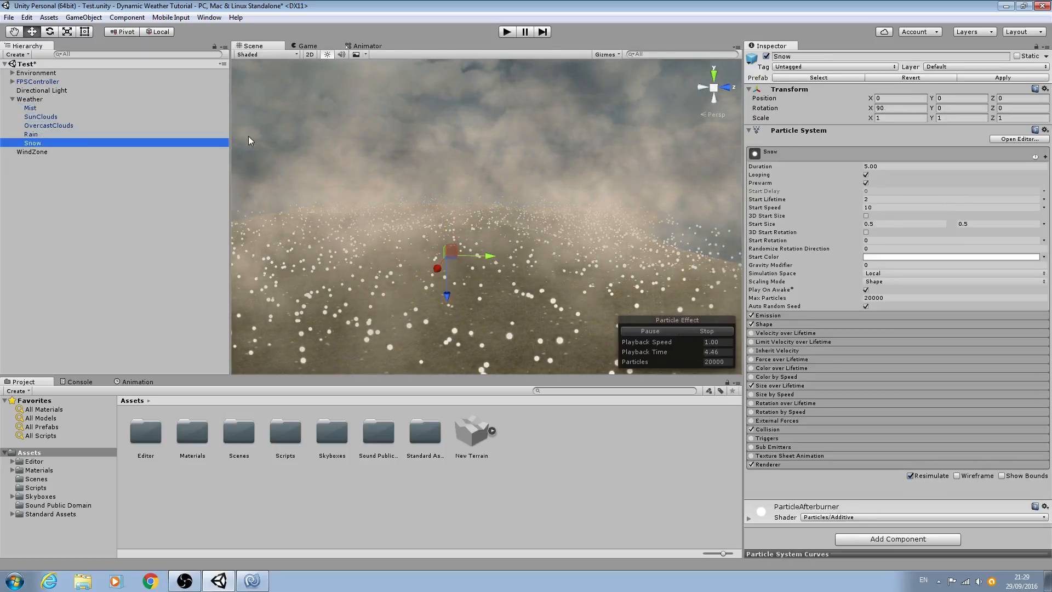
{"action": "left_click", "coordinate": [40, 116]}
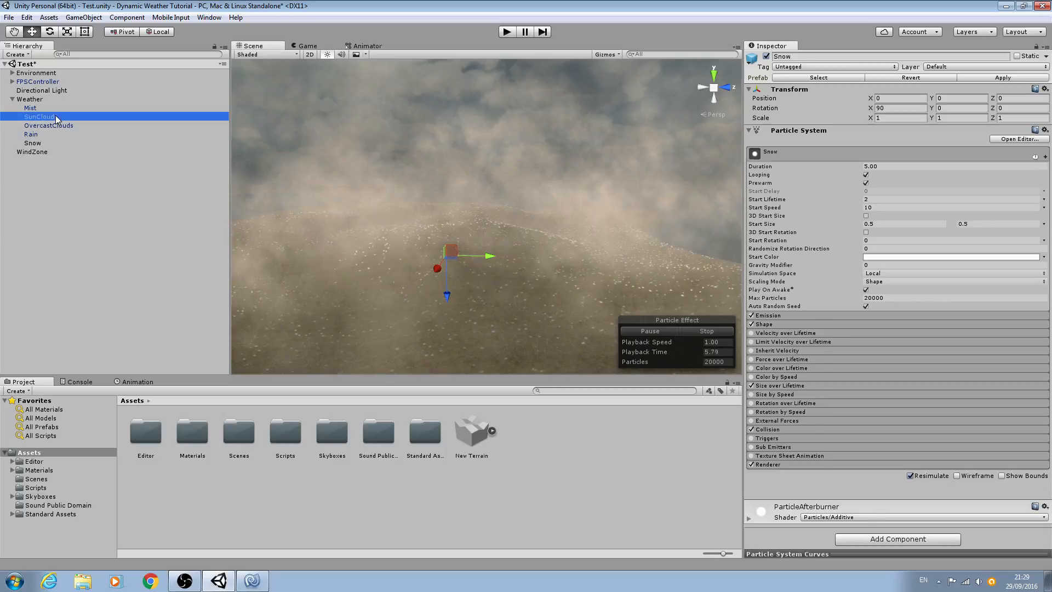
{"action": "left_click", "coordinate": [49, 125]}
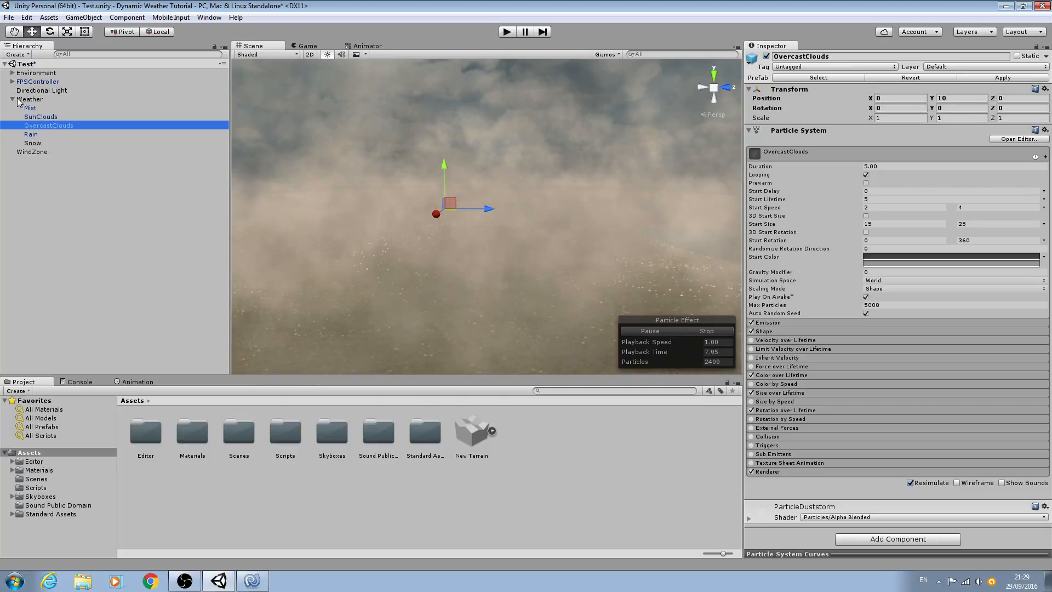
{"action": "left_click", "coordinate": [30, 99]}
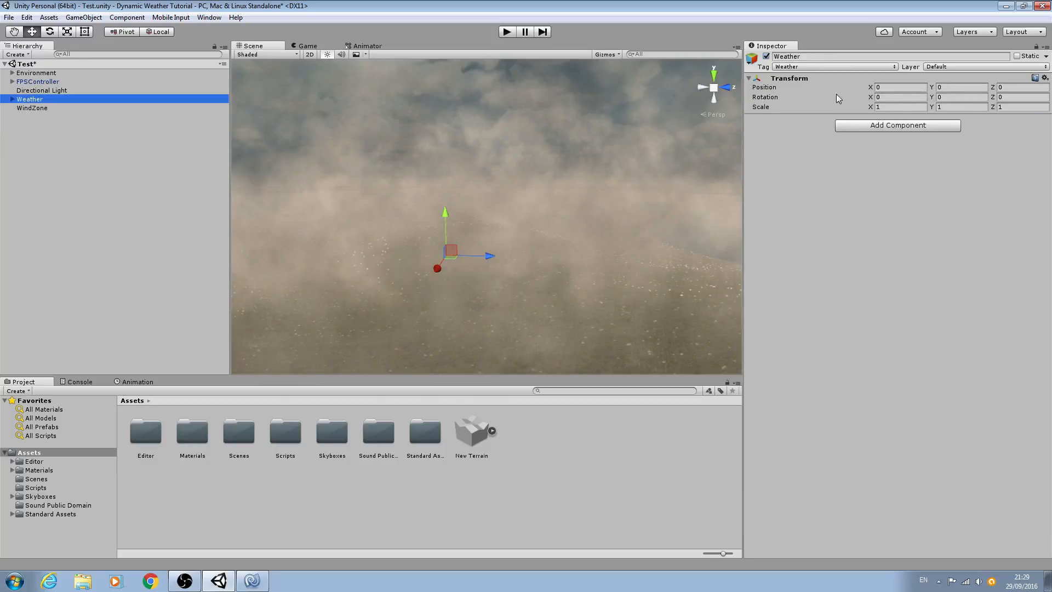
{"action": "left_click", "coordinate": [961, 96]}
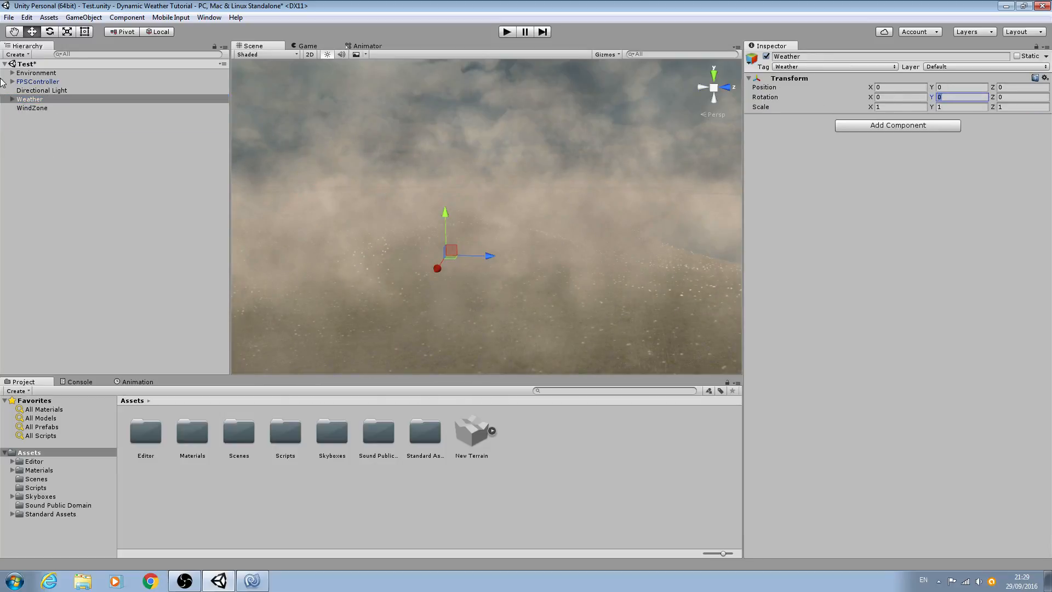
{"action": "left_click", "coordinate": [31, 108]}
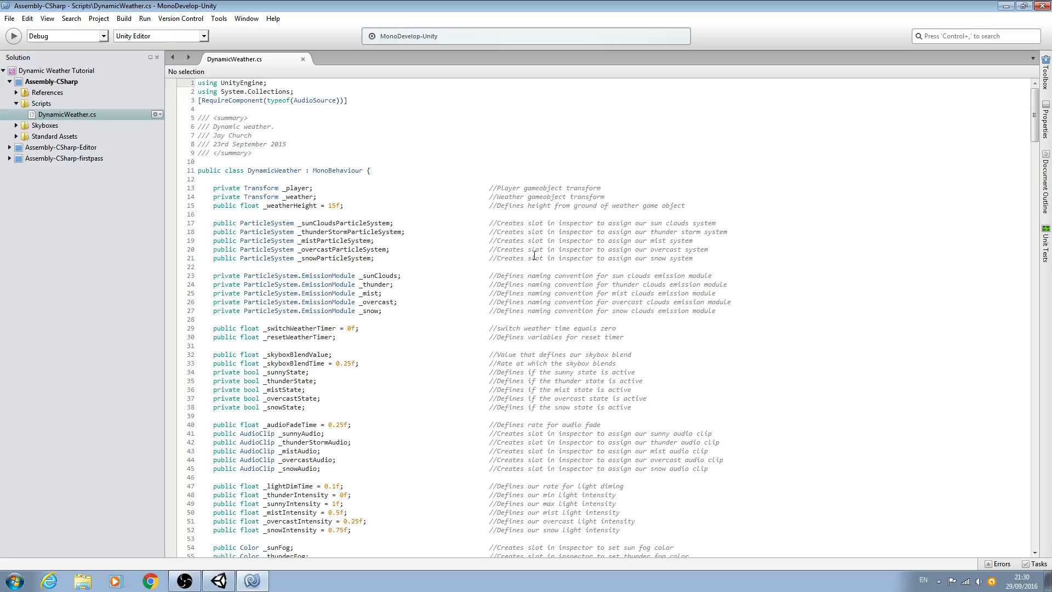
{"action": "mouse_move", "coordinate": [582, 328]}
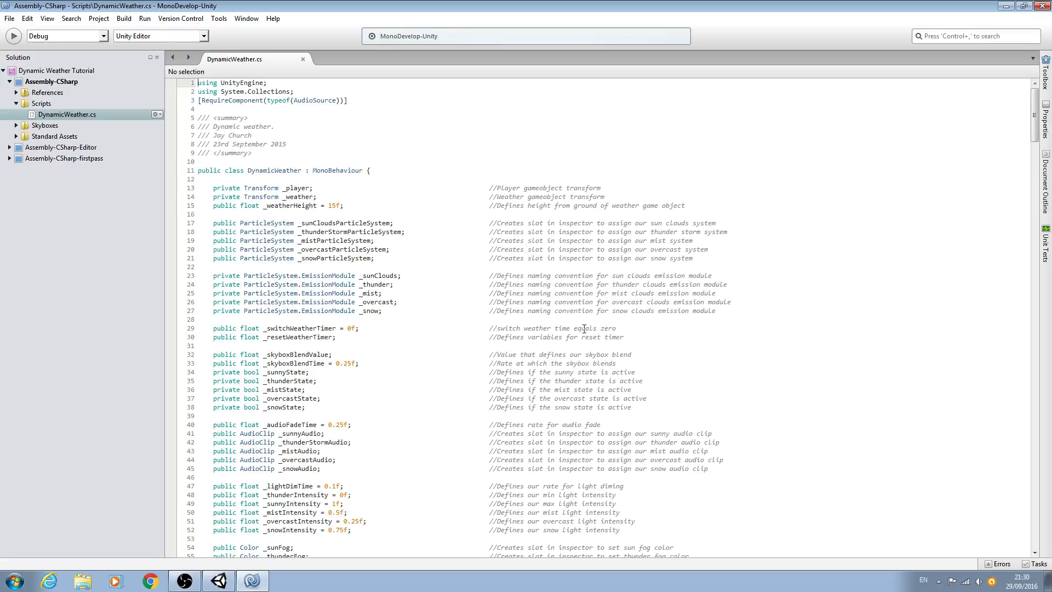
Duplicate the _weather Transform declaration and rename the copy to _wind.
{"action": "left_click", "coordinate": [279, 197]}
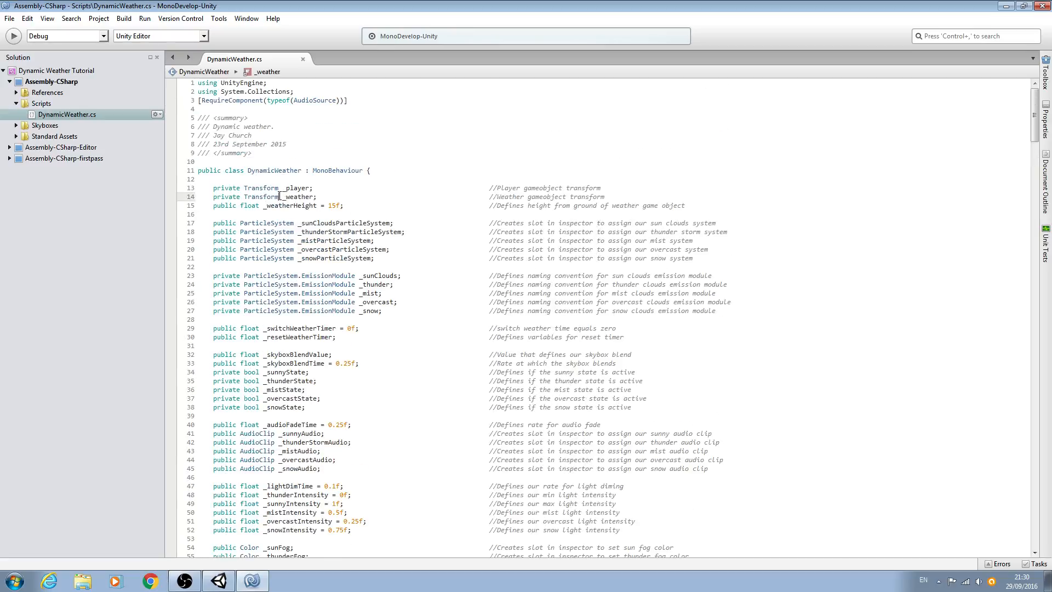
{"action": "left_click", "coordinate": [275, 197]}
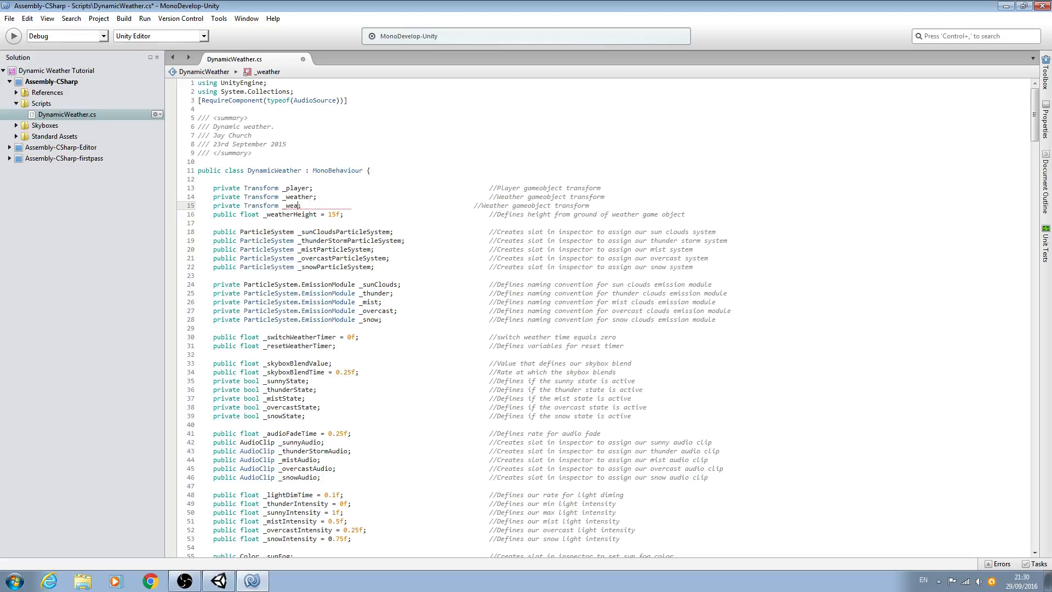
{"action": "type", "text": "win"}
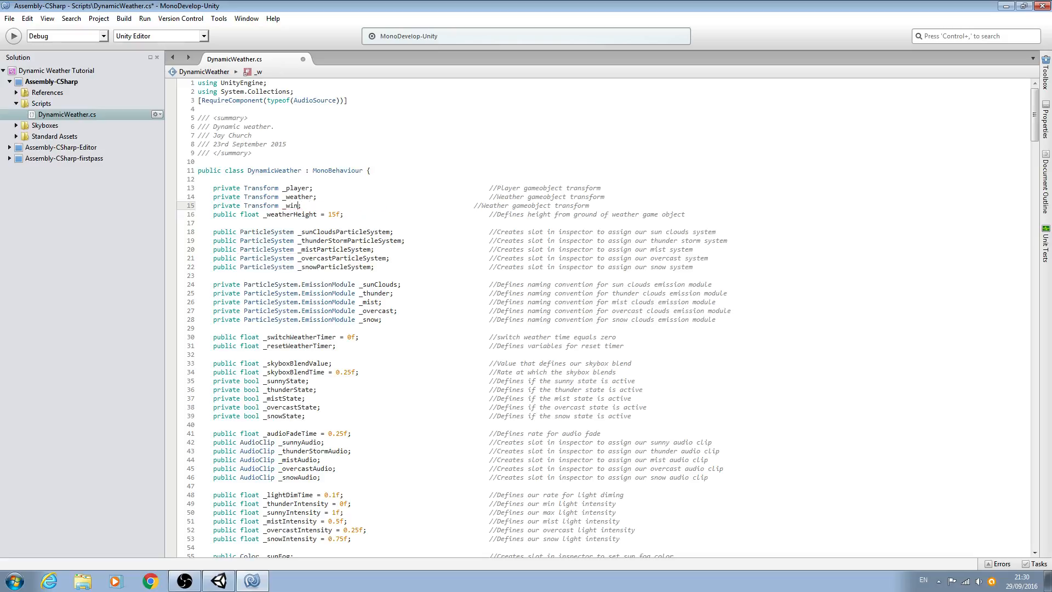
{"action": "type", "text": "d"}
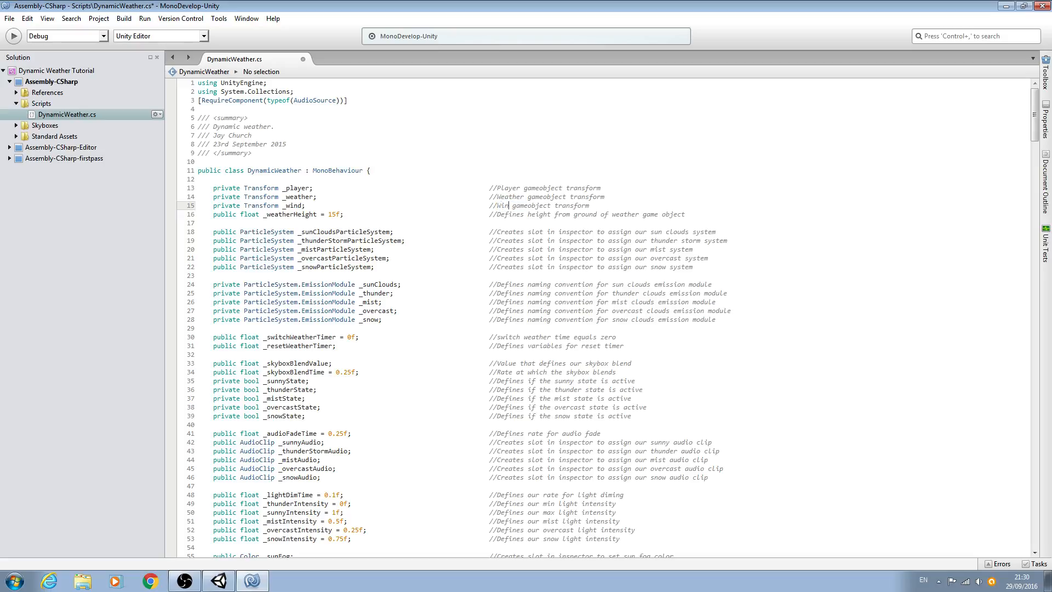
Copy the two weather lookup lines in Start and paste them below.
{"action": "scroll", "scroll_direction": "down", "scroll_amount": 3}
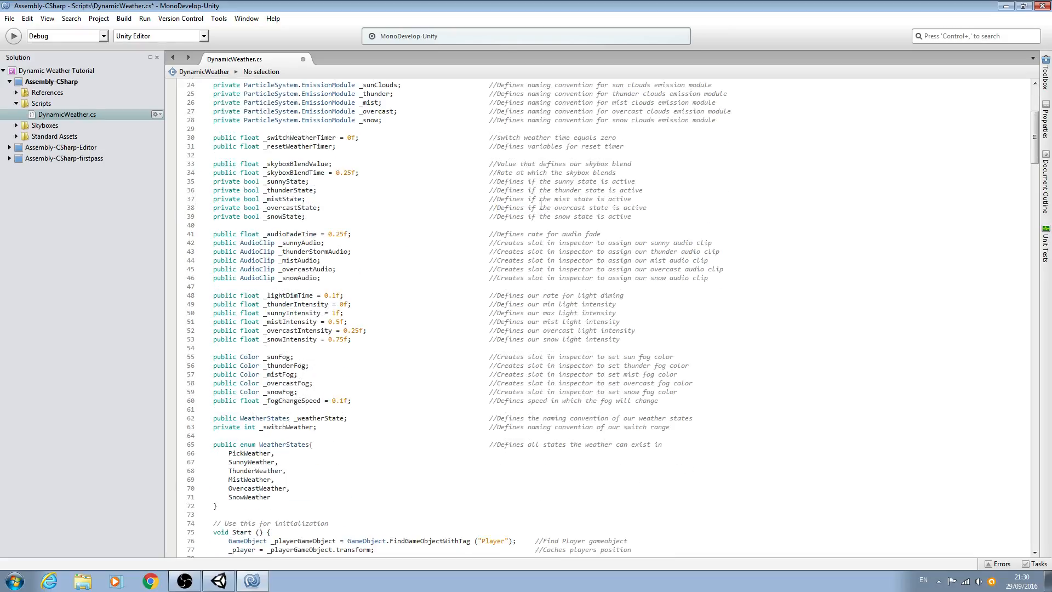
{"action": "scroll", "scroll_direction": "down", "scroll_amount": 3}
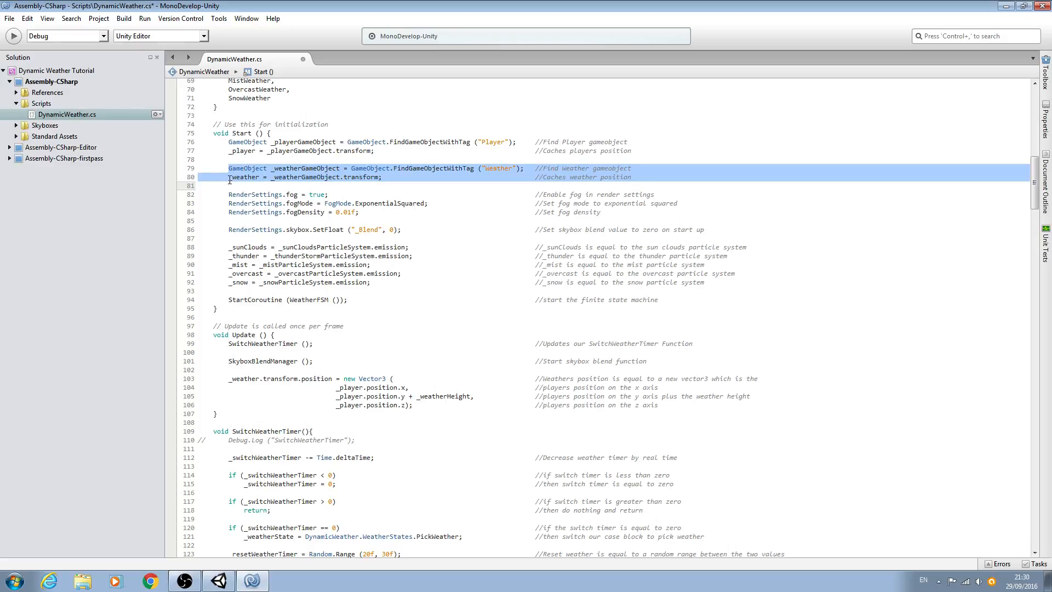
{"action": "right_click", "coordinate": [379, 179]}
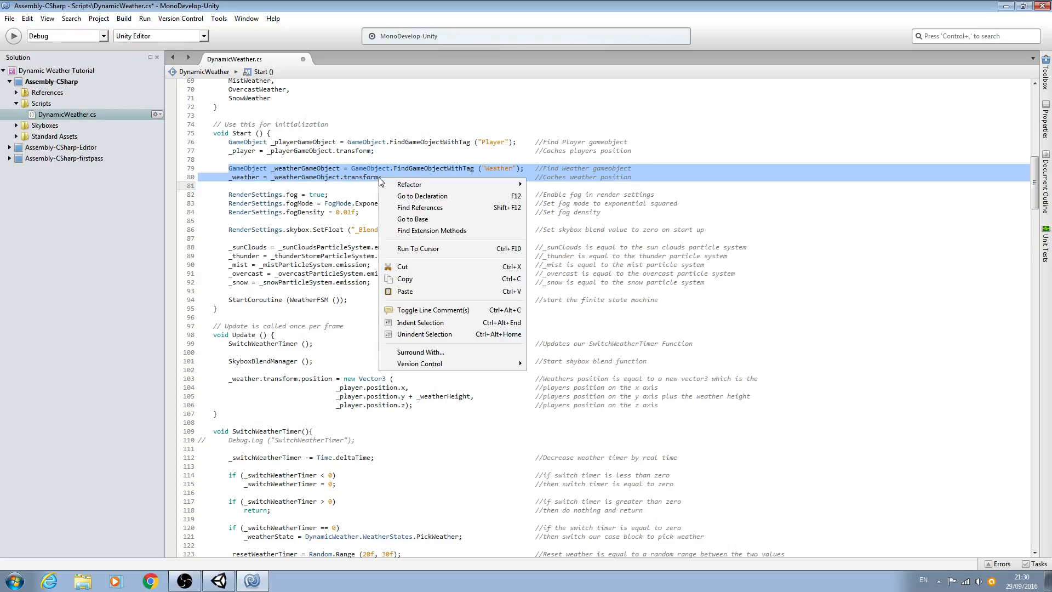
{"action": "left_click", "coordinate": [263, 185]}
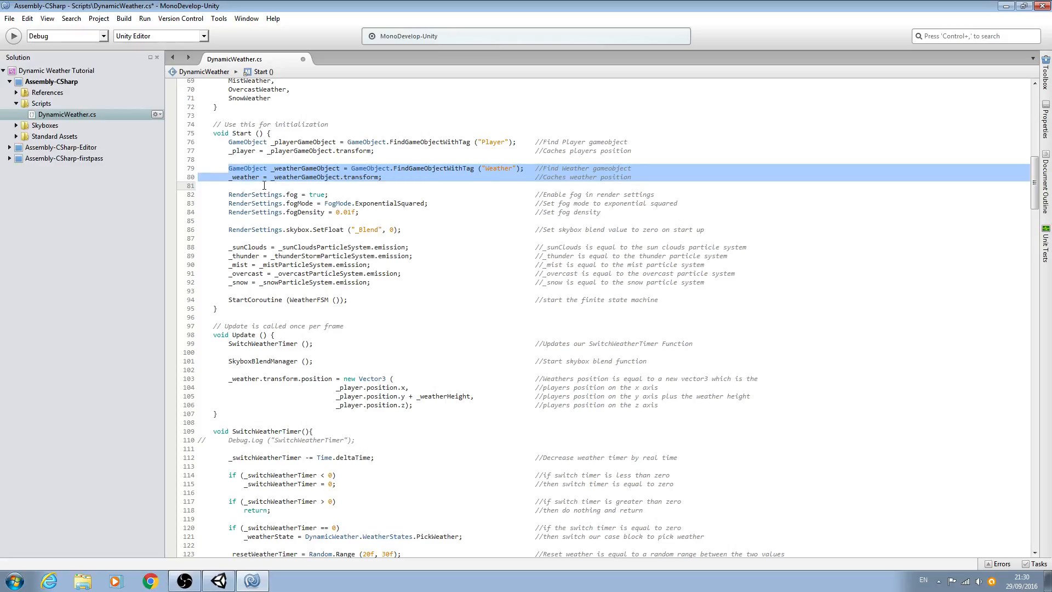
{"action": "right_click", "coordinate": [263, 185]}
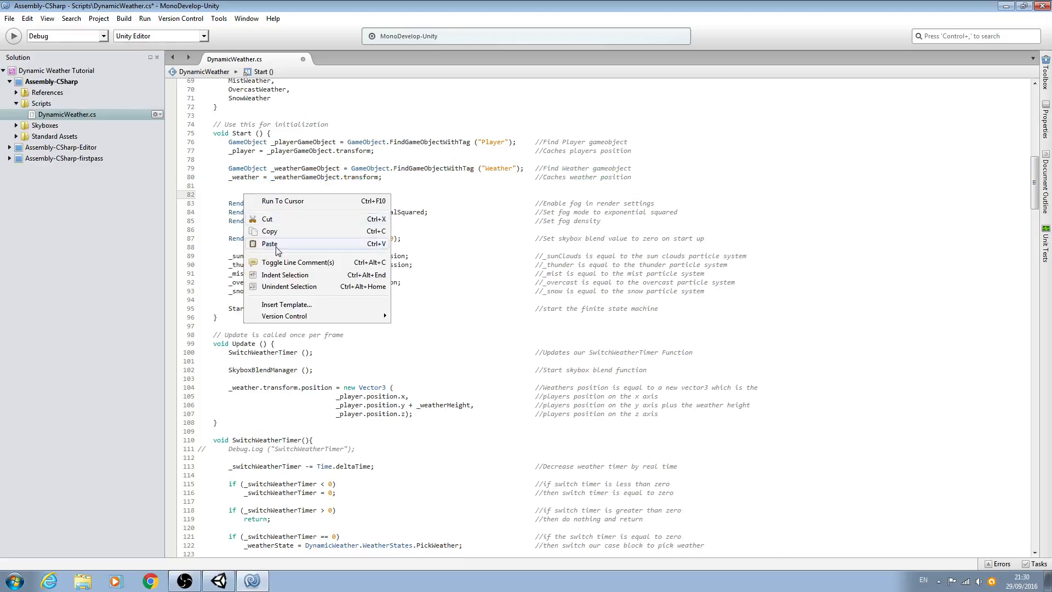
{"action": "left_click", "coordinate": [268, 243]}
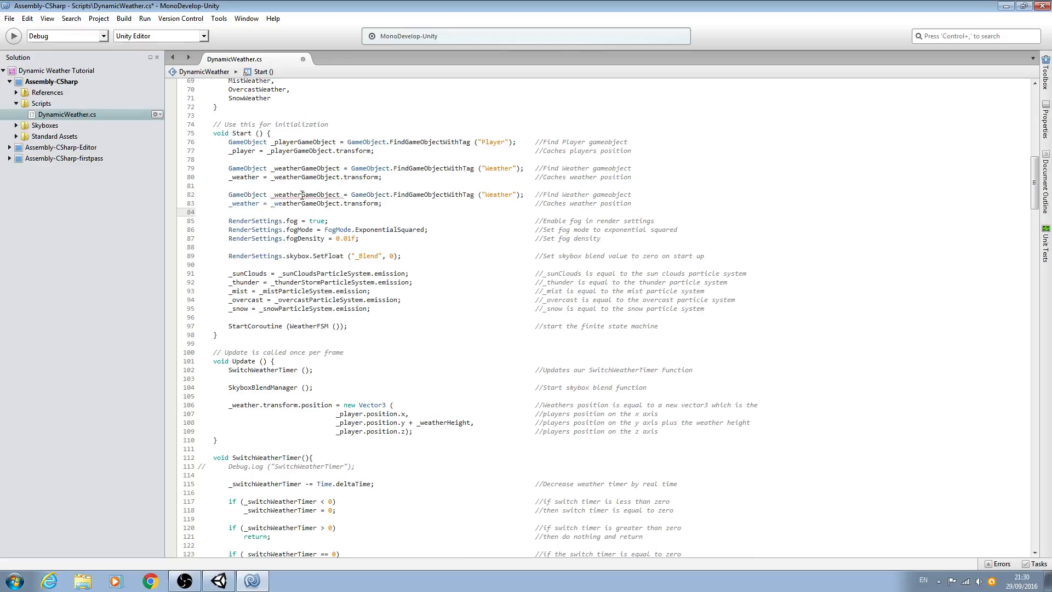
Rename the copy to _windGameObject, change its tag to "Wind", assign _wind and fix comments.
{"action": "double_click", "coordinate": [287, 194]}
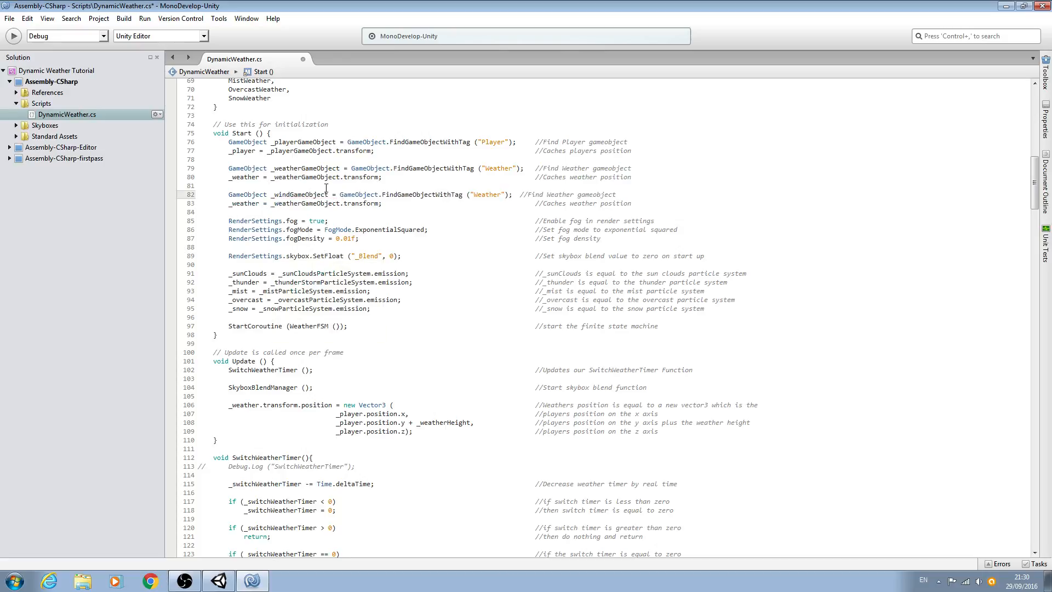
{"action": "double_click", "coordinate": [486, 194]}
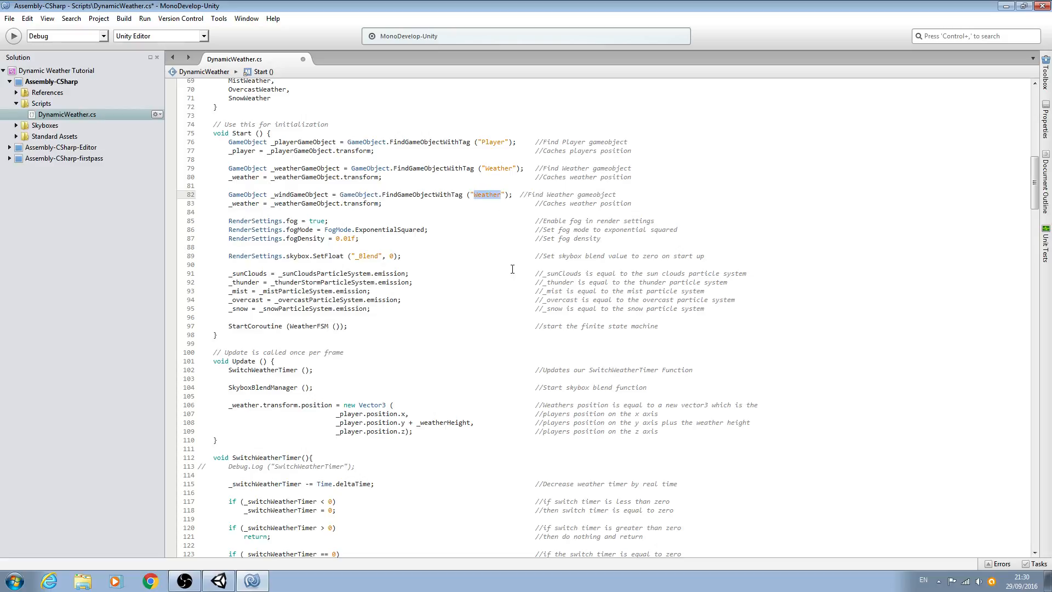
{"action": "type", "text": "Wind"}
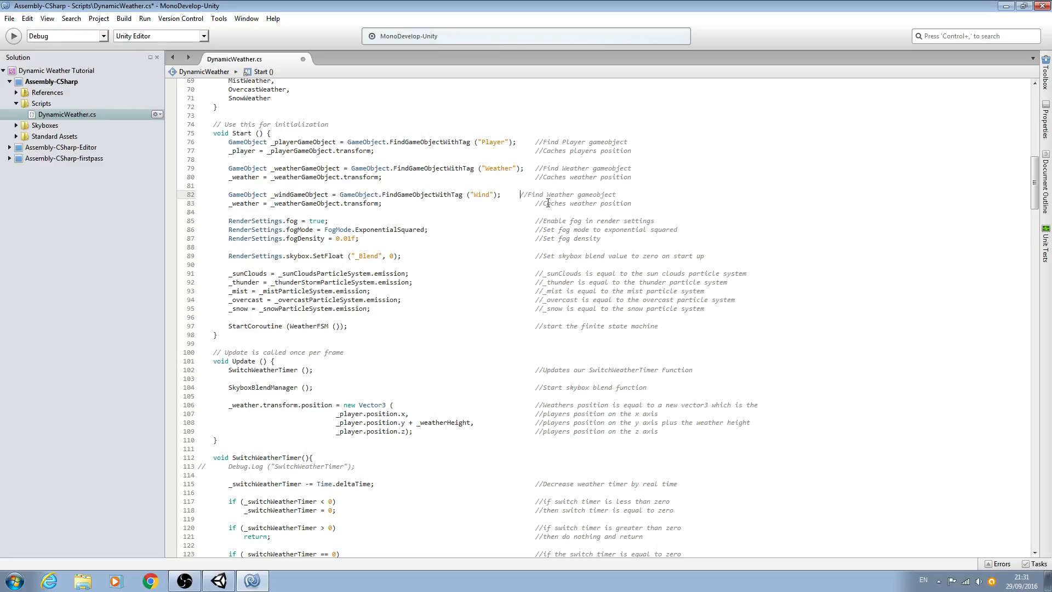
{"action": "double_click", "coordinate": [573, 194]}
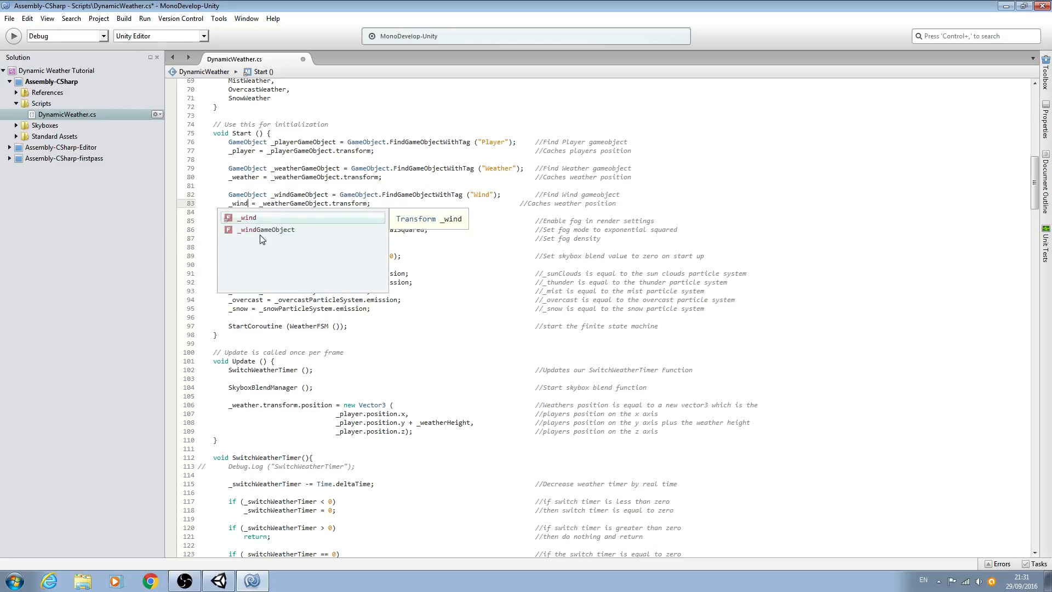
{"action": "key", "text": "Escape"}
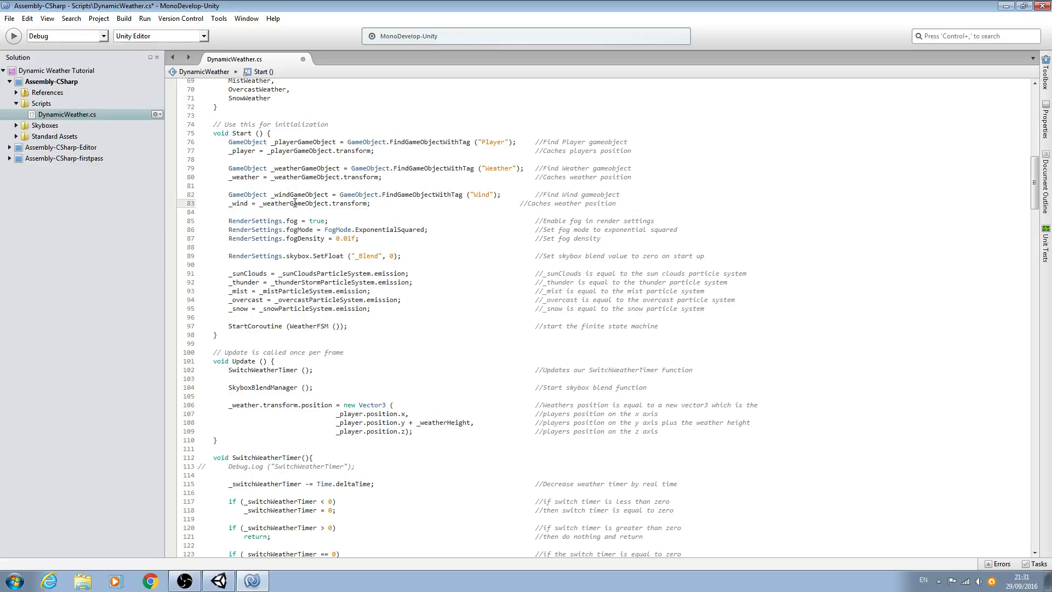
{"action": "double_click", "coordinate": [298, 194]}
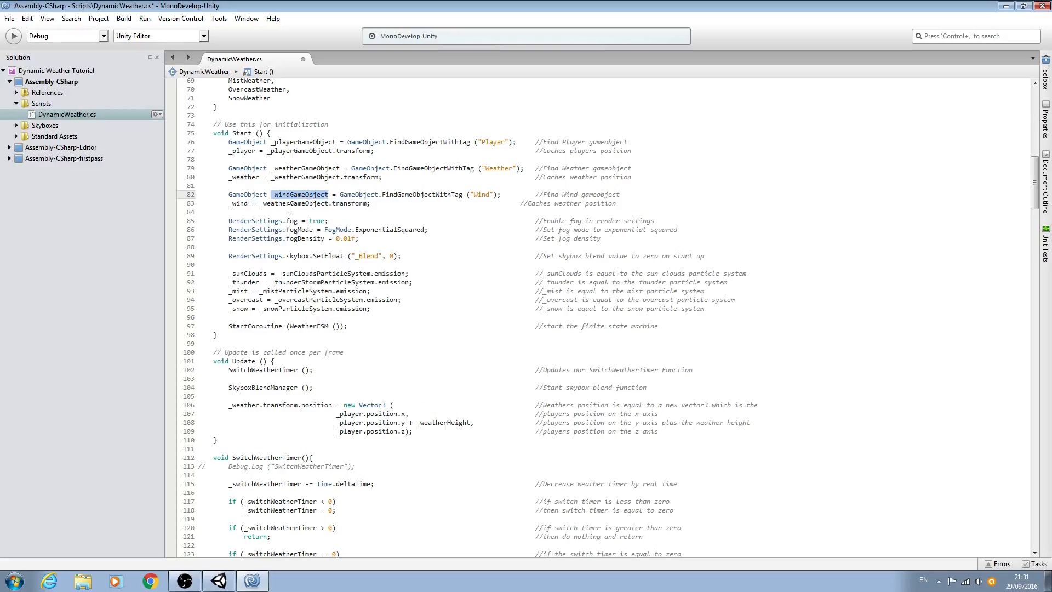
{"action": "right_click", "coordinate": [275, 203]}
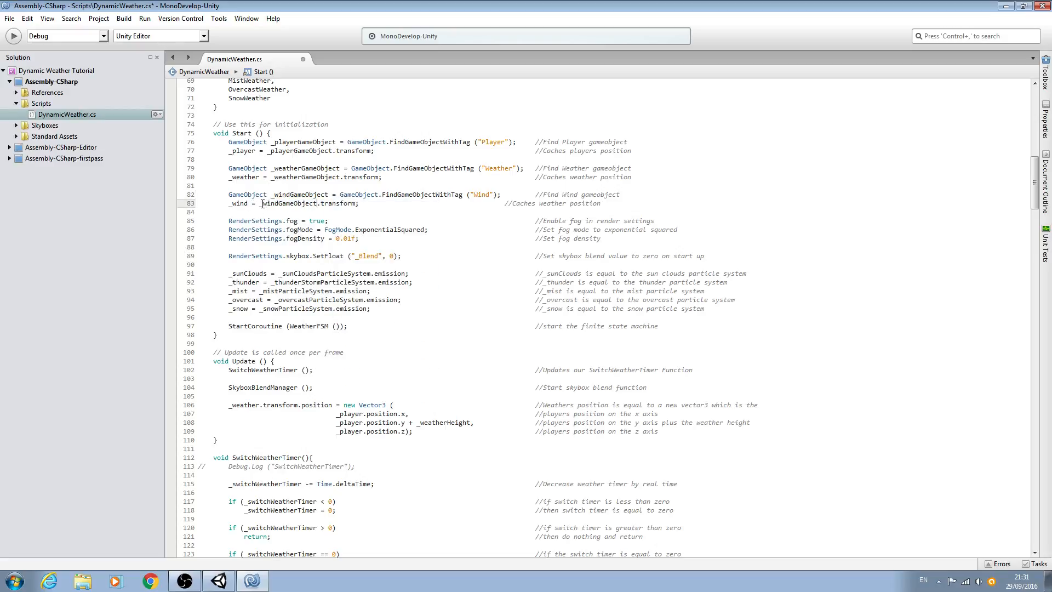
{"action": "double_click", "coordinate": [294, 203]}
{"action": "type", "text": "ind"}
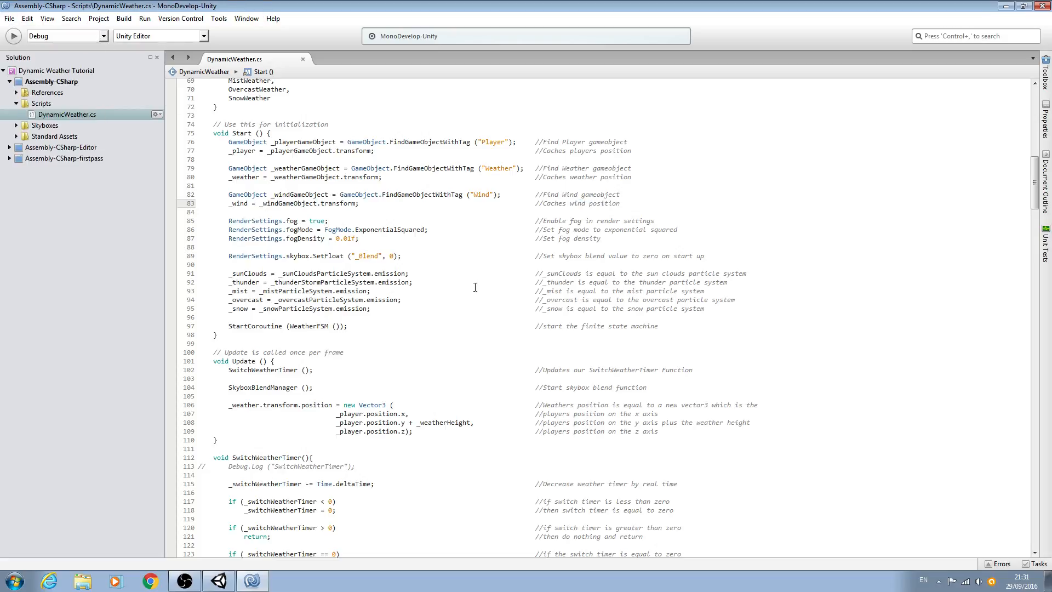
Scroll down to the PickWeather method, above its switch statement.
{"action": "scroll", "scroll_direction": "down", "scroll_amount": 3}
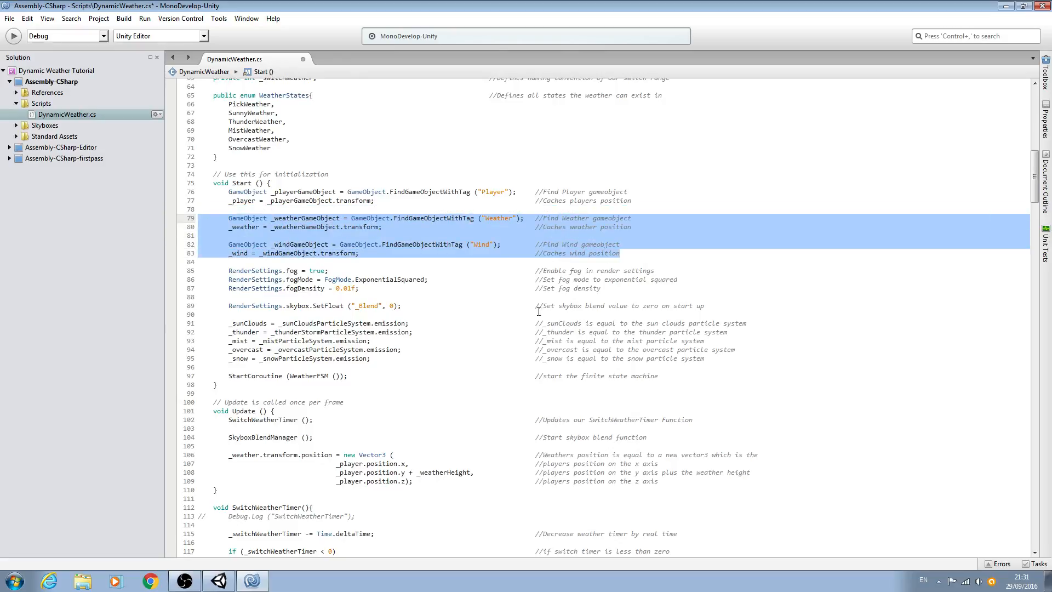
{"action": "scroll", "scroll_direction": "down", "scroll_amount": 3}
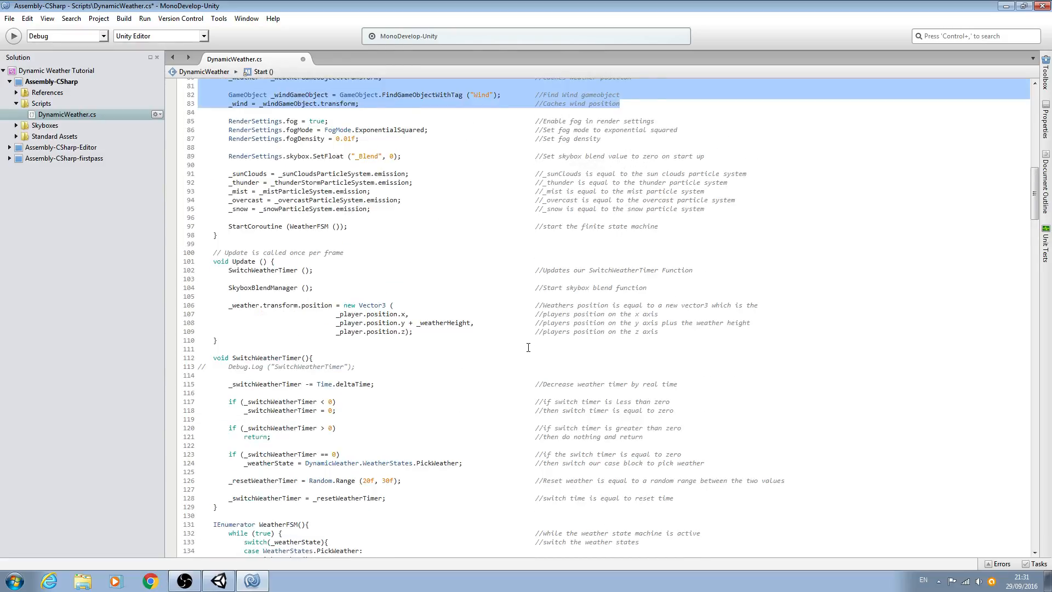
{"action": "scroll", "scroll_direction": "down", "scroll_amount": 3}
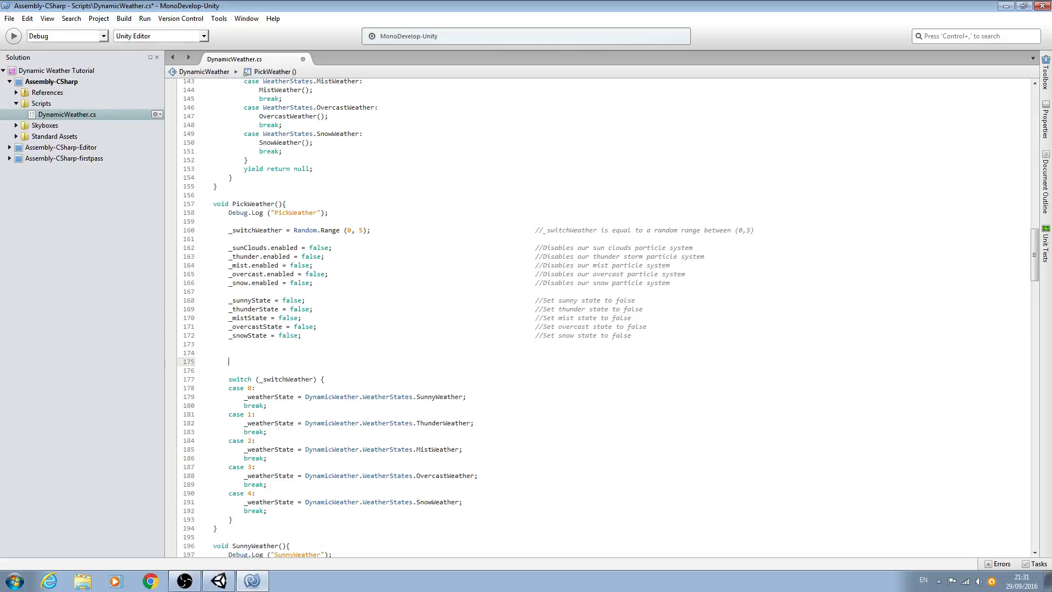
Declare float _tempRotation = Random.Range(0, 360); in PickWeather.
{"action": "type", "text": "float"}
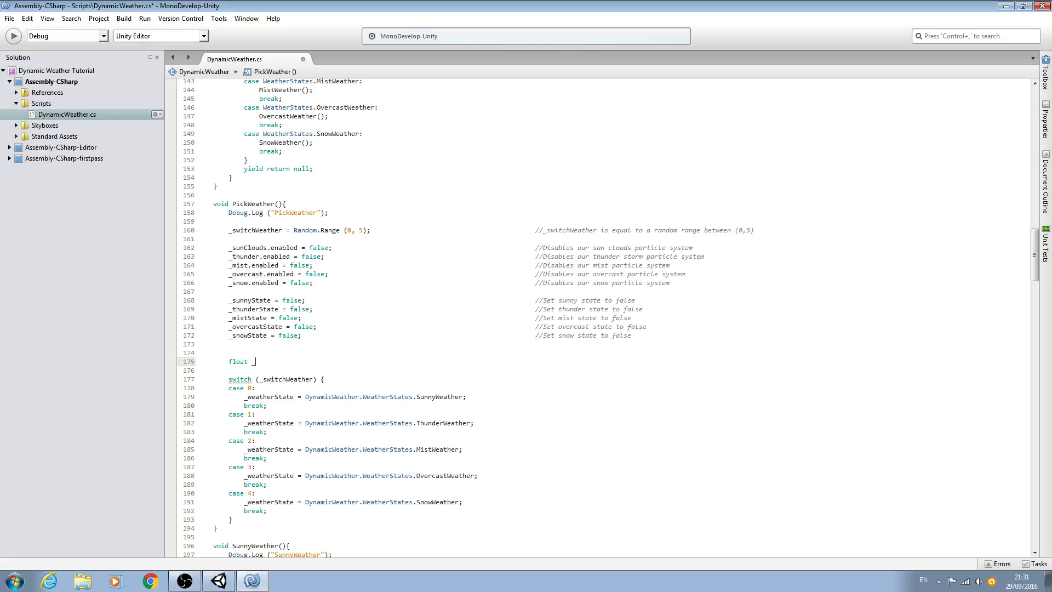
{"action": "type", "text": "_tem"}
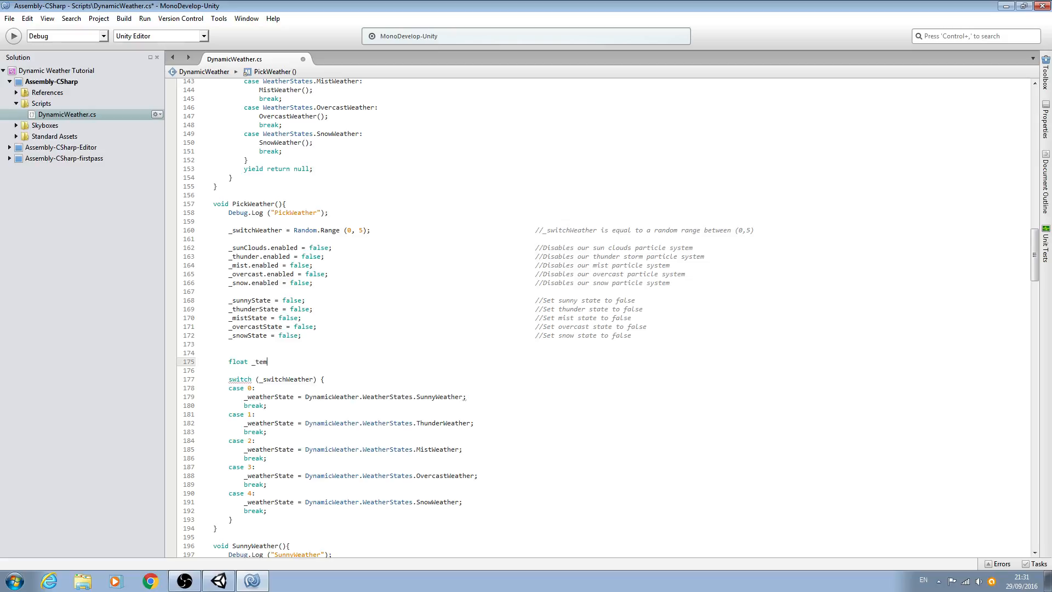
{"action": "type", "text": "pRot"}
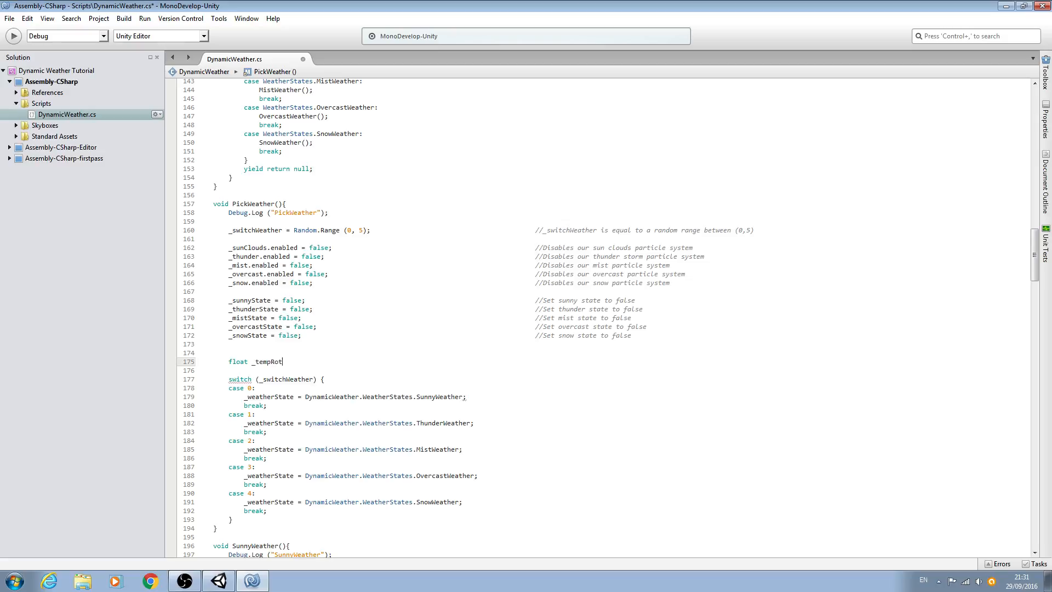
{"action": "type", "text": "ation"}
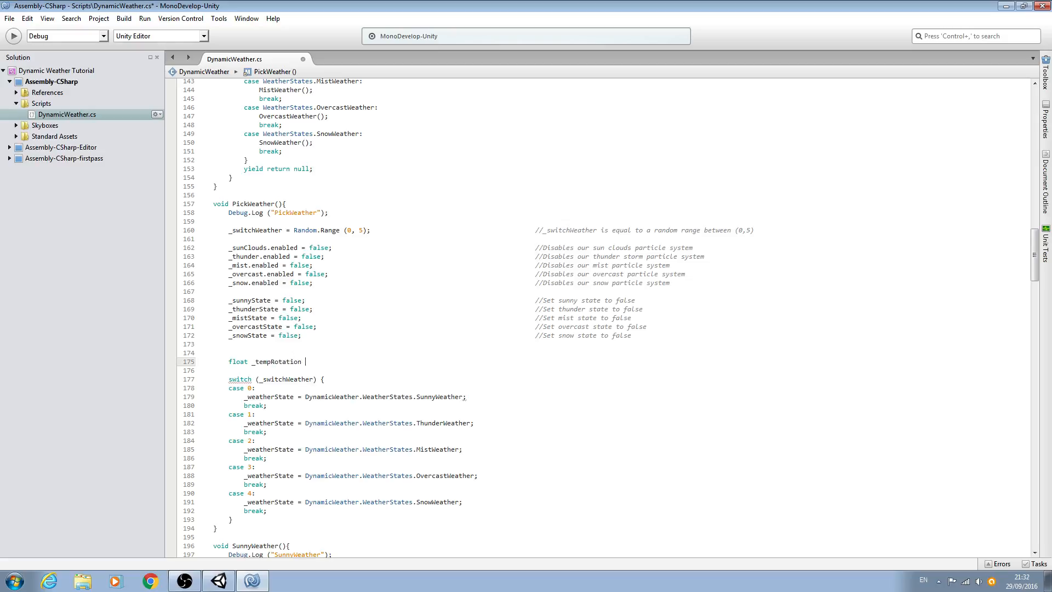
{"action": "type", "text": "="}
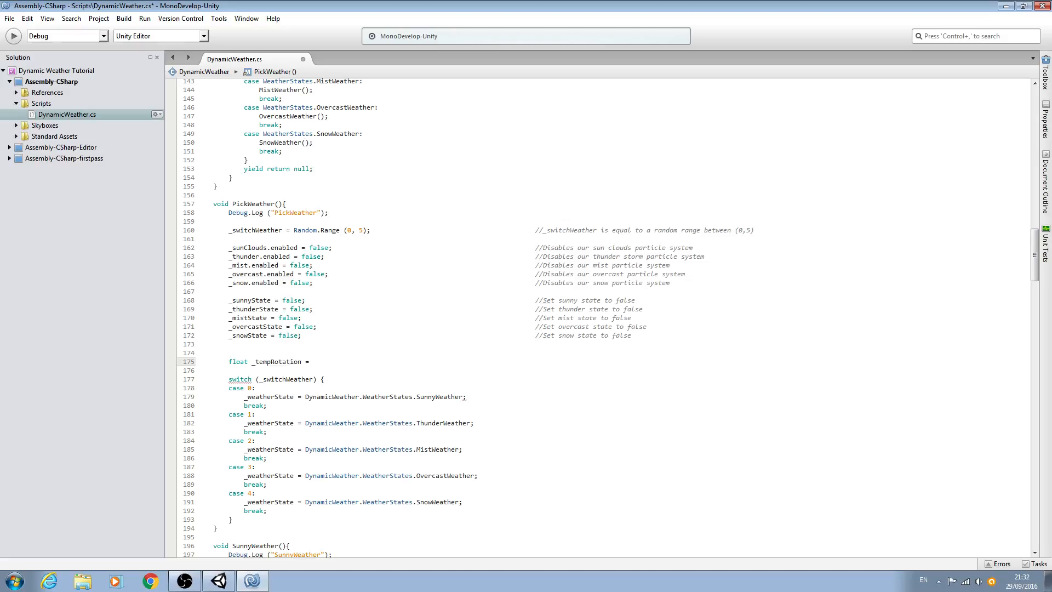
{"action": "type", "text": "Random.r"}
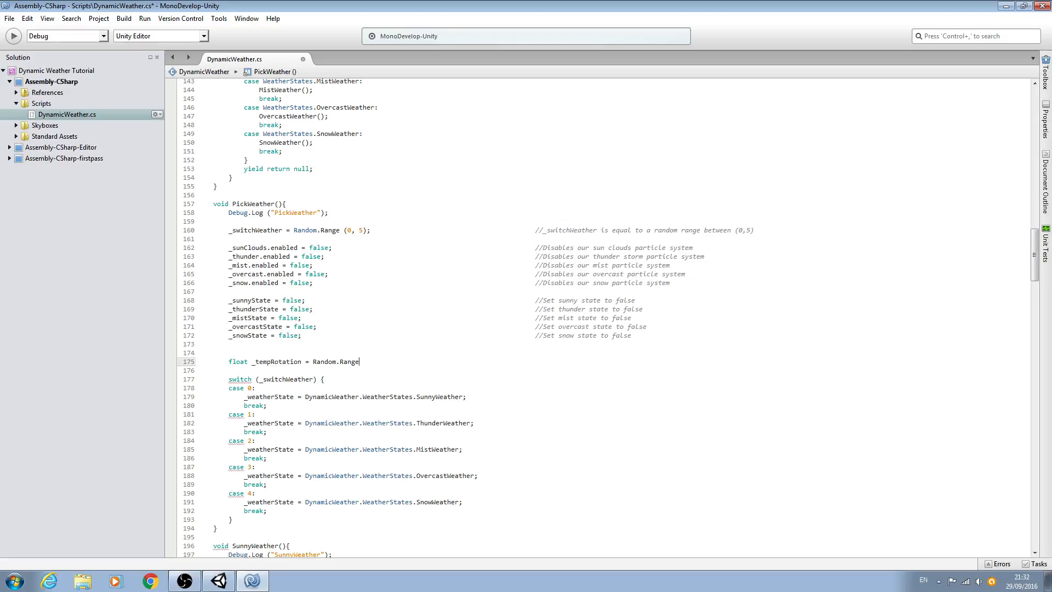
{"action": "type", "text": "(0"}
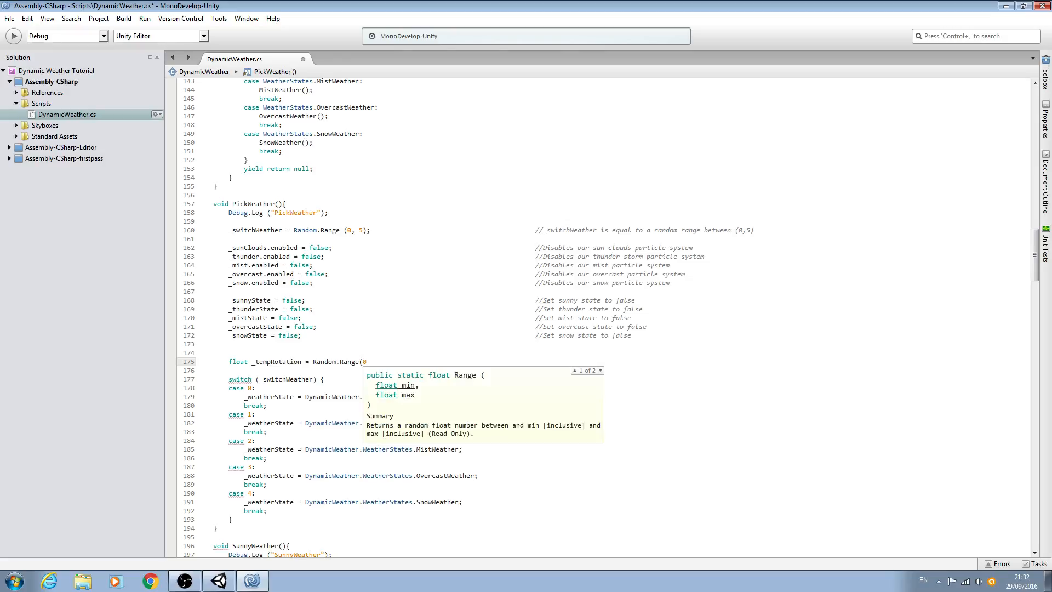
{"action": "type", "text": ", 3"}
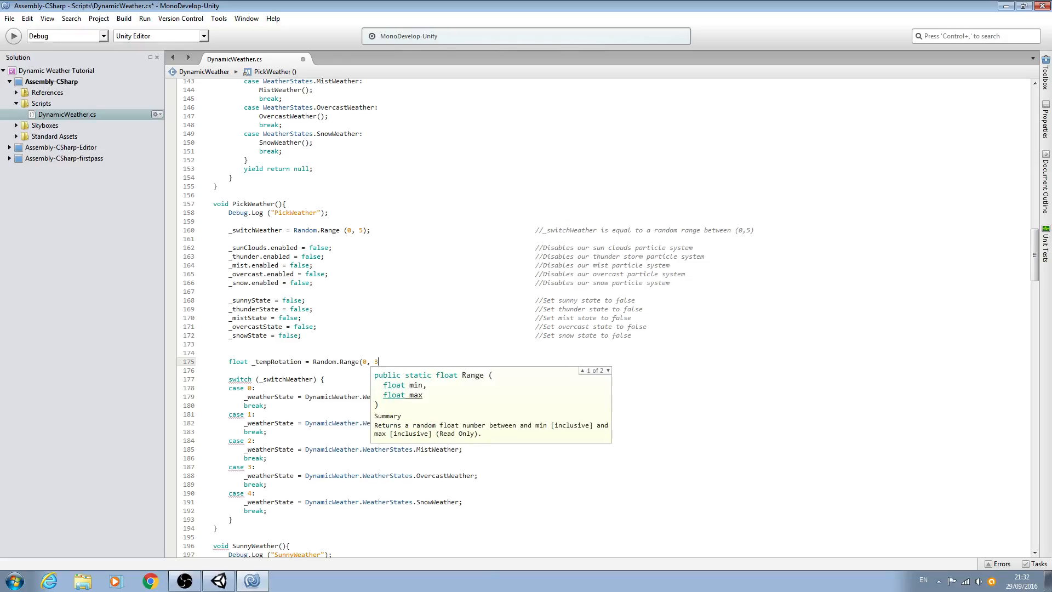
{"action": "type", "text": "60)"}
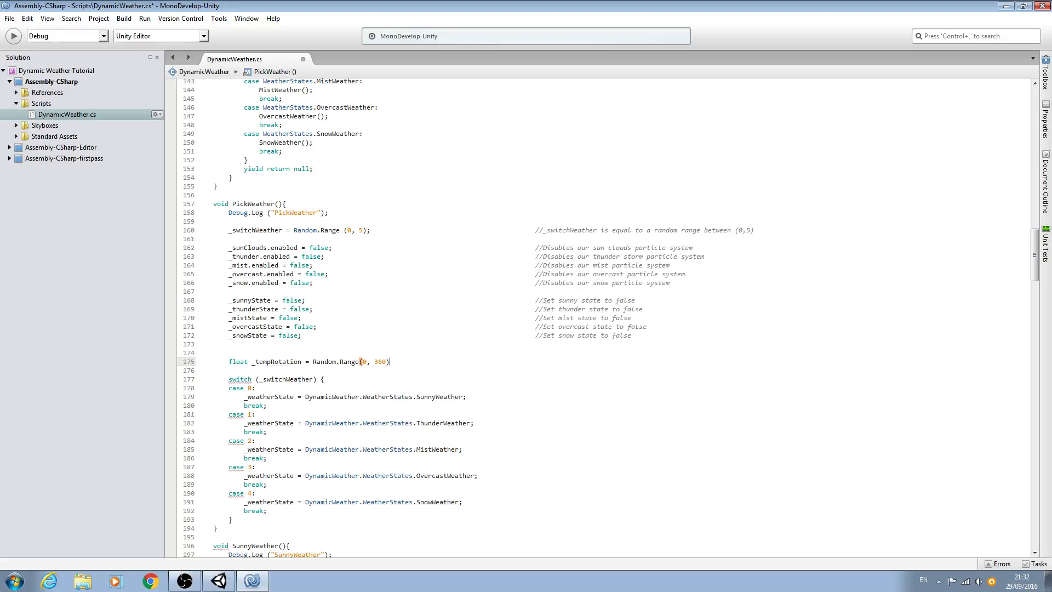
{"action": "type", "text": ";"}
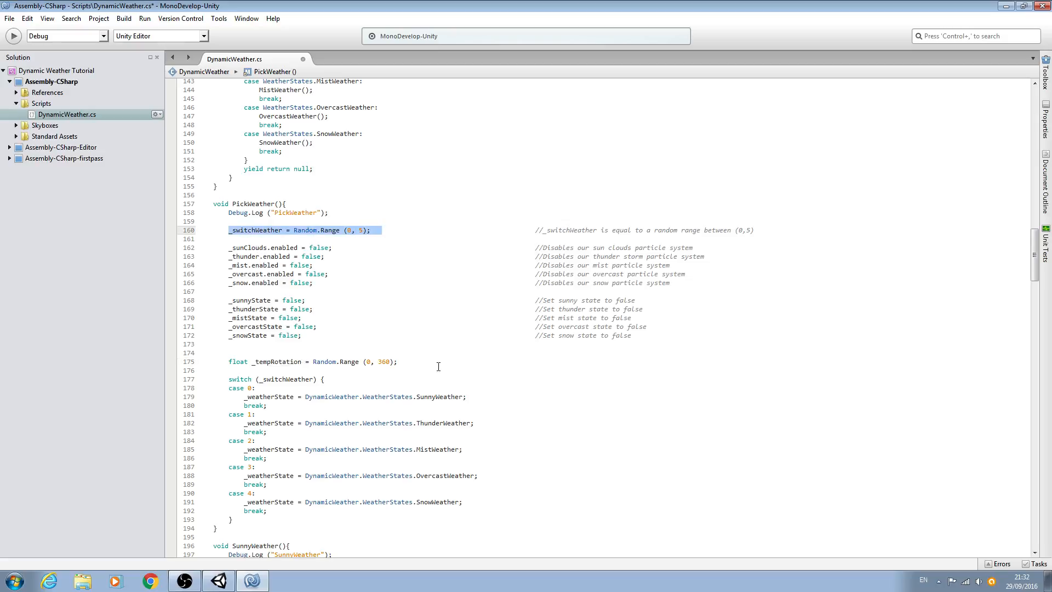
Comment the _tempRotation line as a range between 0 and 360 degrees.
{"action": "left_click", "coordinate": [535, 361]}
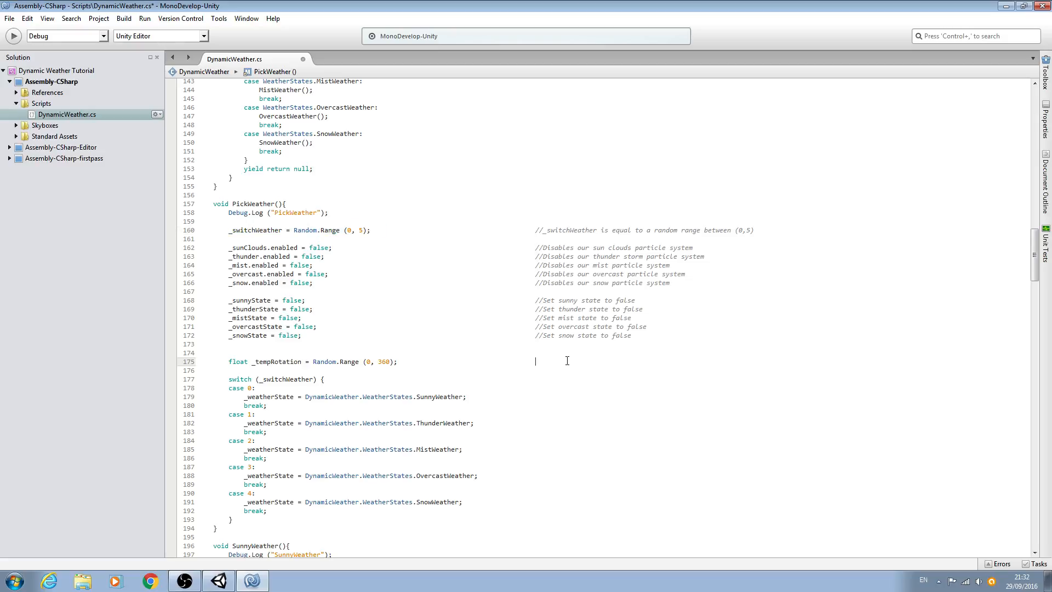
{"action": "type", "text": "_tempRotation"}
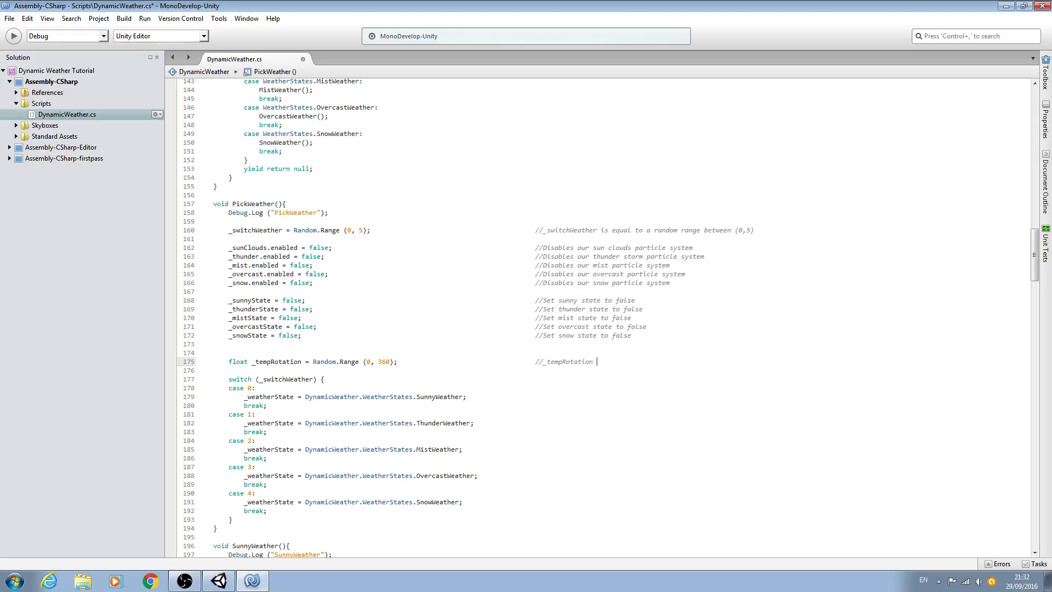
{"action": "type", "text": "is equal to a"}
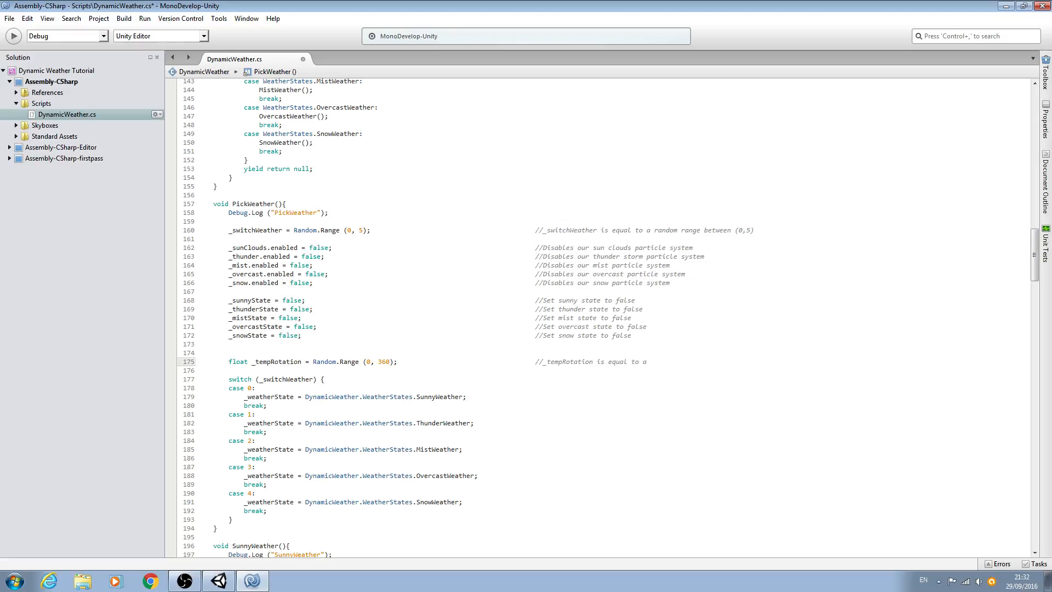
{"action": "type", "text": "rd"}
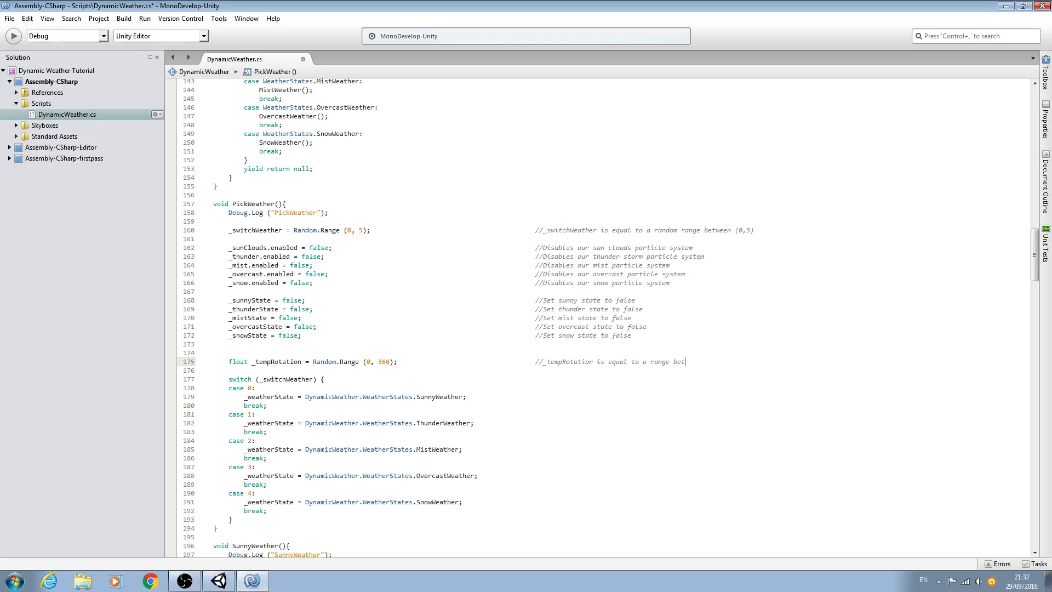
{"action": "type", "text": "ween 0 and 360 de"}
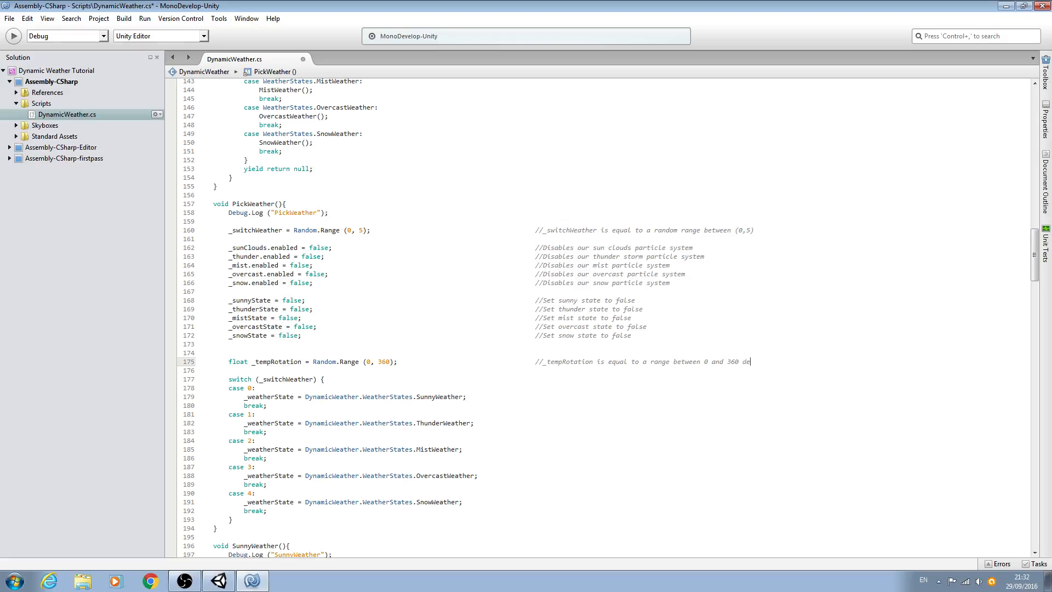
{"action": "type", "text": "grees"}
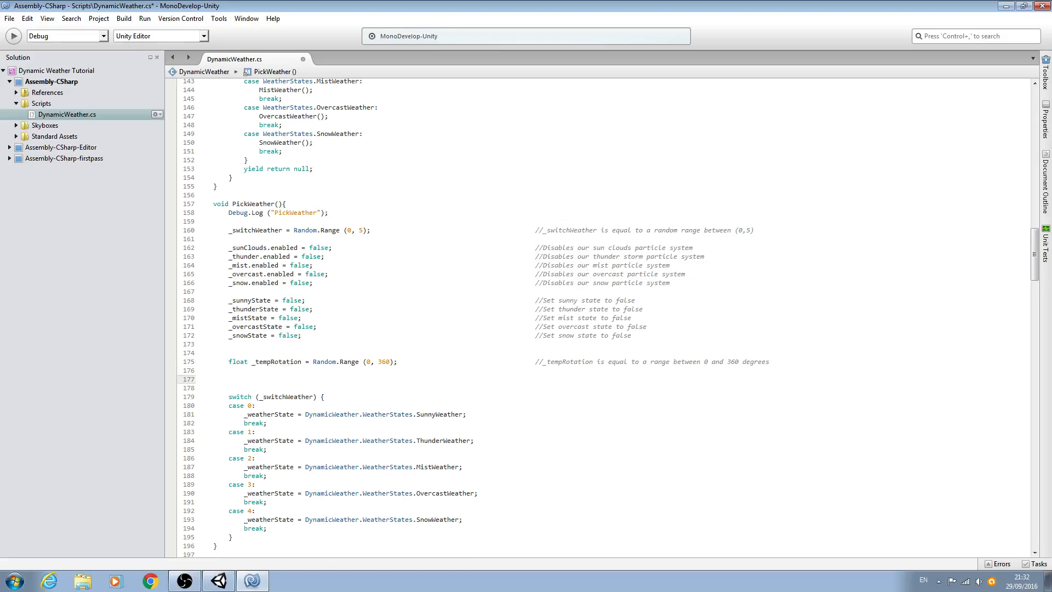
Type _weather.transform.localEulerAngles on a new line using autocomplete.
{"action": "scroll", "scroll_direction": "down", "scroll_amount": 3}
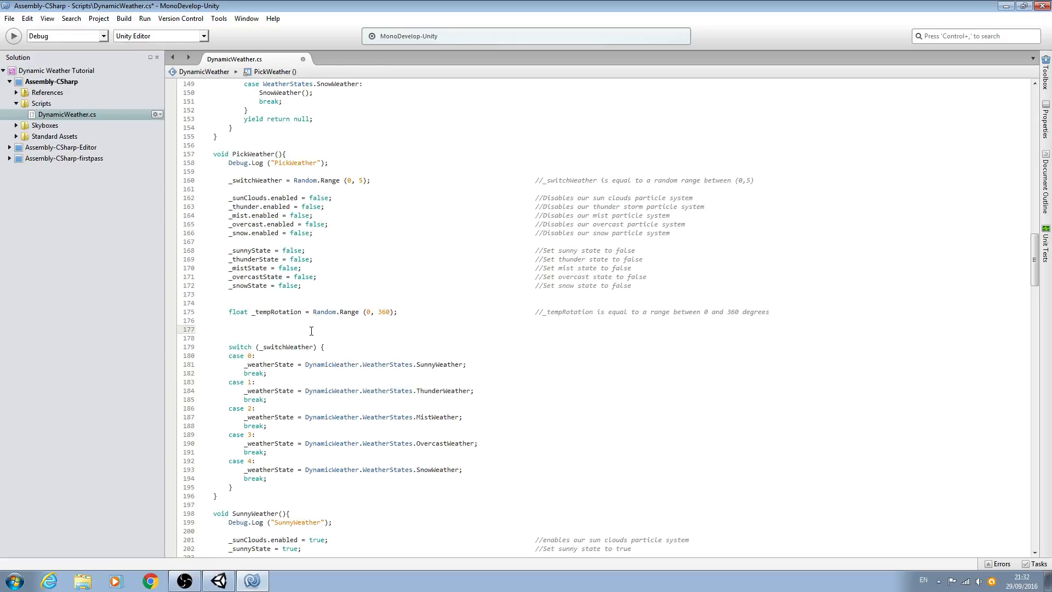
{"action": "scroll", "scroll_direction": "up", "scroll_amount": 3}
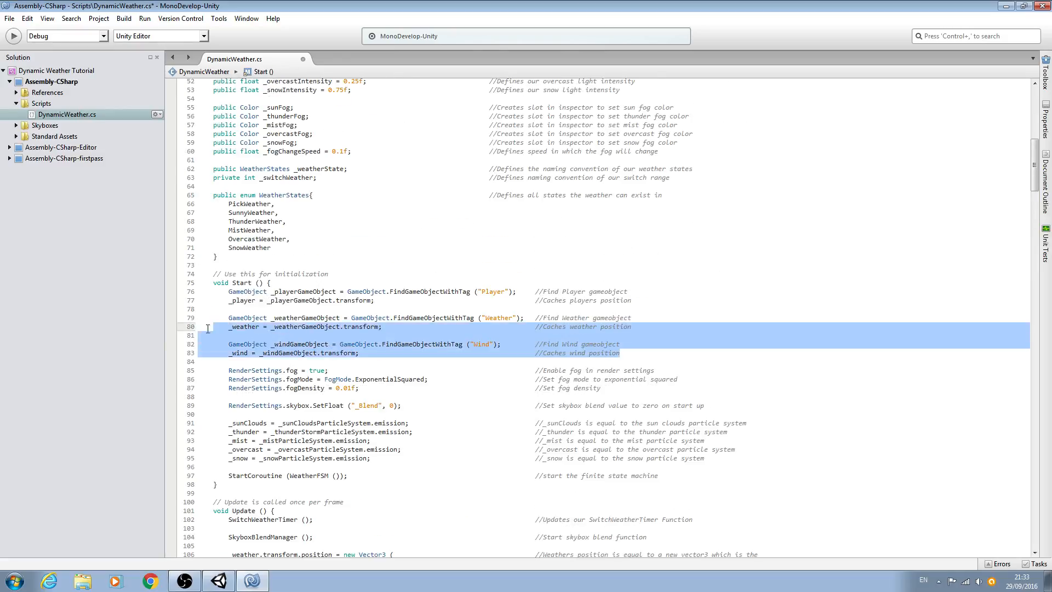
{"action": "scroll", "scroll_direction": "down", "scroll_amount": 3}
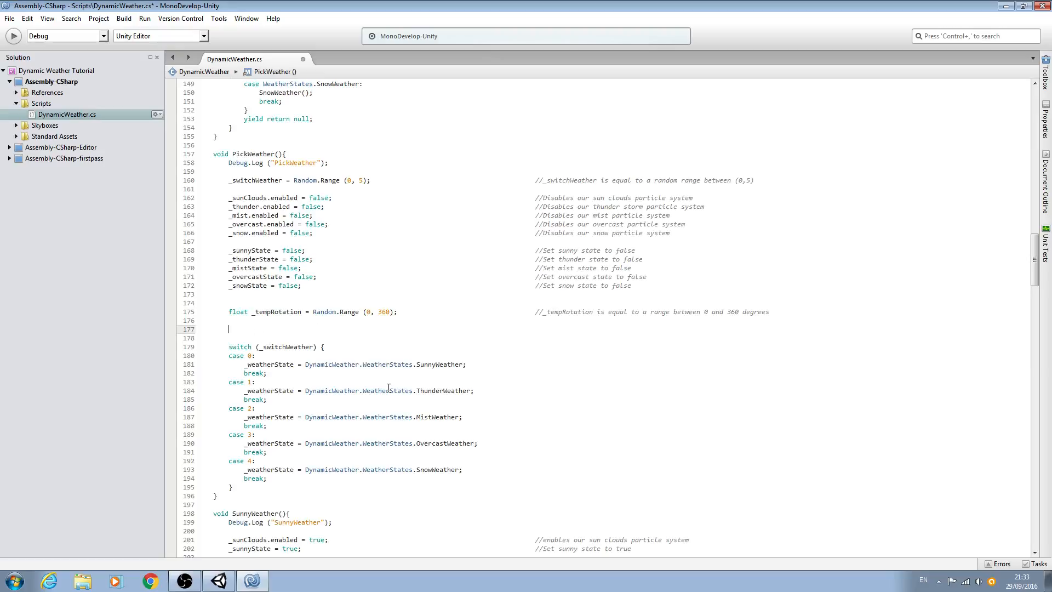
{"action": "mouse_move", "coordinate": [389, 391]}
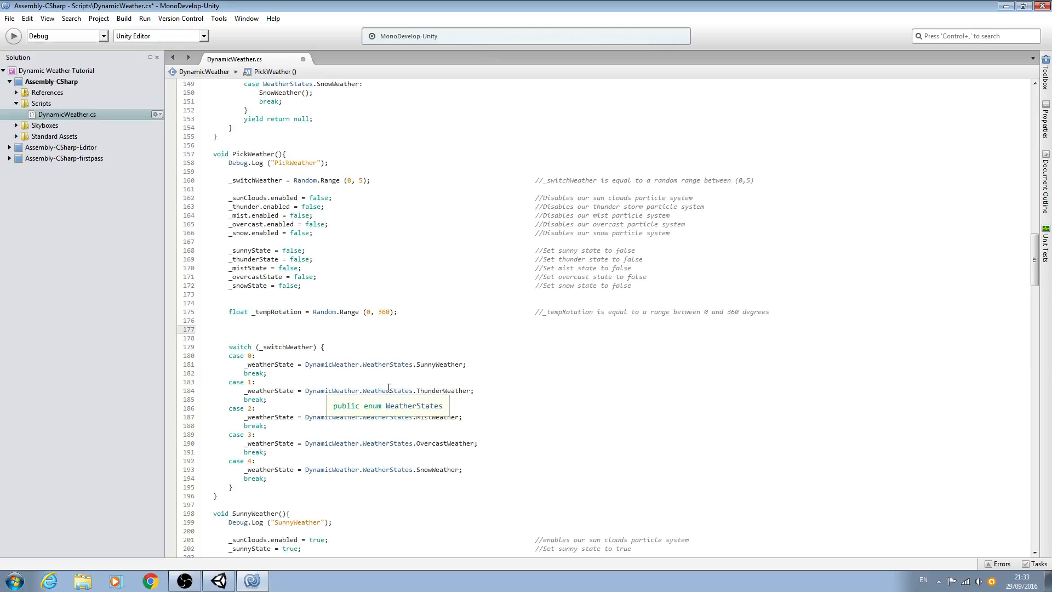
{"action": "type", "text": "_w"}
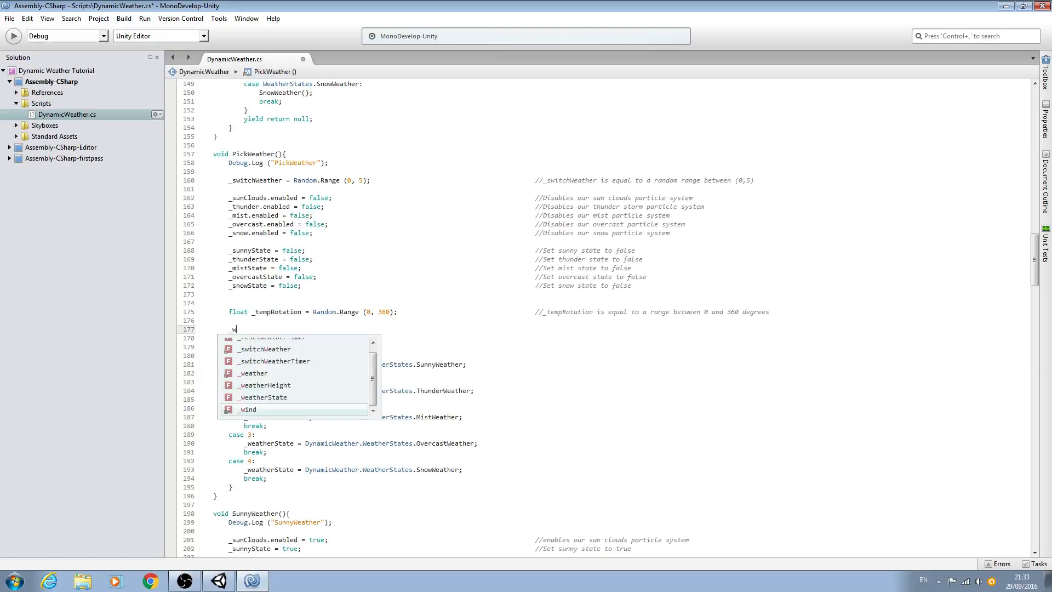
{"action": "type", "text": "eat"}
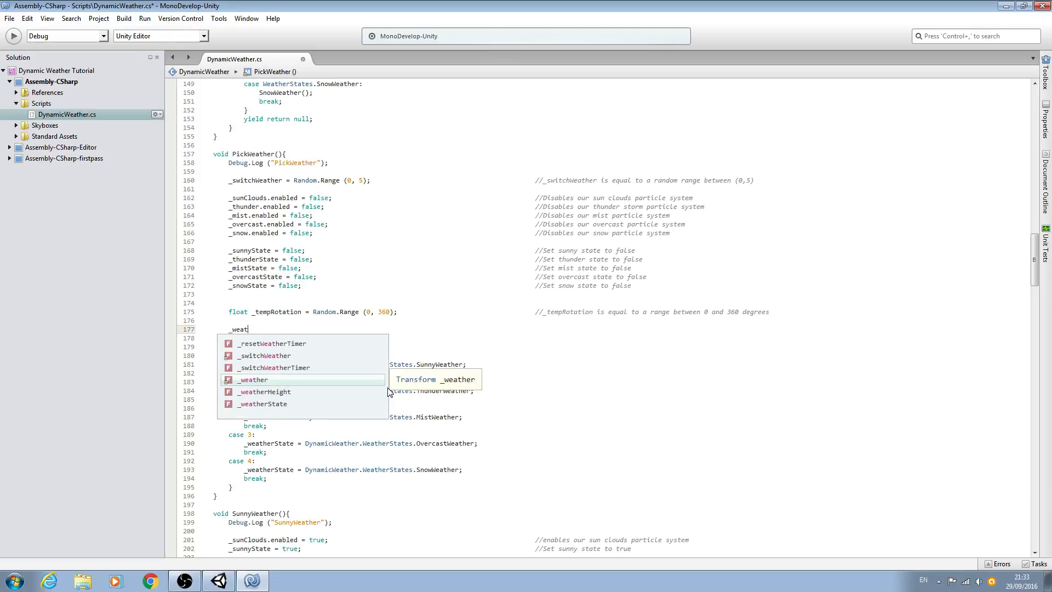
{"action": "type", "text": "."}
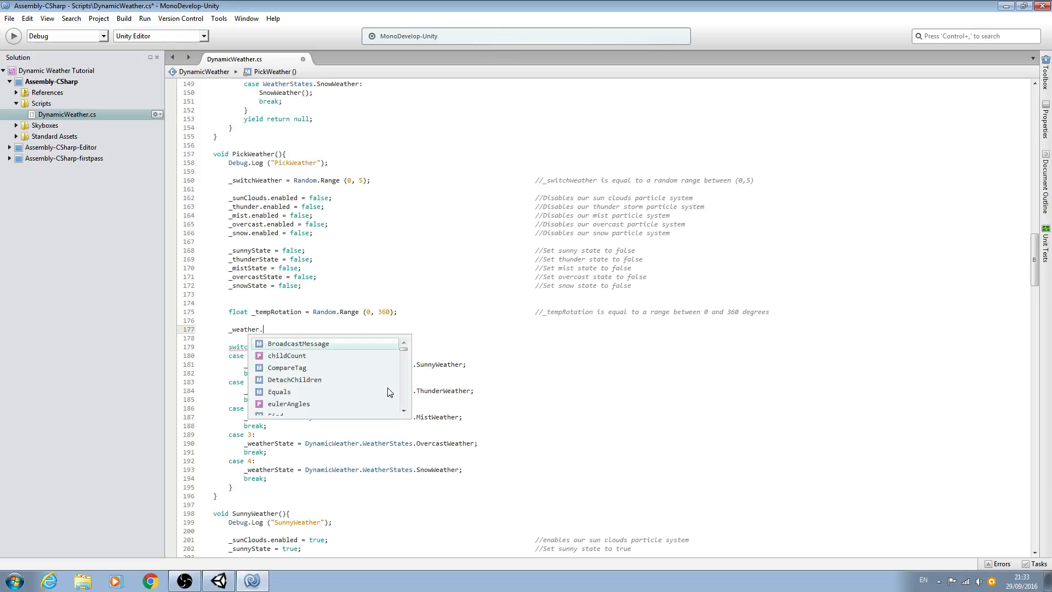
{"action": "type", "text": "transform.l"}
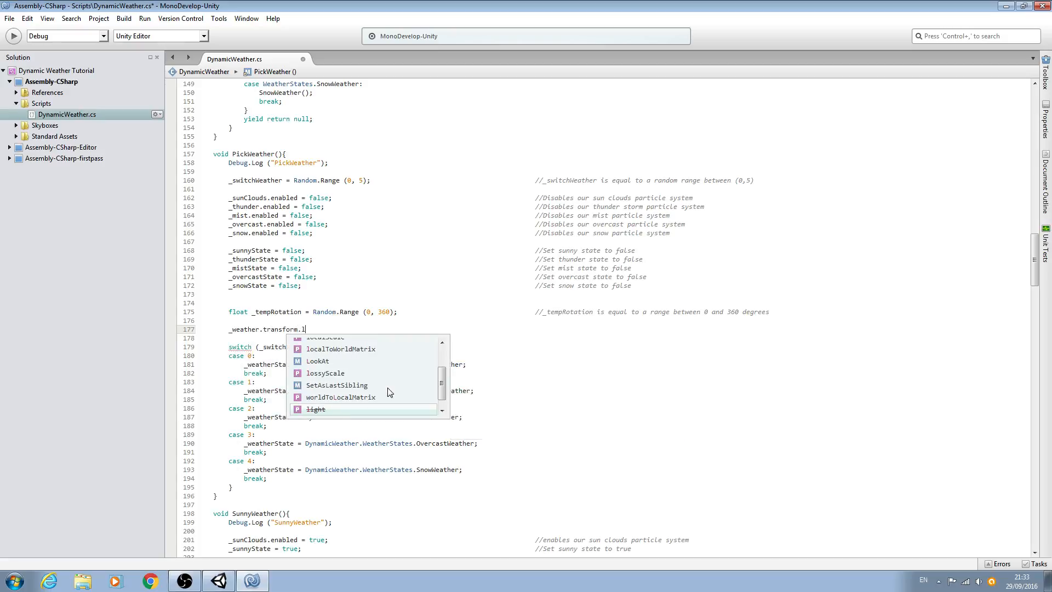
{"action": "type", "text": "oc"}
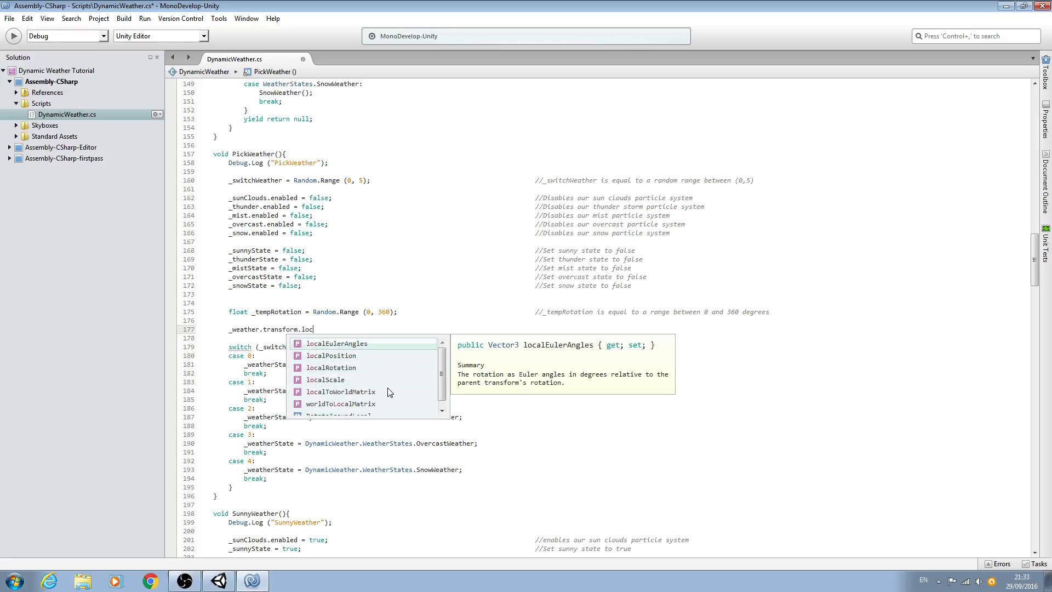
{"action": "mouse_move", "coordinate": [411, 362]}
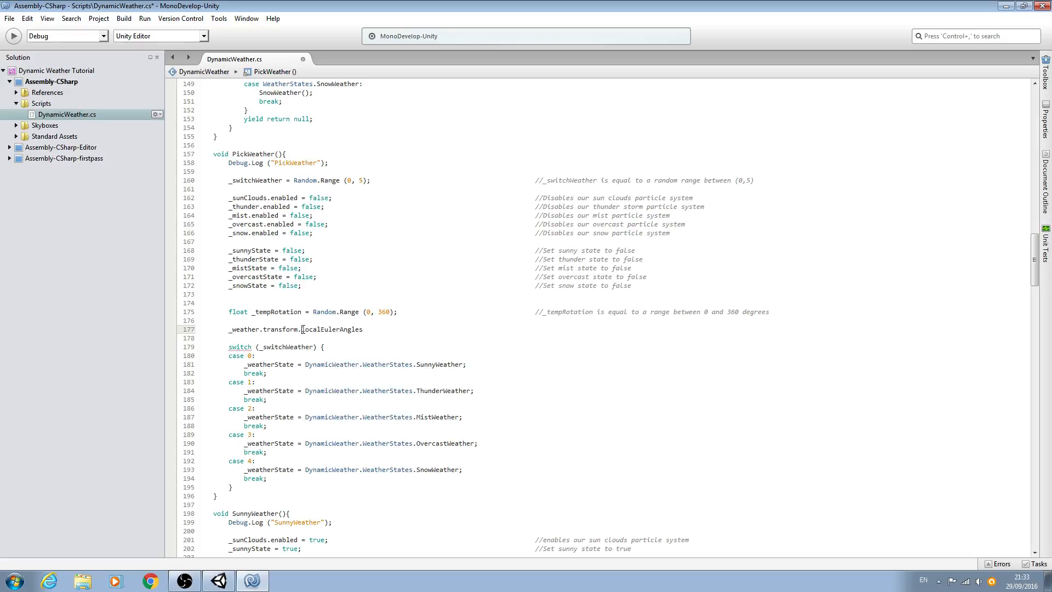
{"action": "double_click", "coordinate": [332, 329]}
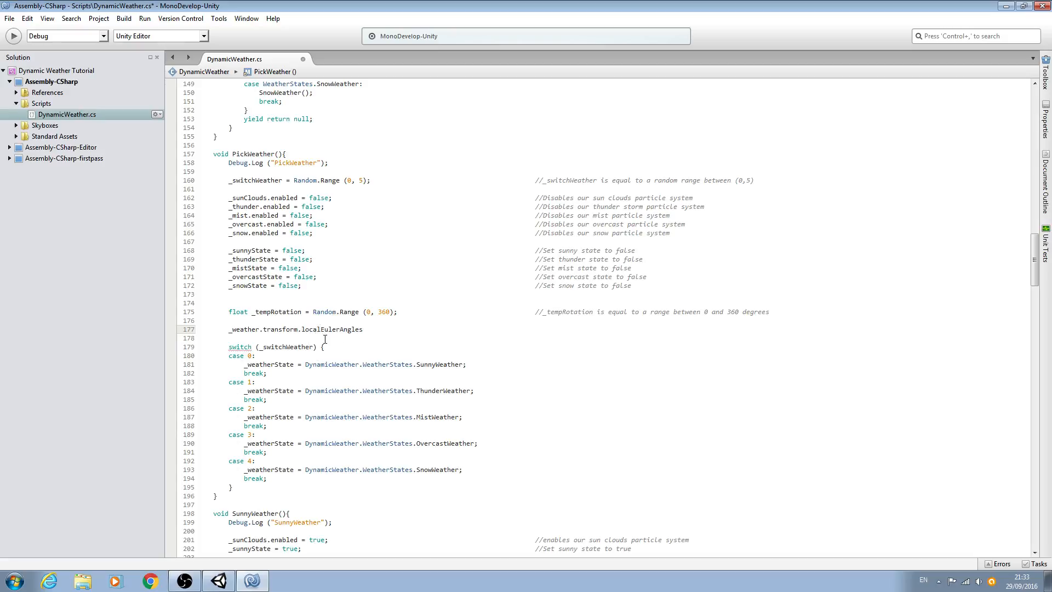
{"action": "double_click", "coordinate": [321, 329]}
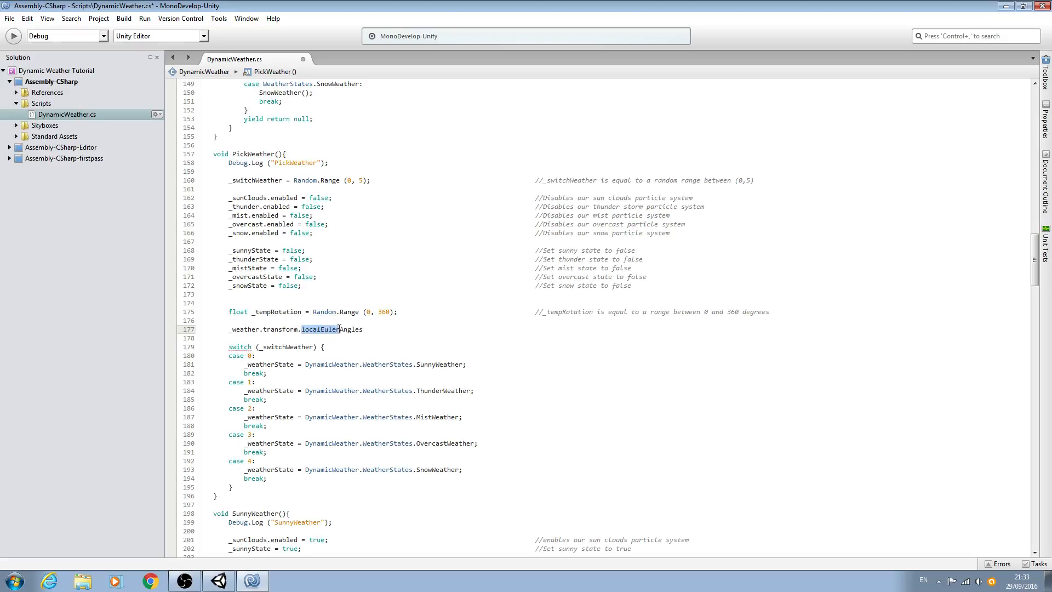
{"action": "double_click", "coordinate": [321, 329]}
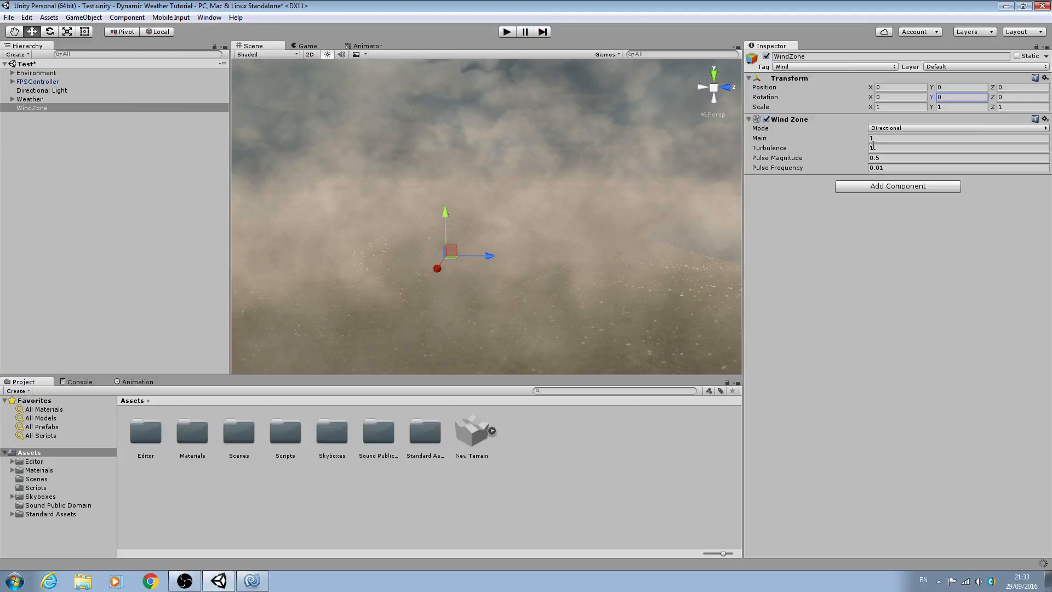
Extend the line with '= new Vector3 (' and switch Unity to the Rotate tool.
{"action": "left_click", "coordinate": [251, 580]}
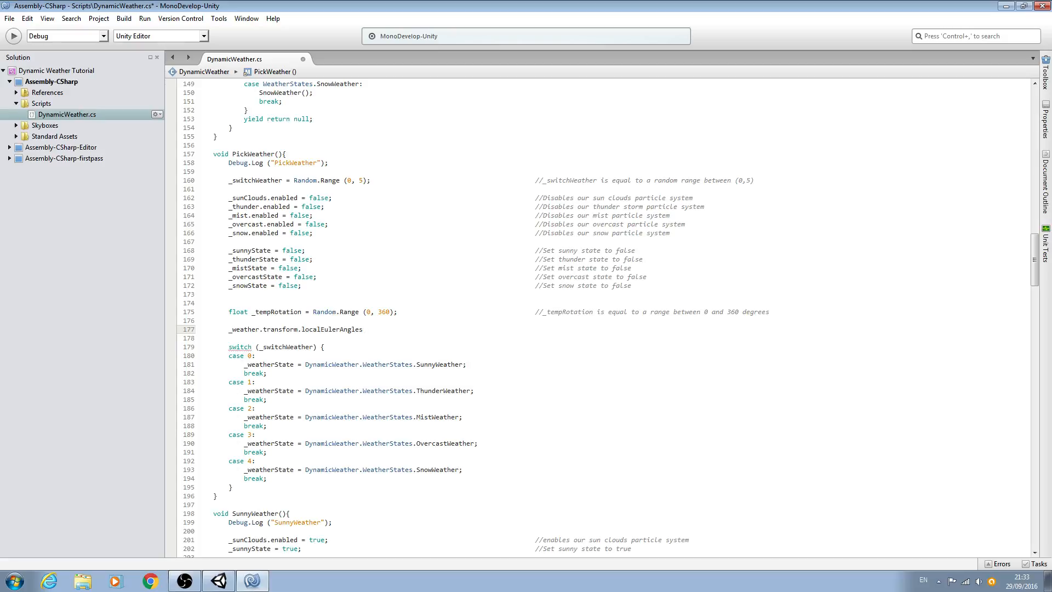
{"action": "type", "text": "="}
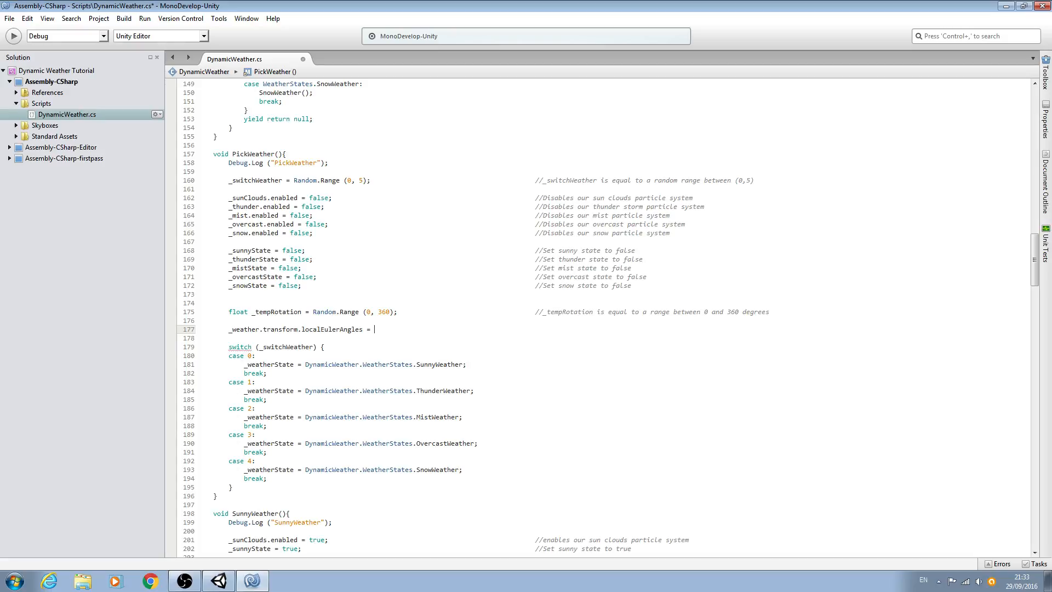
{"action": "type", "text": "new Vector3"}
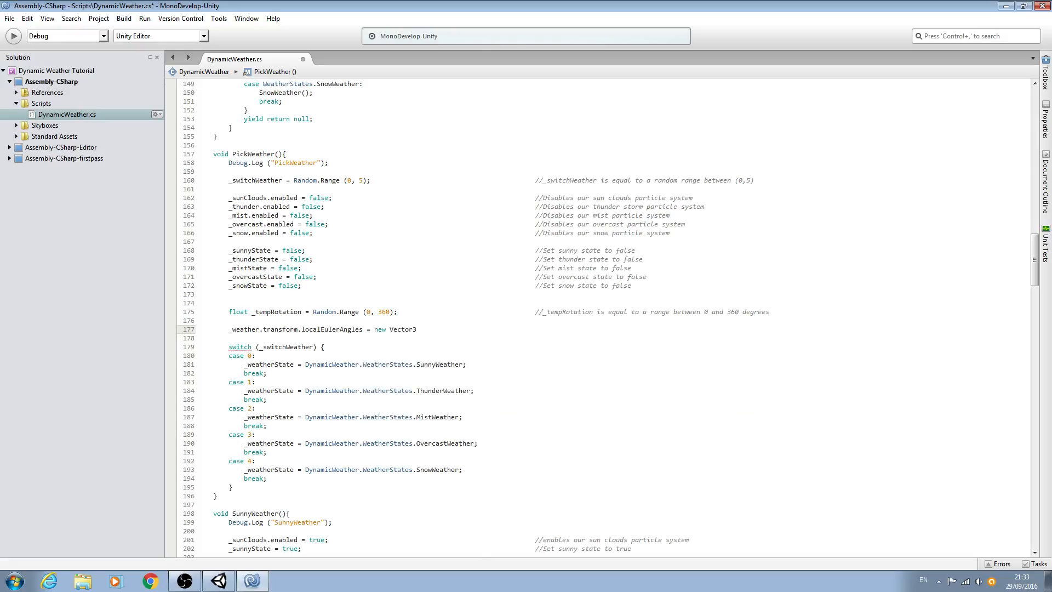
{"action": "type", "text": "("}
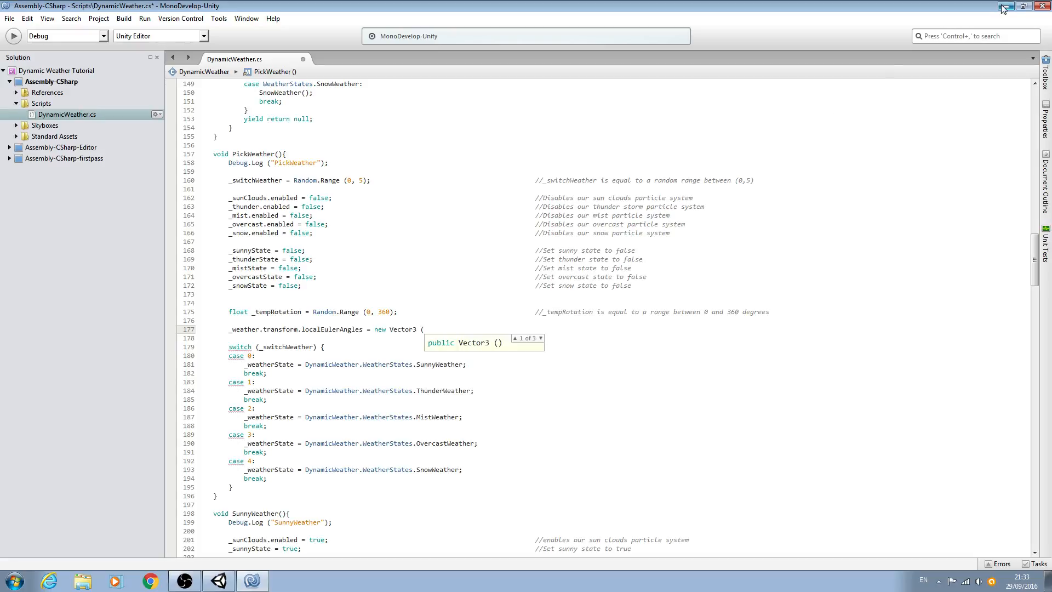
{"action": "left_click", "coordinate": [215, 581]}
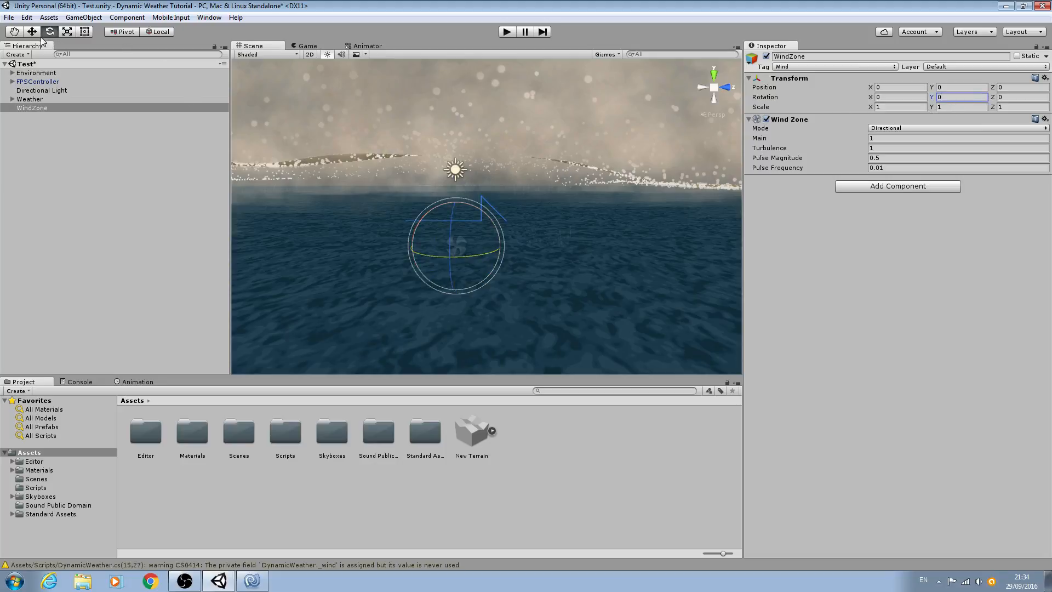
{"action": "left_click", "coordinate": [251, 581]}
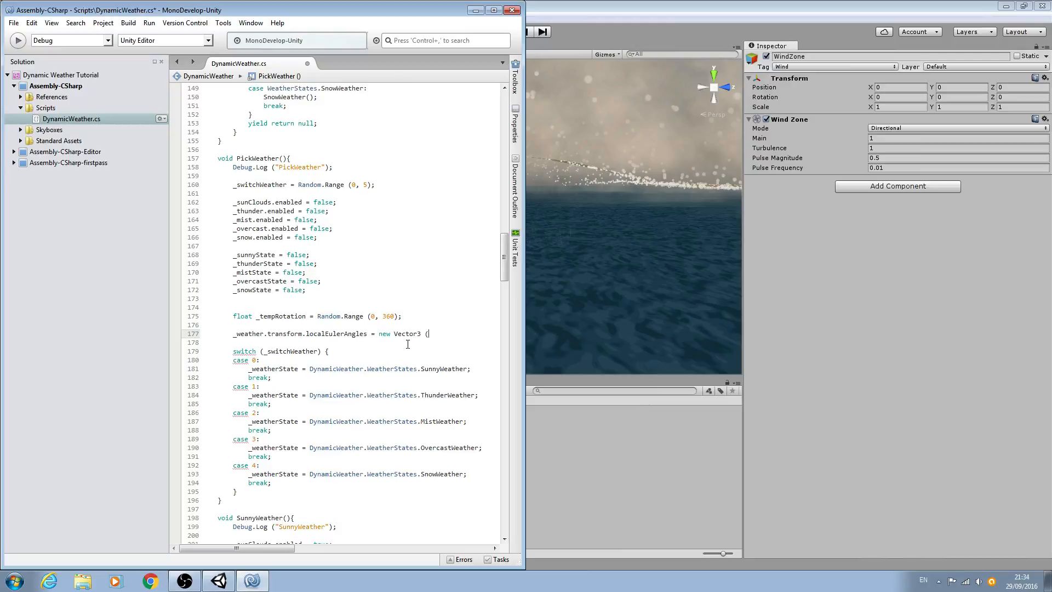
Finish the line as new Vector3(0, _tempRotation, 0); commented 'Set rotation of weather game object'.
{"action": "type", "text": "0,"}
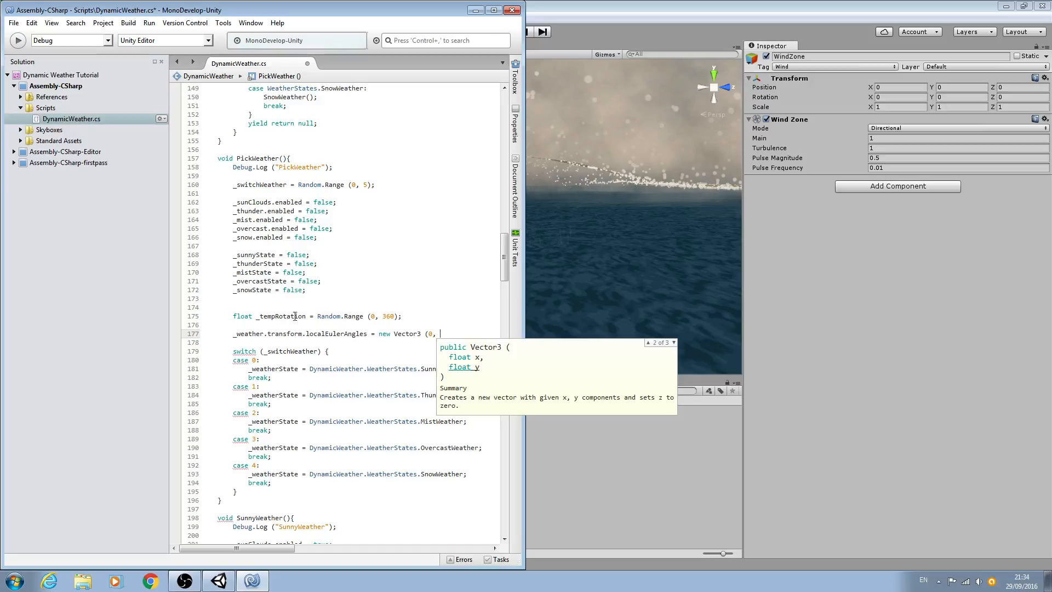
{"action": "right_click", "coordinate": [281, 316]}
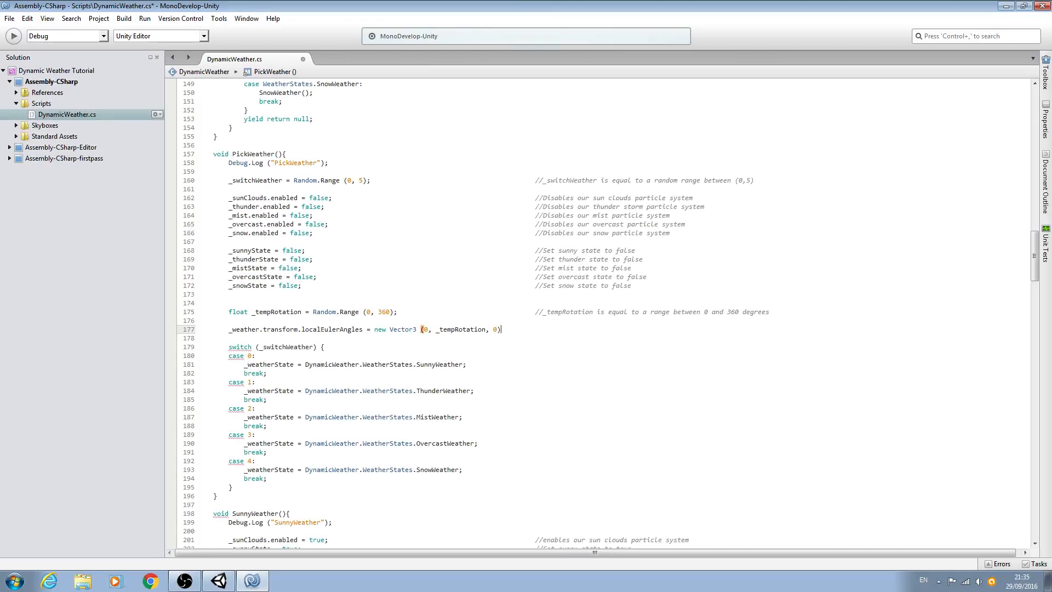
{"action": "type", "text": ";"}
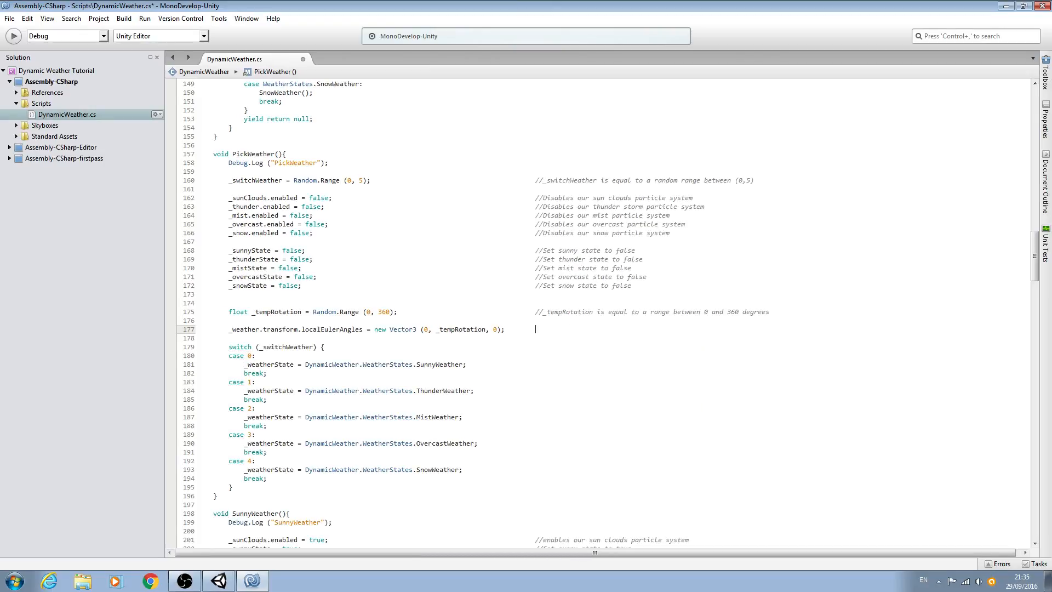
{"action": "type", "text": "//Set rotation of we"}
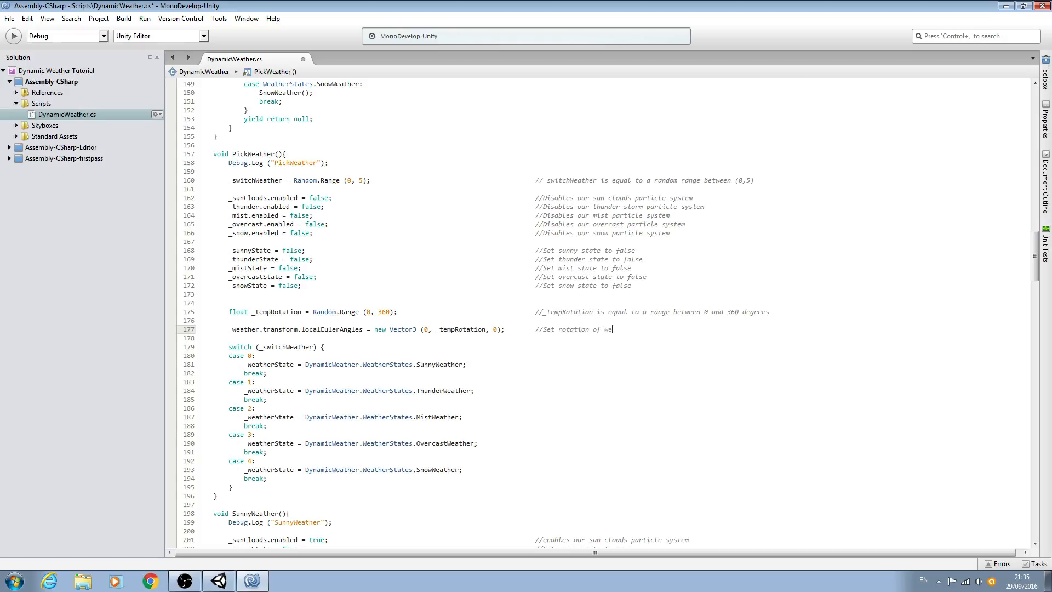
{"action": "type", "text": "ather"}
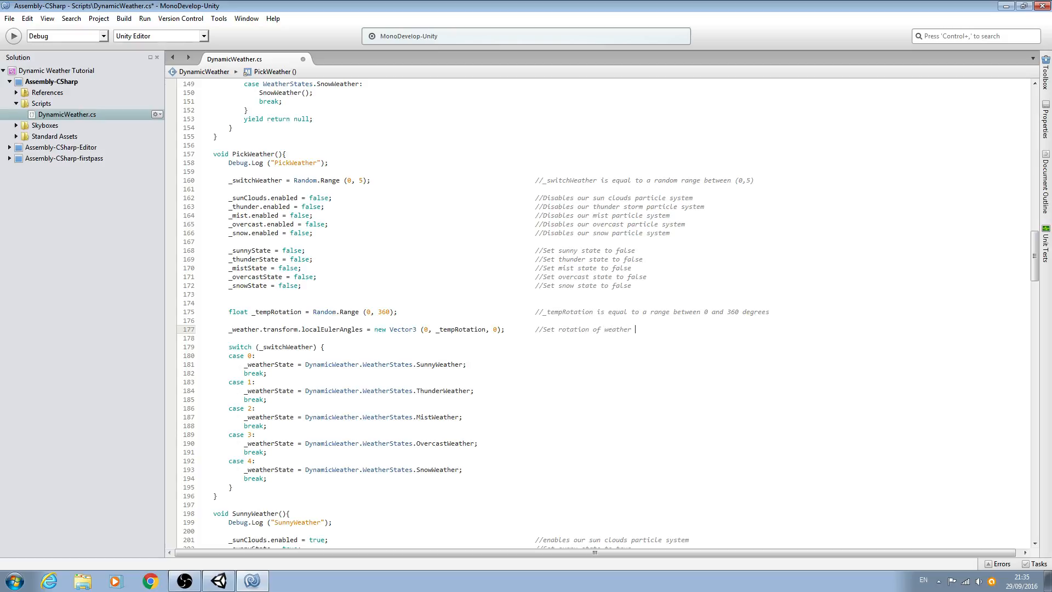
{"action": "type", "text": "game"}
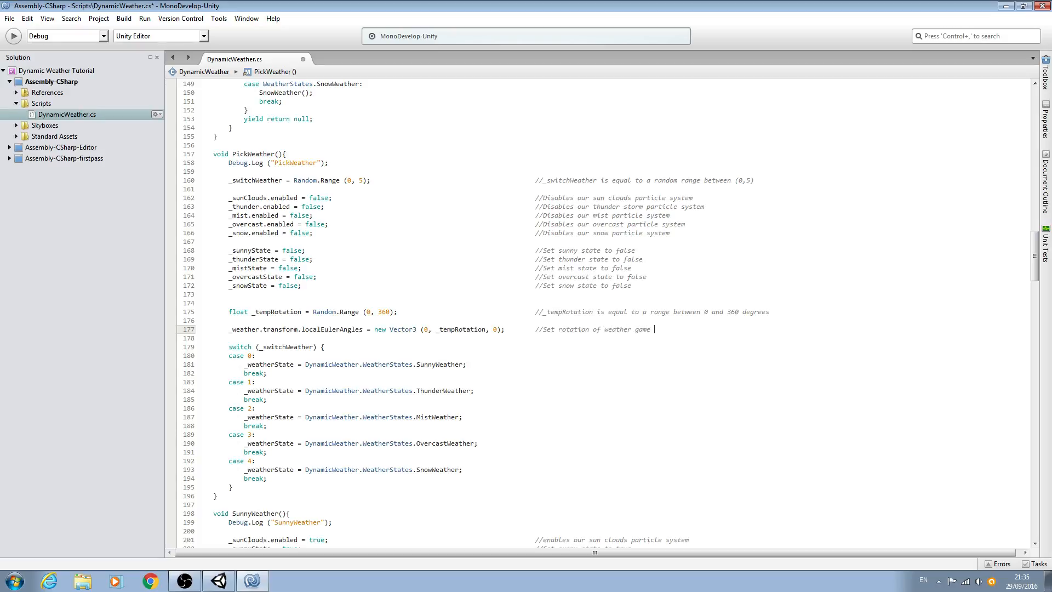
{"action": "type", "text": "obje"}
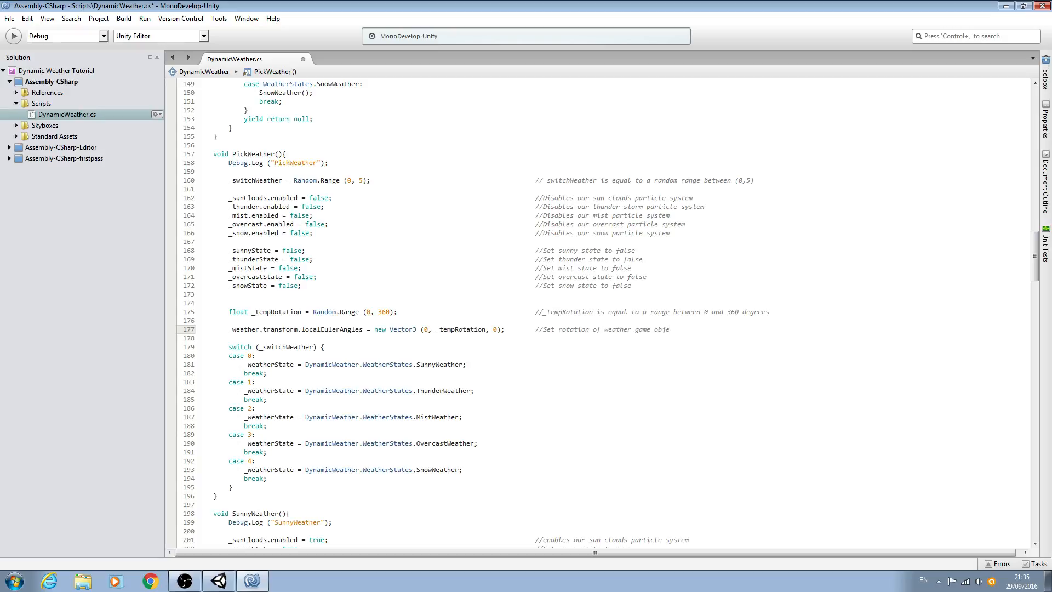
{"action": "type", "text": "ct"}
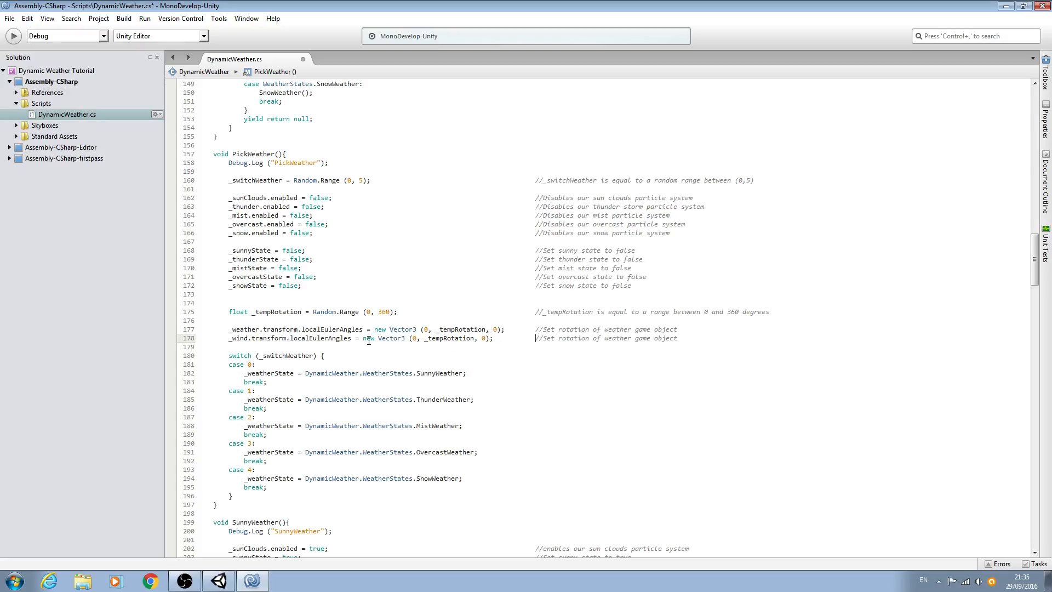
Rename the copied line's _weather object to _wind and change its comment word to wind.
{"action": "double_click", "coordinate": [245, 328]}
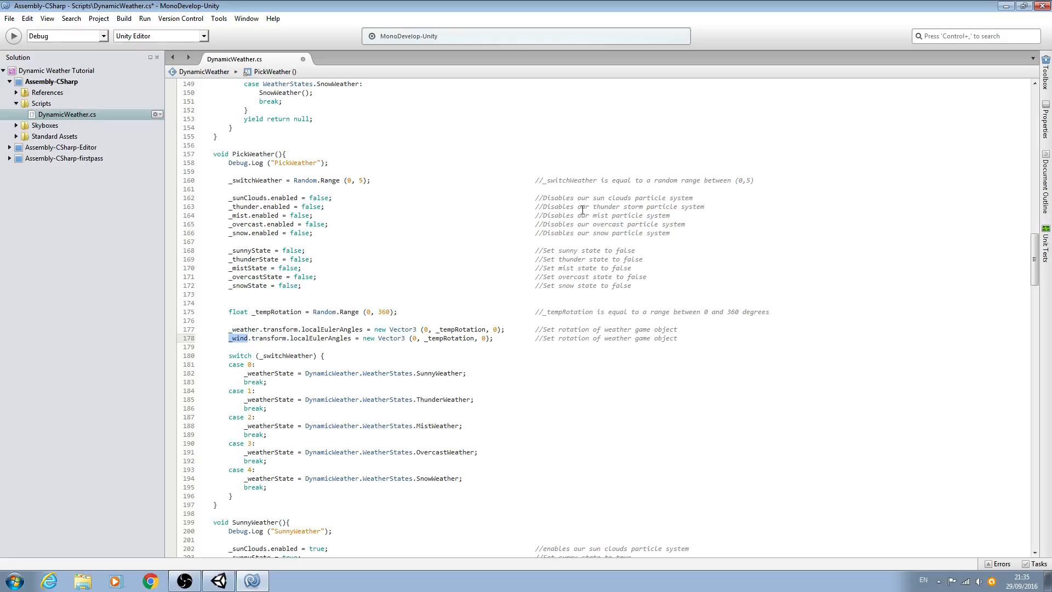
{"action": "double_click", "coordinate": [615, 338]}
{"action": "type", "text": "ind"}
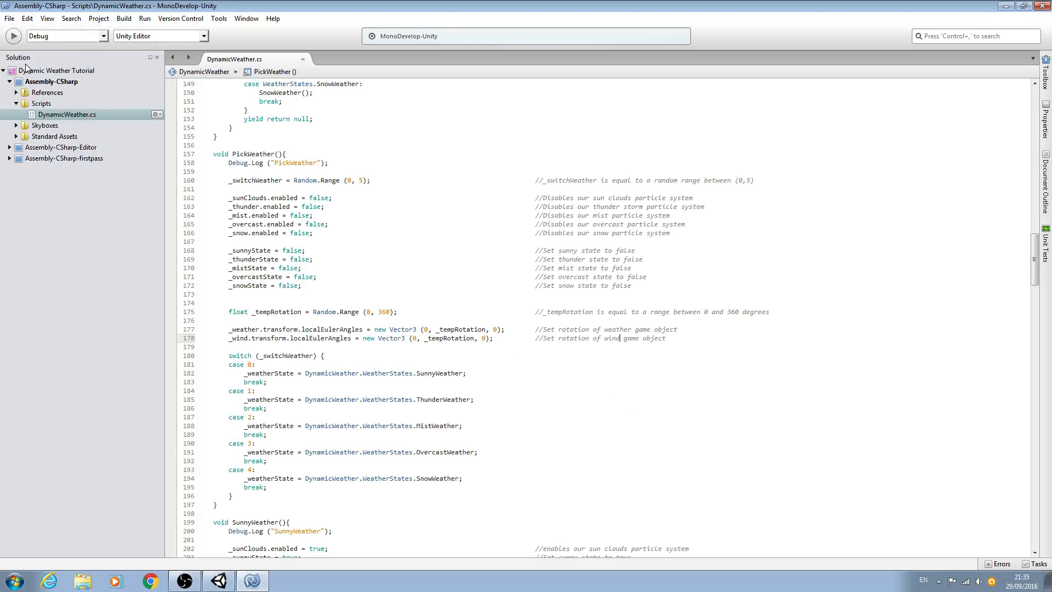
{"action": "left_click", "coordinate": [217, 580]}
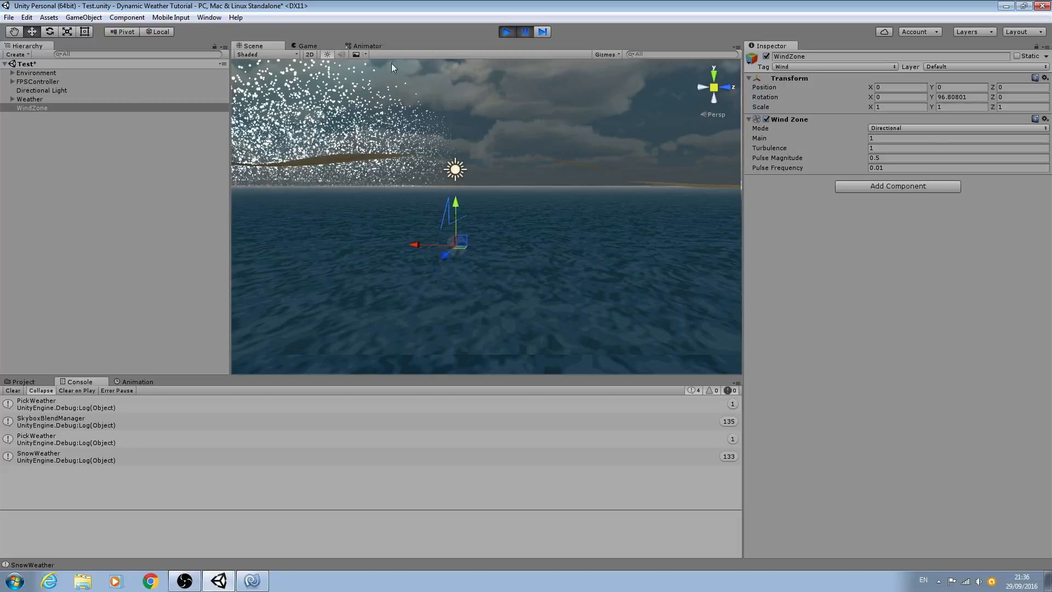
Compare Weather and WindZone Rotation Y in Play mode, pause, and review the PickWeather log.
{"action": "left_click", "coordinate": [29, 99]}
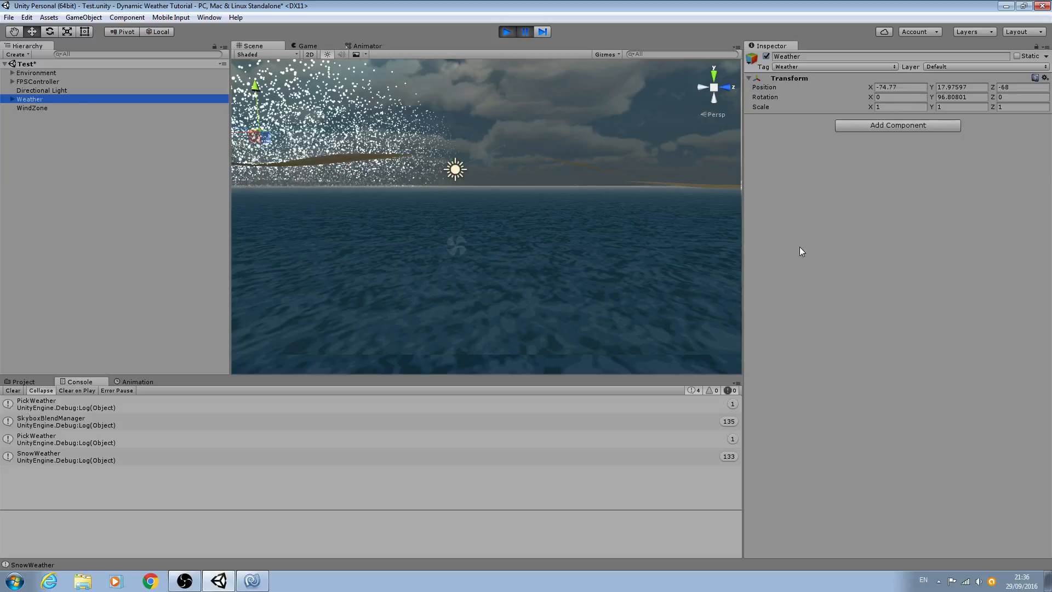
{"action": "left_click", "coordinate": [32, 108]}
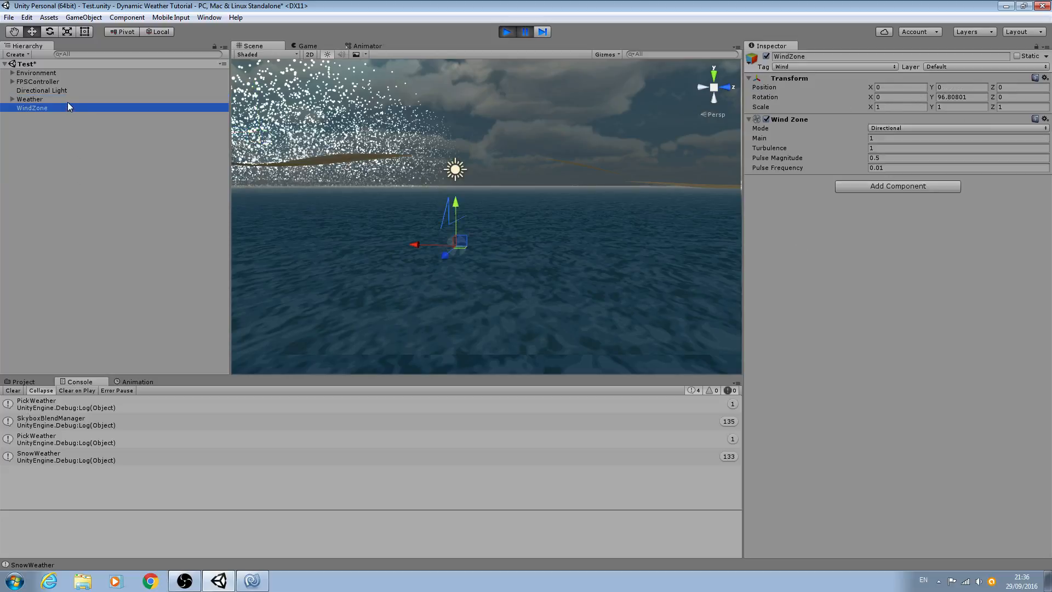
{"action": "left_click", "coordinate": [41, 89]}
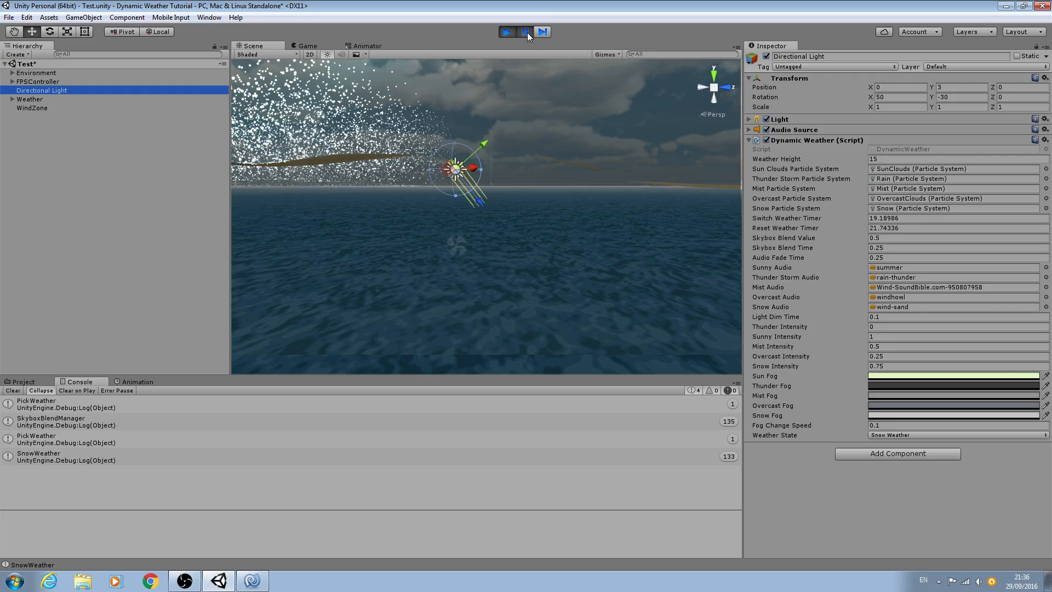
{"action": "left_click", "coordinate": [506, 32]}
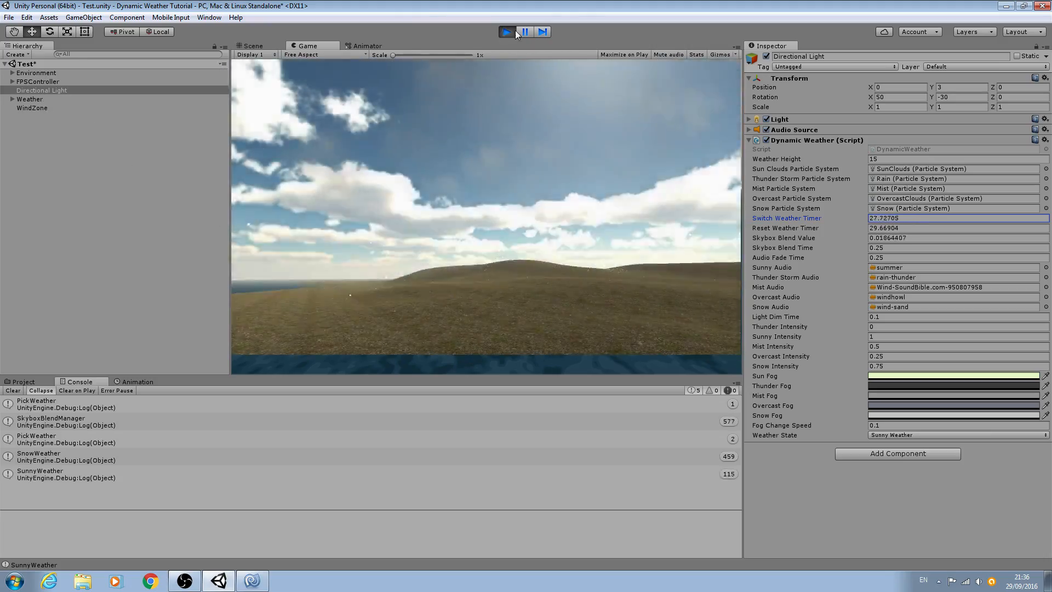
{"action": "left_click", "coordinate": [252, 46]}
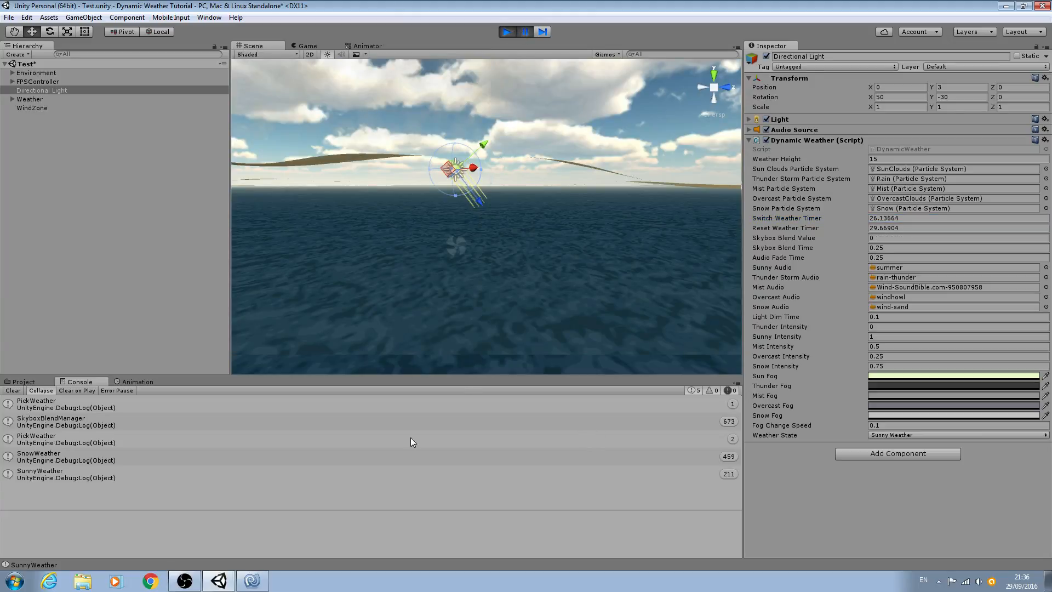
{"action": "left_click", "coordinate": [37, 438]}
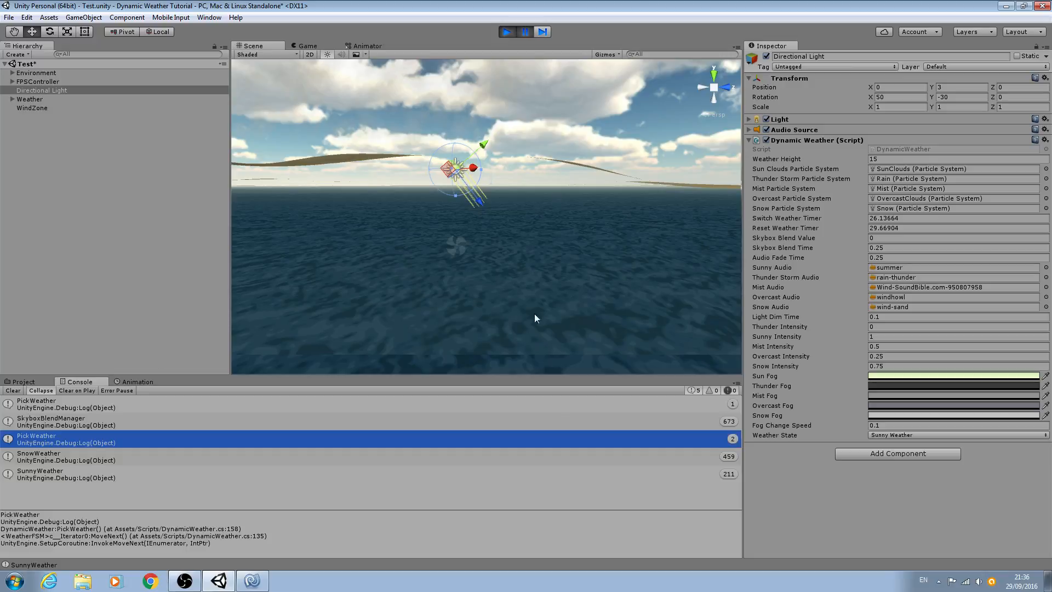
{"action": "mouse_move", "coordinate": [642, 146]}
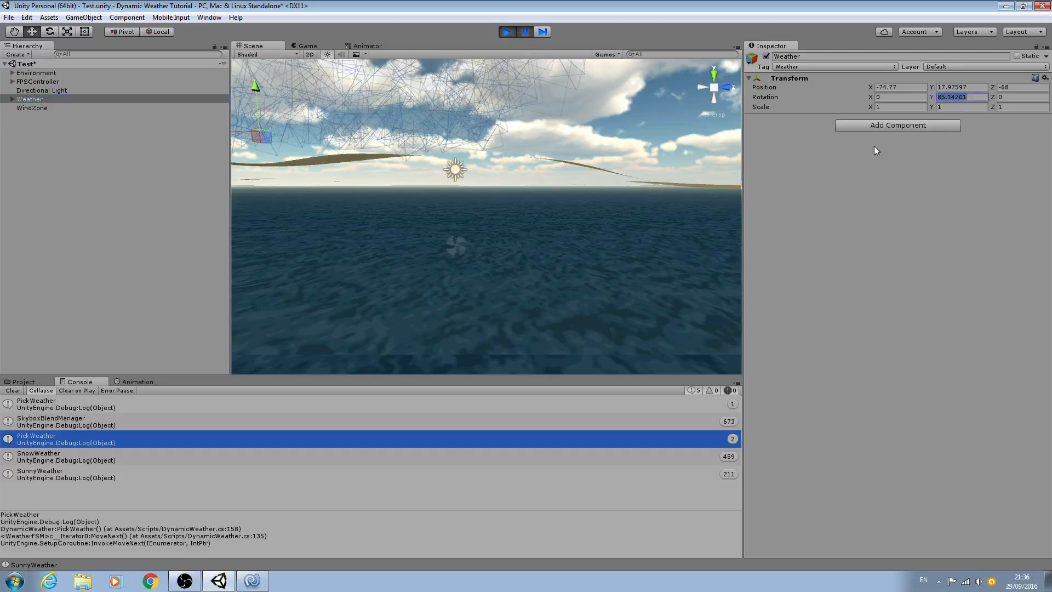
{"action": "mouse_move", "coordinate": [222, 131]}
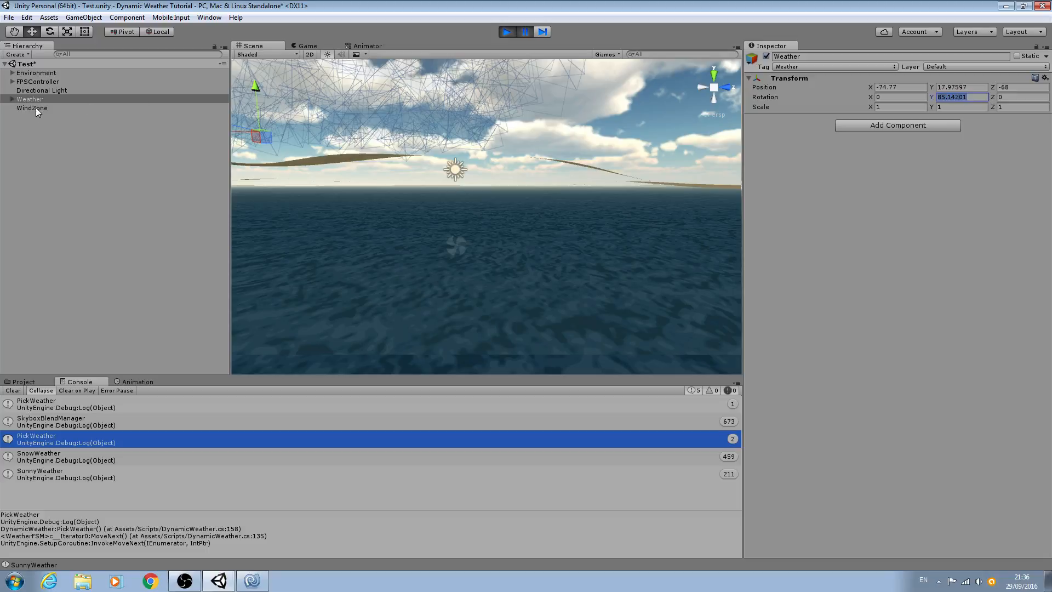
{"action": "left_click", "coordinate": [32, 108]}
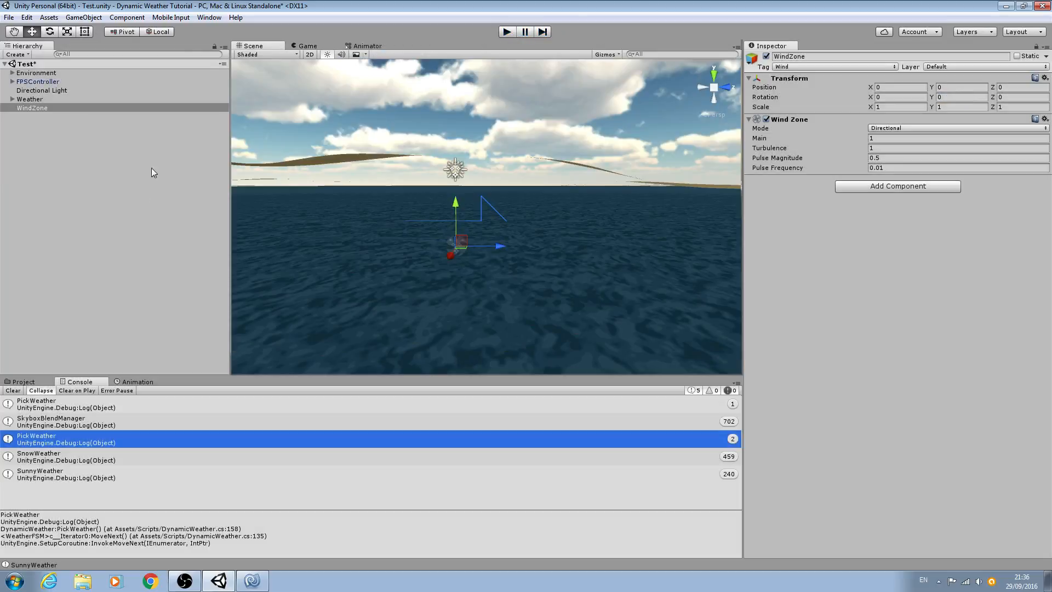
Show Project assets and inspect Rain, Mist, SunClouds, Snow and WindZone under Weather.
{"action": "left_click", "coordinate": [23, 381]}
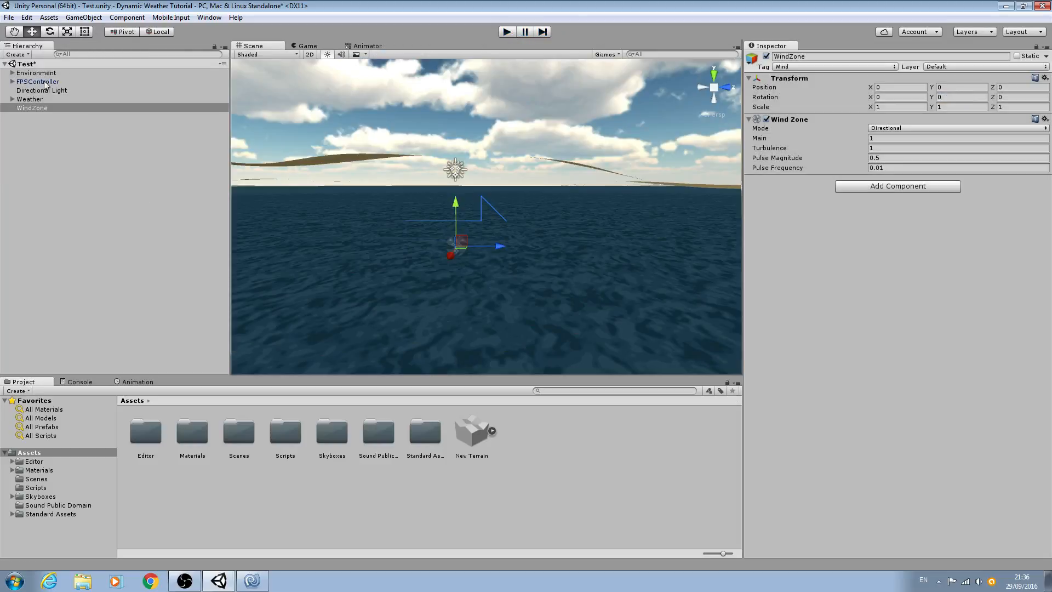
{"action": "left_click", "coordinate": [30, 99]}
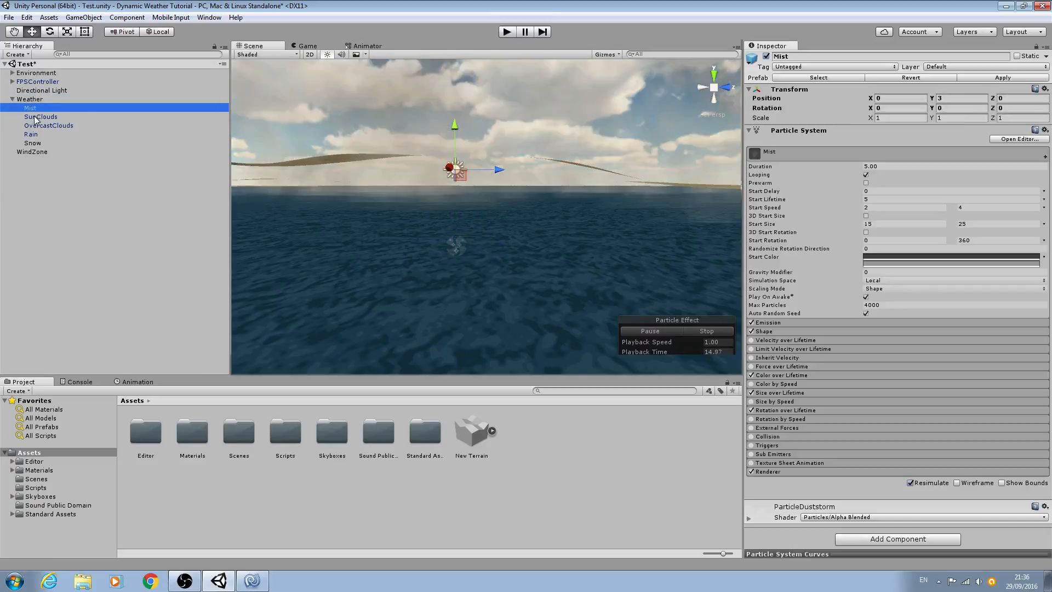
{"action": "left_click", "coordinate": [31, 134]}
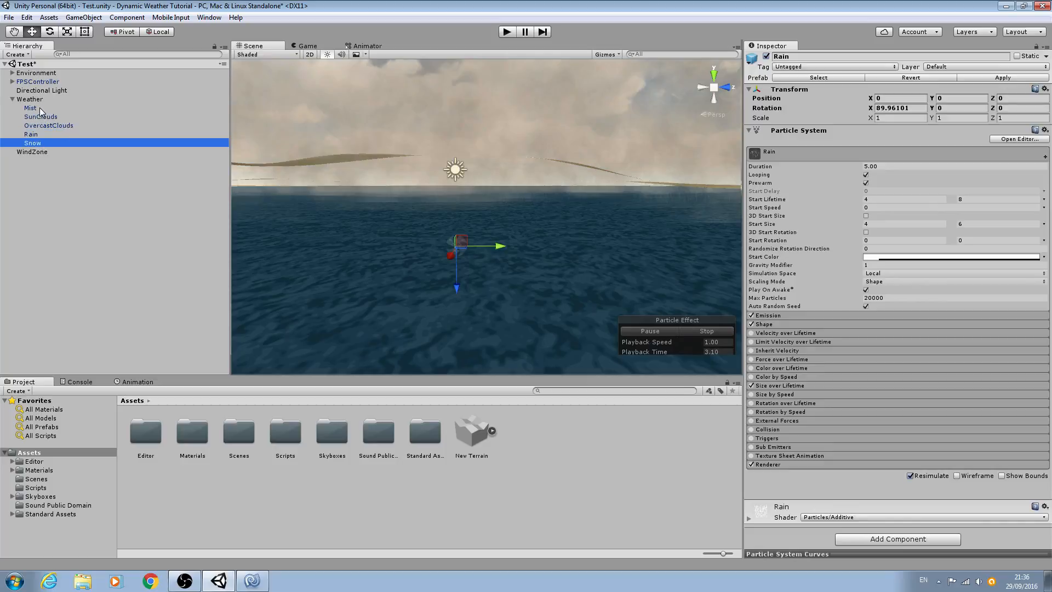
{"action": "left_click", "coordinate": [30, 107]}
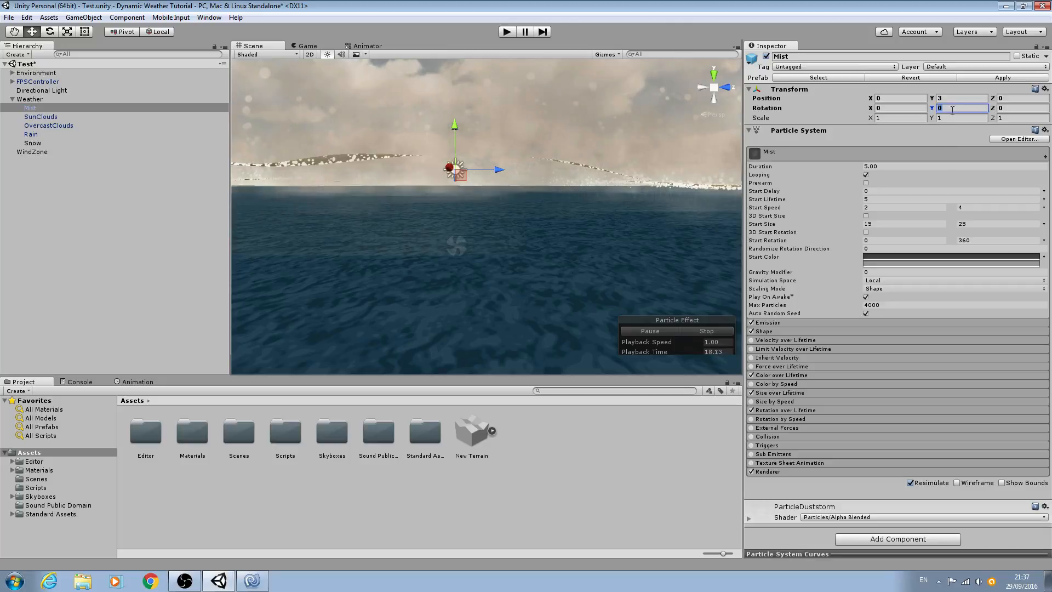
{"action": "left_click", "coordinate": [40, 116]}
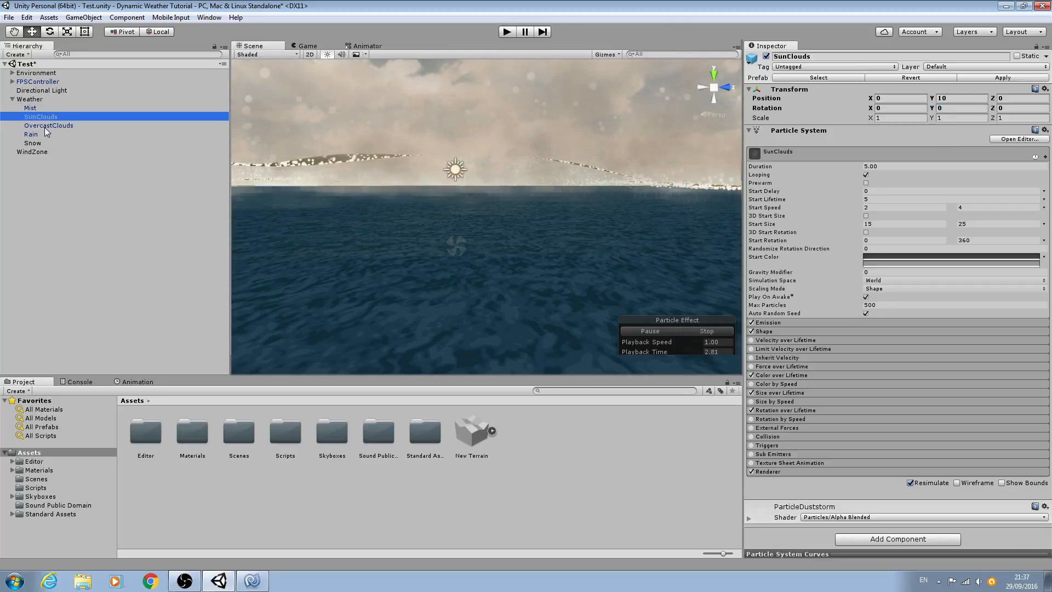
{"action": "left_click", "coordinate": [33, 143]}
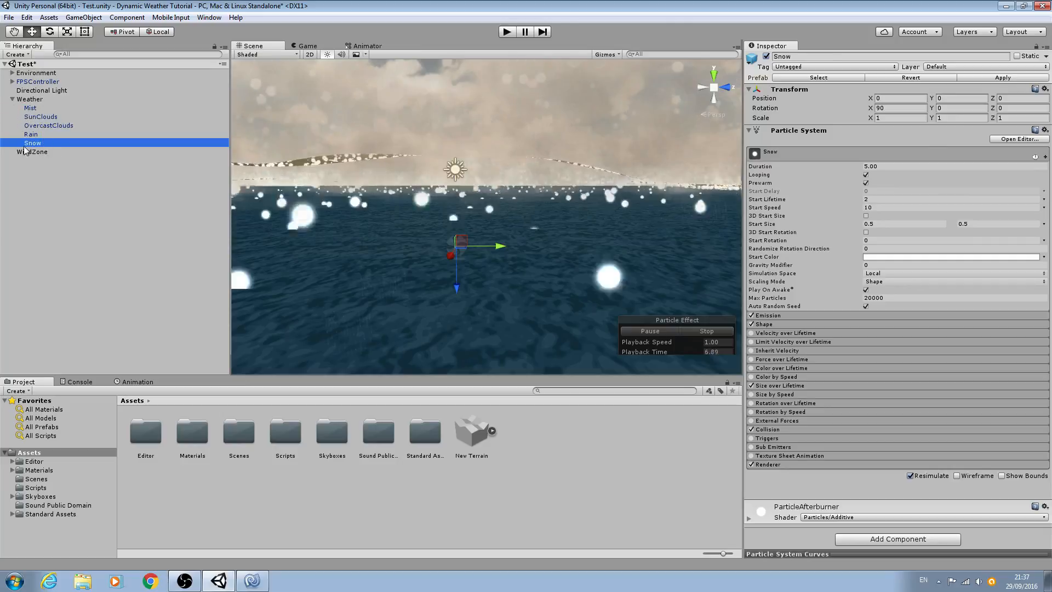
{"action": "left_click", "coordinate": [32, 152]}
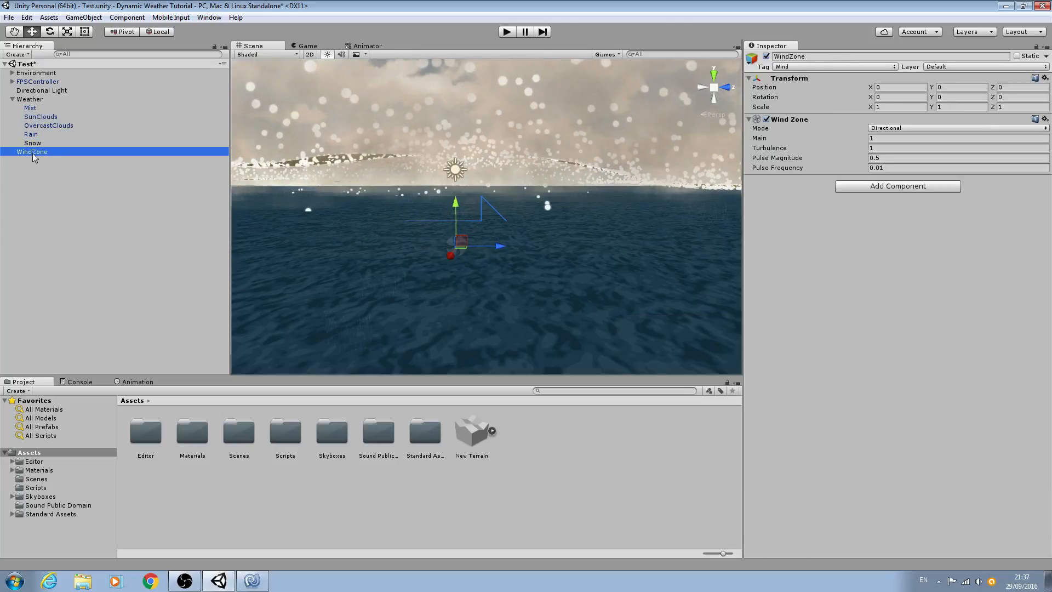
{"action": "left_click", "coordinate": [12, 99]}
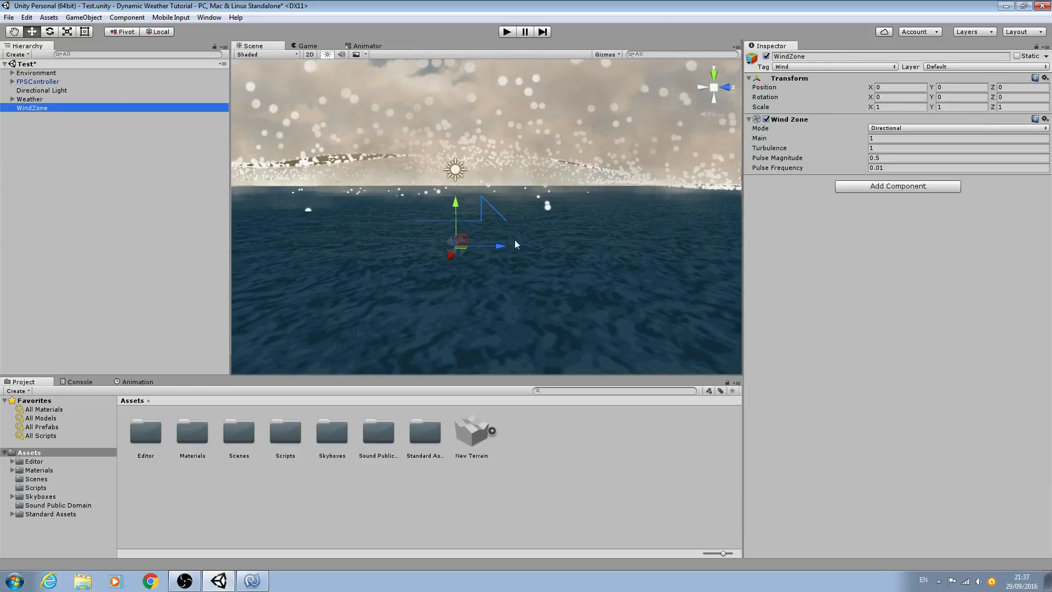